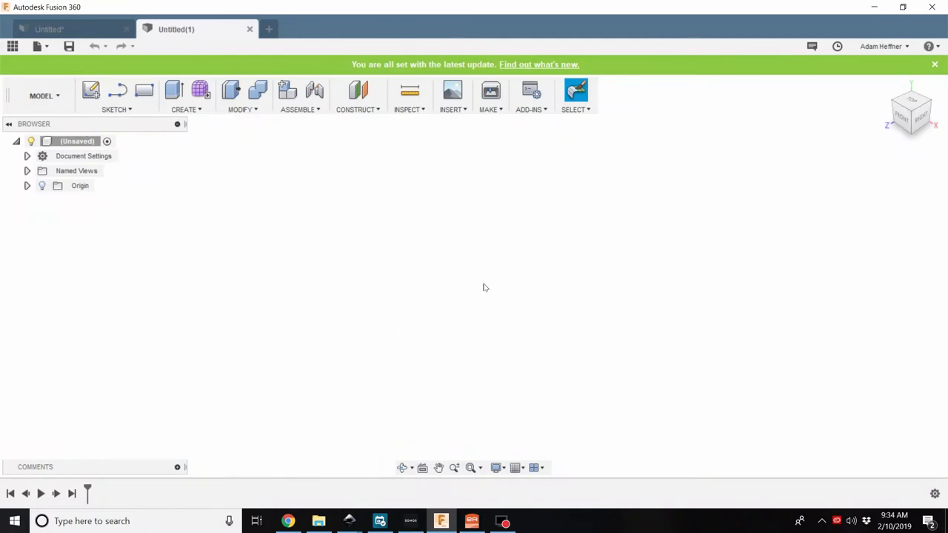
{"action": "mouse_move", "coordinate": [240, 188]}
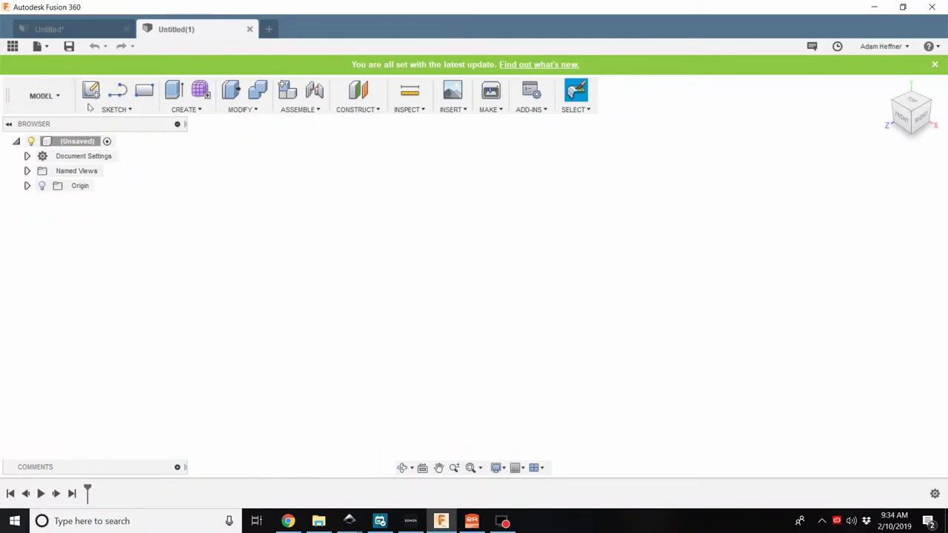
Switch the untitled design from the Model workspace to Sheet Metal
{"action": "left_click", "coordinate": [41, 95]}
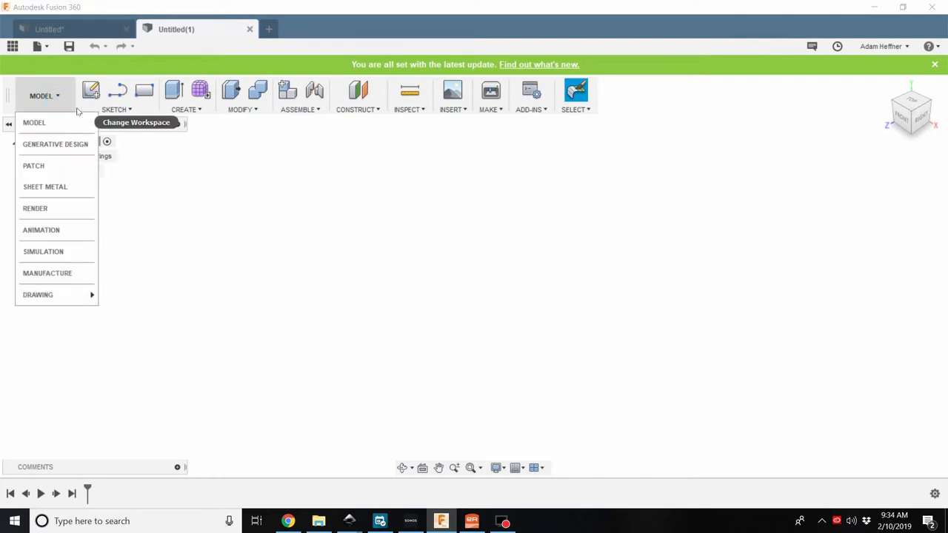
{"action": "mouse_move", "coordinate": [57, 144]}
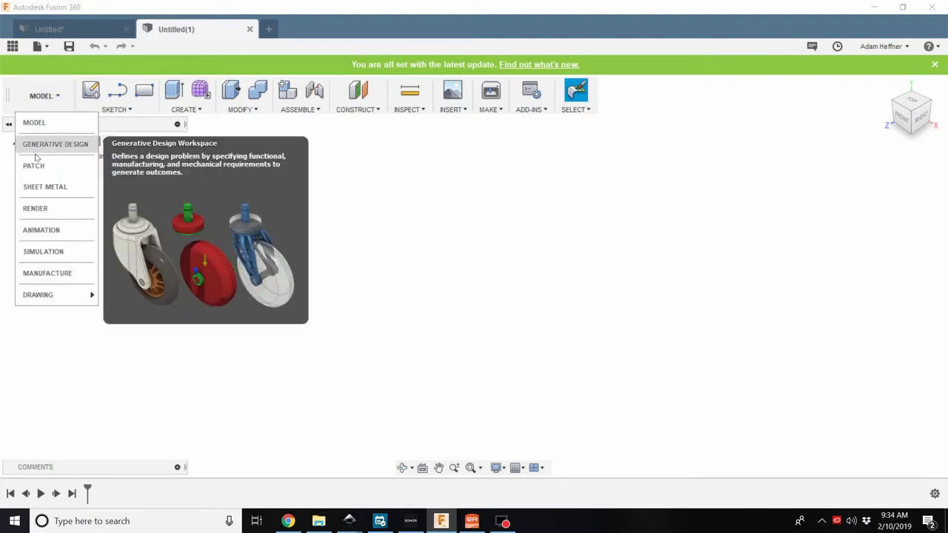
{"action": "left_click", "coordinate": [45, 186]}
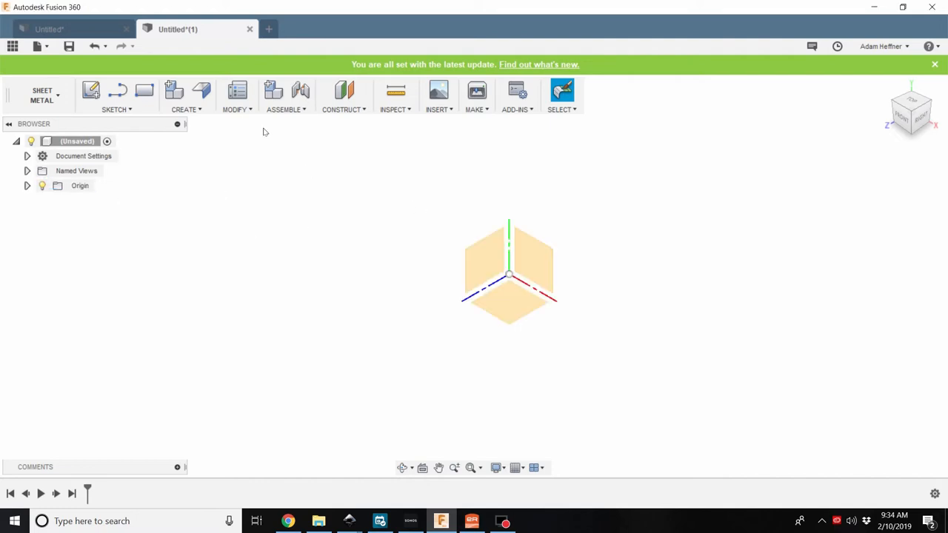
Edit the Steel (in) rule via Modify > Sheet Metal Rules, entering thickness .0625 and reviewing K factor and bend conditions
{"action": "left_click", "coordinate": [235, 96]}
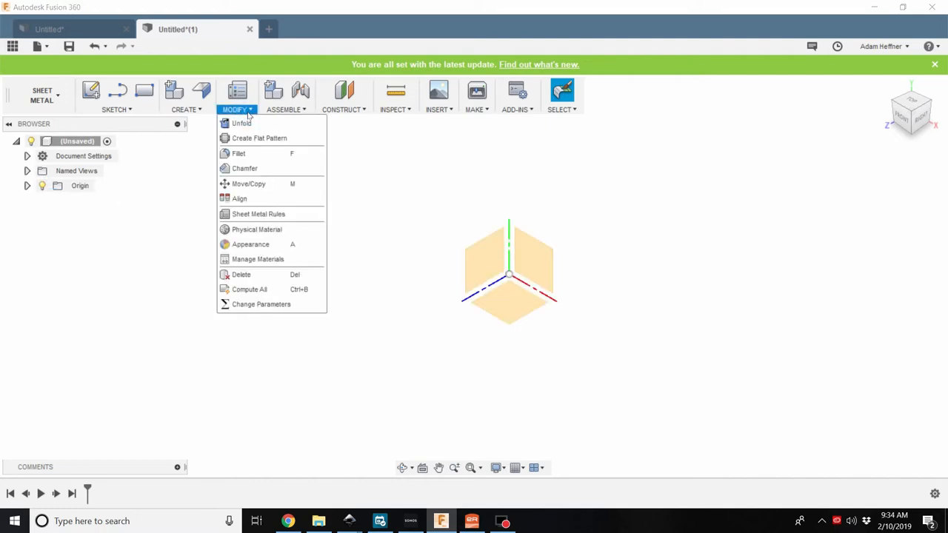
{"action": "mouse_move", "coordinate": [257, 213]}
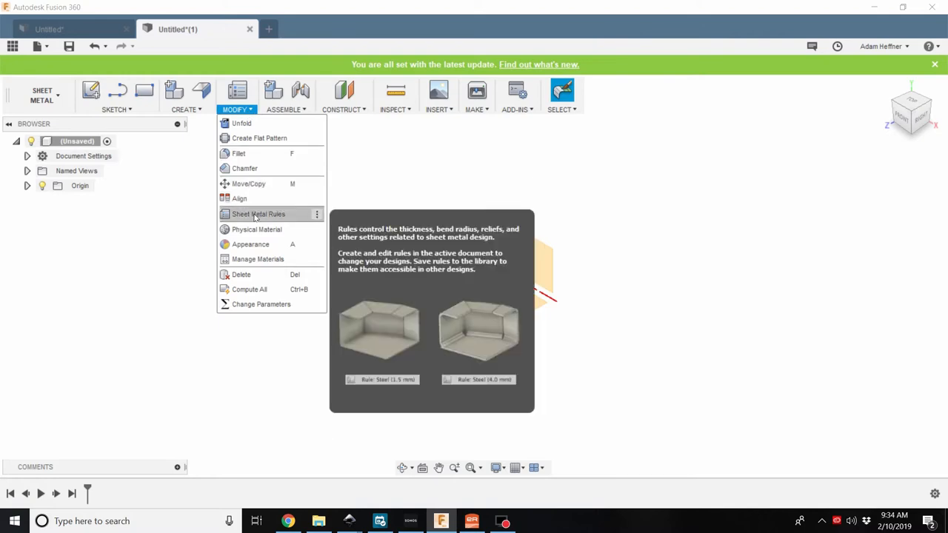
{"action": "left_click", "coordinate": [258, 213]}
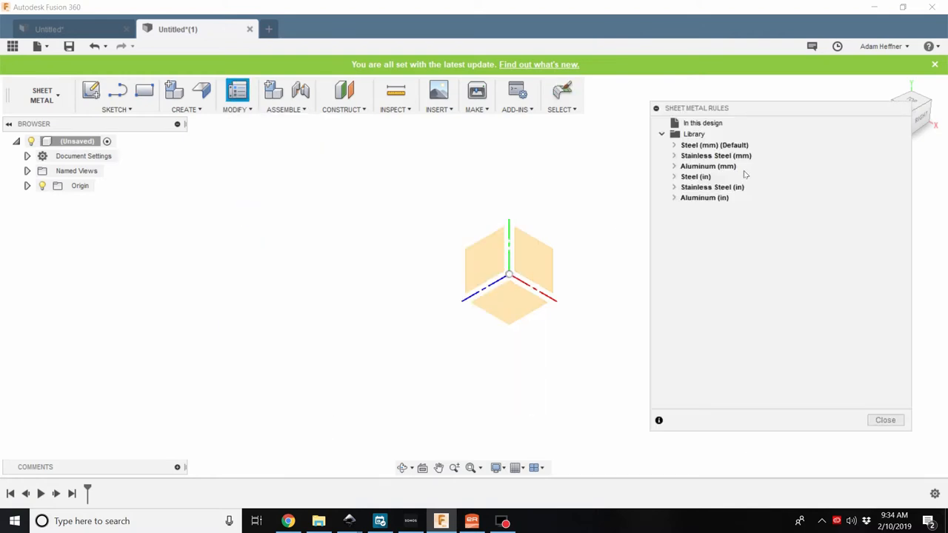
{"action": "left_click", "coordinate": [674, 177]}
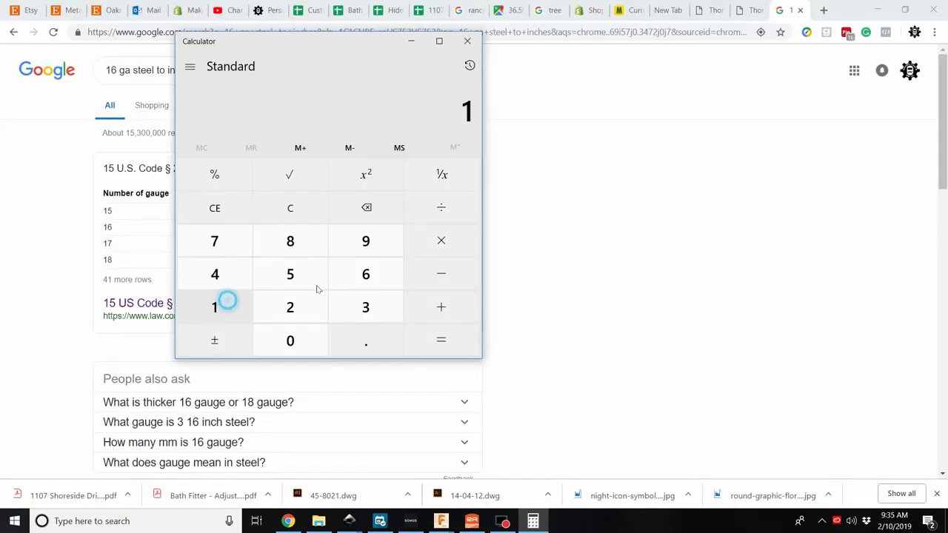
{"action": "left_click", "coordinate": [364, 274]}
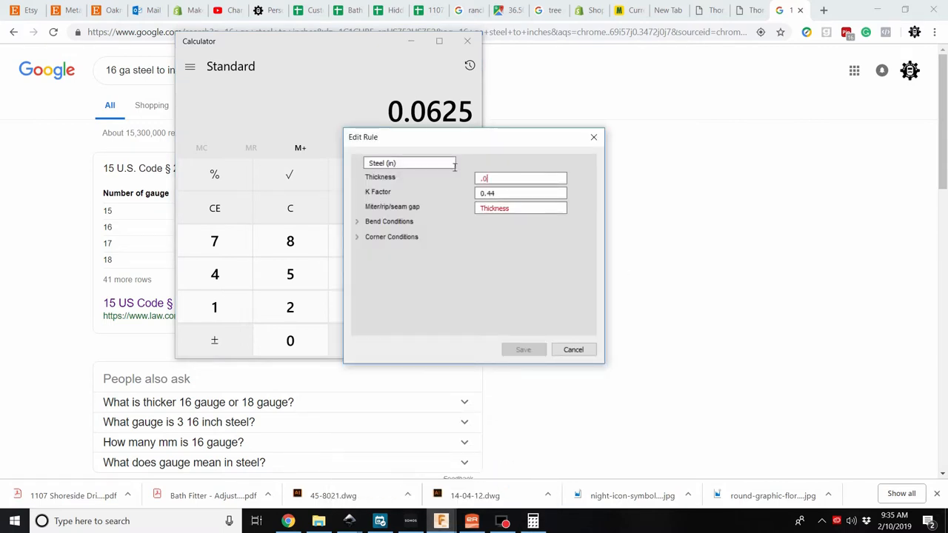
{"action": "type", "text": "625"}
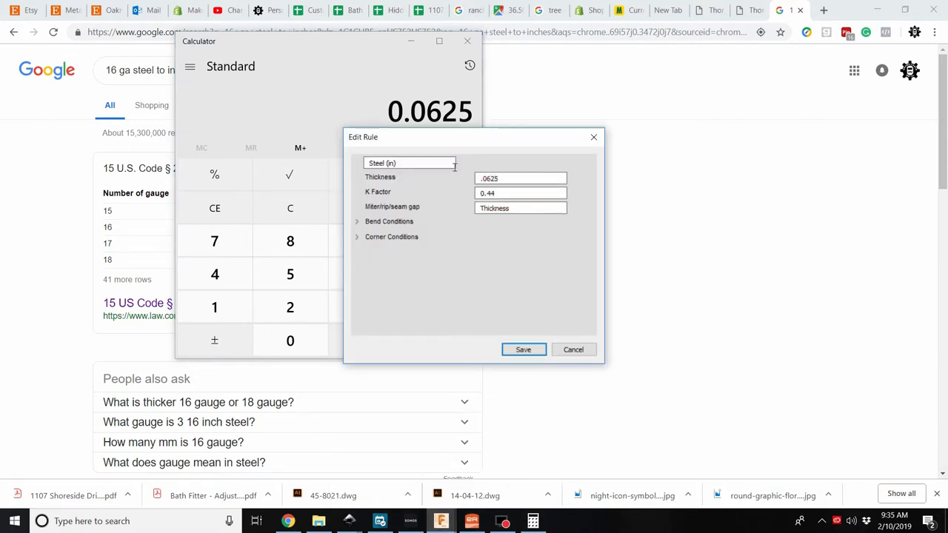
{"action": "triple_click", "coordinate": [519, 193]}
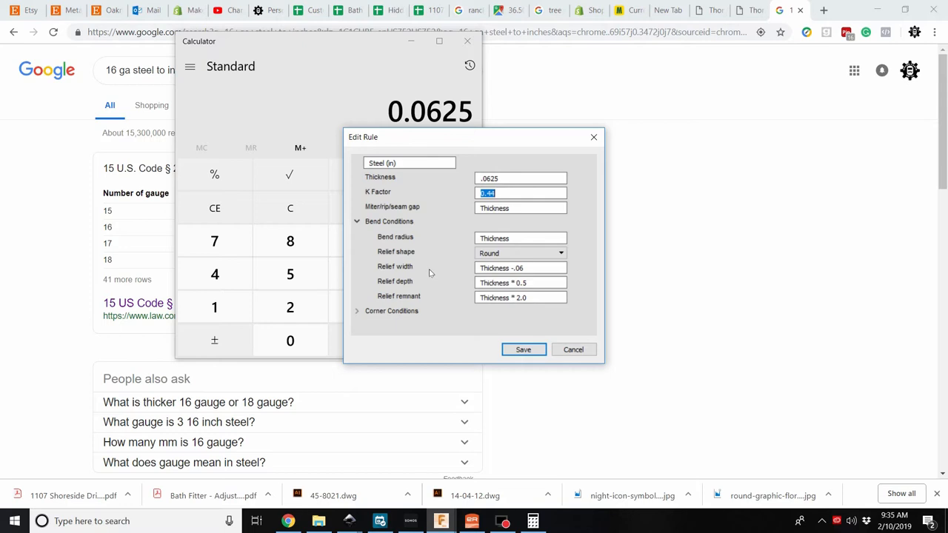
{"action": "left_click", "coordinate": [521, 268]}
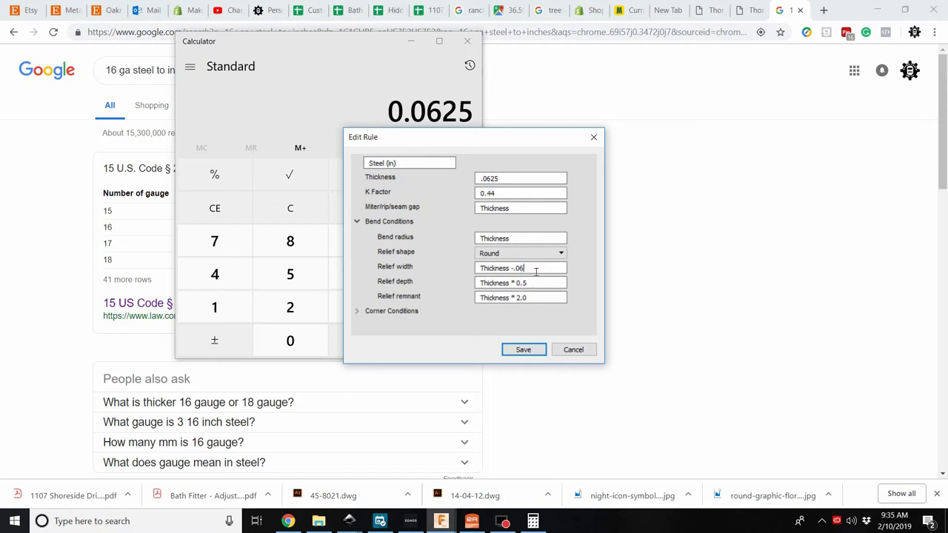
{"action": "mouse_move", "coordinate": [540, 273]}
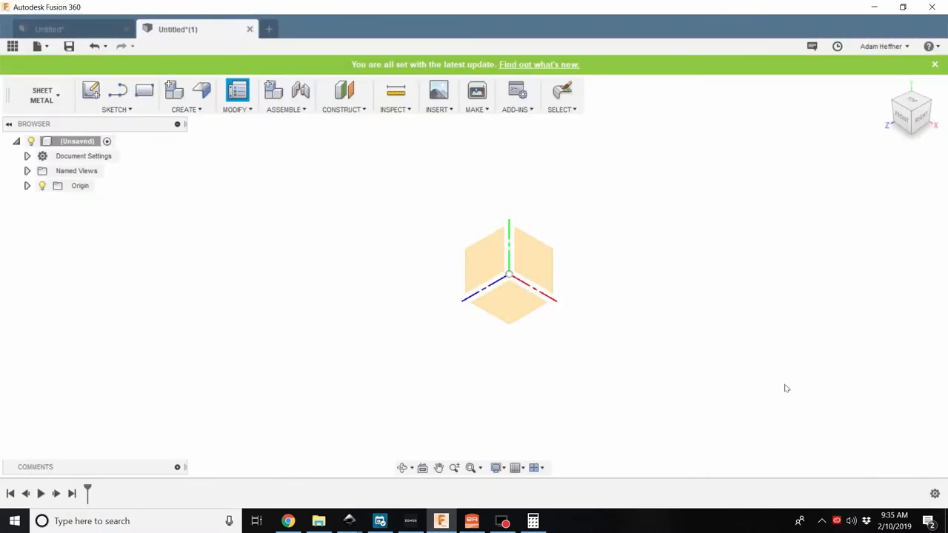
Start a sketch on the XZ plane and draw a 6.417 by 4.055 two-point rectangle from the origin
{"action": "left_click", "coordinate": [561, 90]}
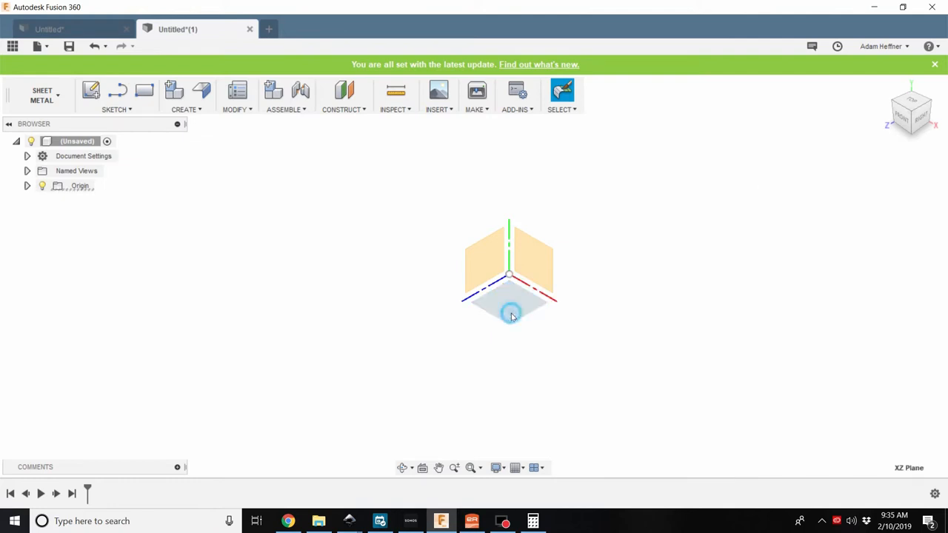
{"action": "left_click", "coordinate": [509, 302]}
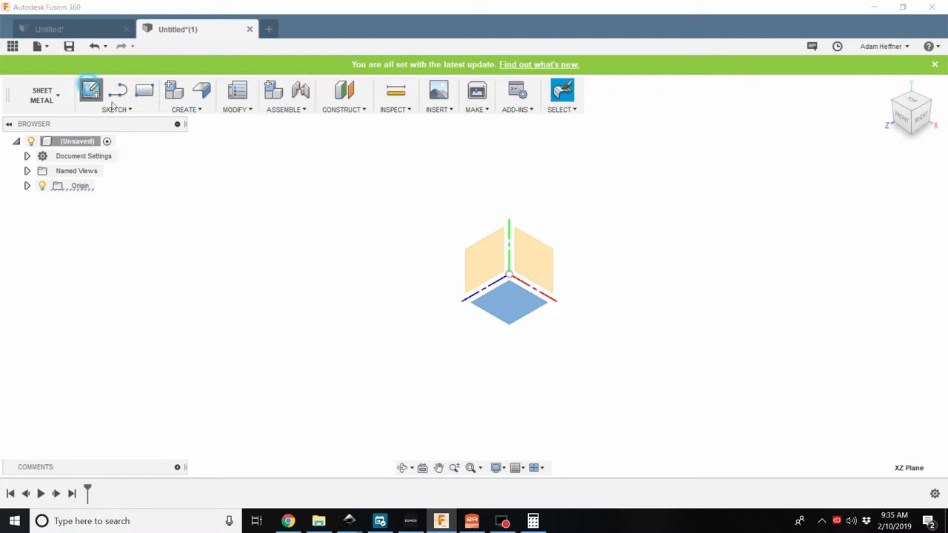
{"action": "left_click", "coordinate": [90, 90]}
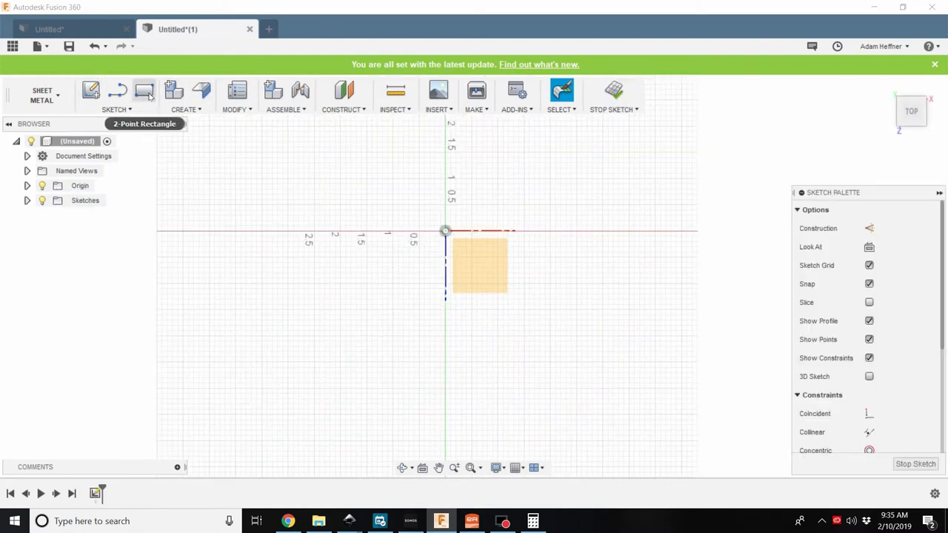
{"action": "left_click", "coordinate": [145, 90]}
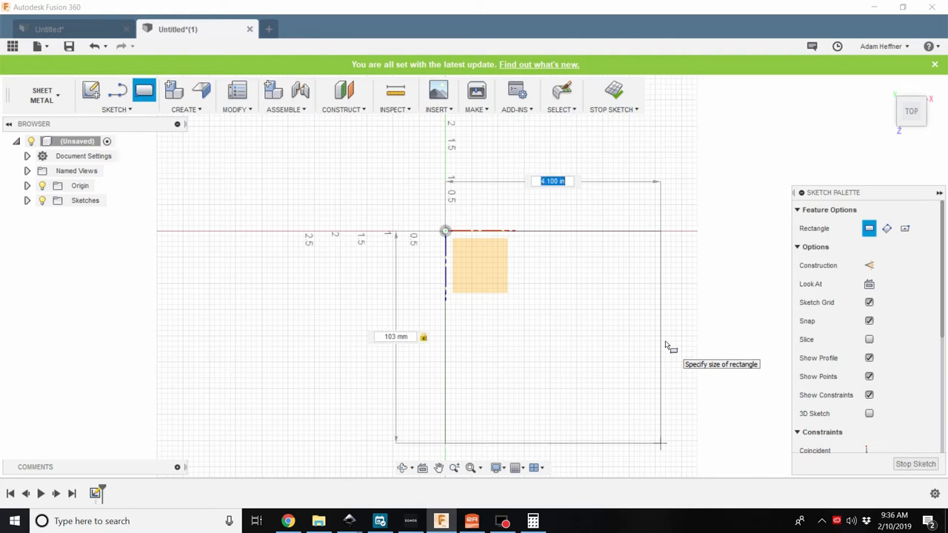
{"action": "type", "text": "163"}
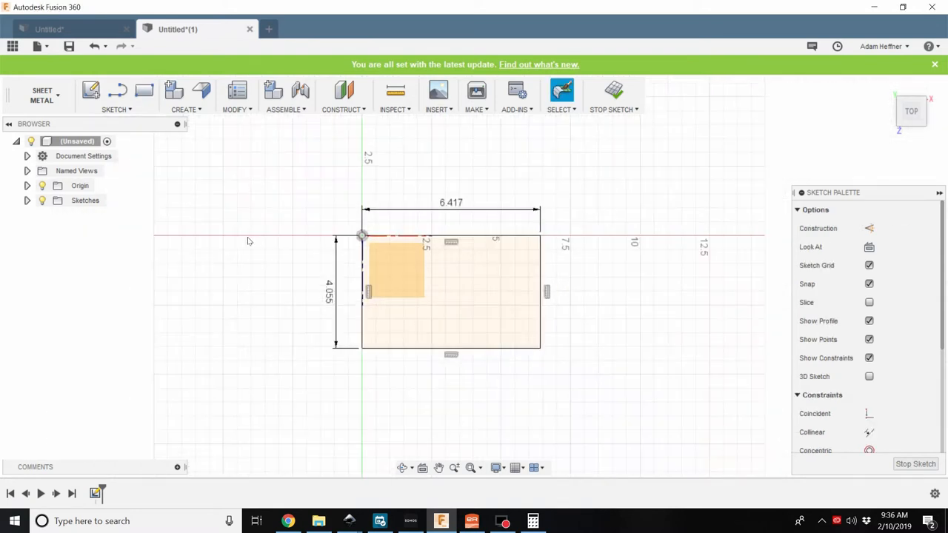
Select the rectangle profile and start a sheet metal Flange on it as the base plate
{"action": "left_click", "coordinate": [457, 320]}
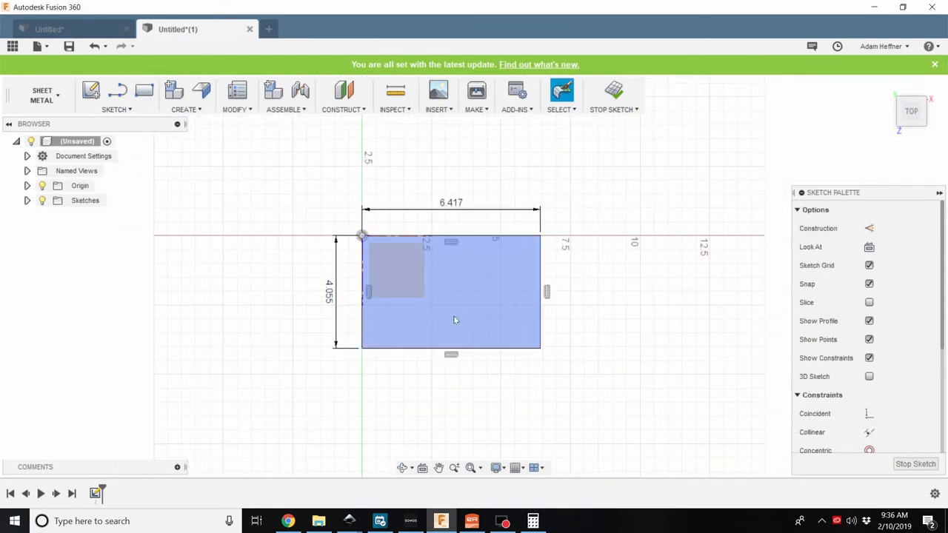
{"action": "left_click", "coordinate": [465, 314]}
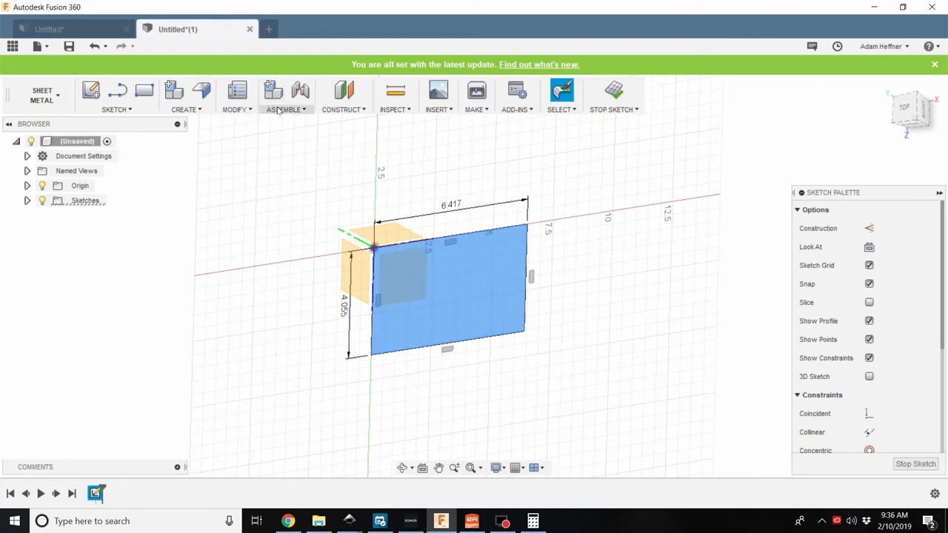
{"action": "left_click", "coordinate": [234, 97]}
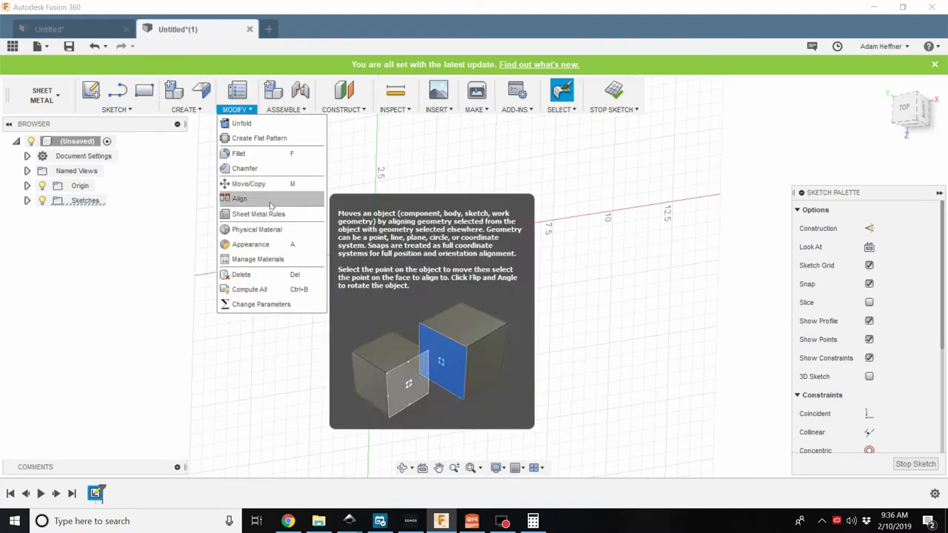
{"action": "left_click", "coordinate": [184, 109]}
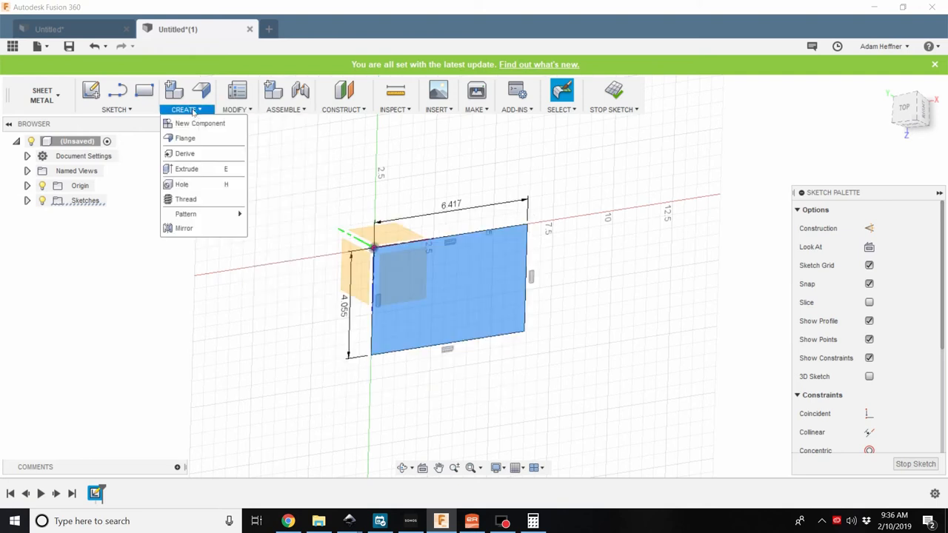
{"action": "mouse_move", "coordinate": [199, 123]}
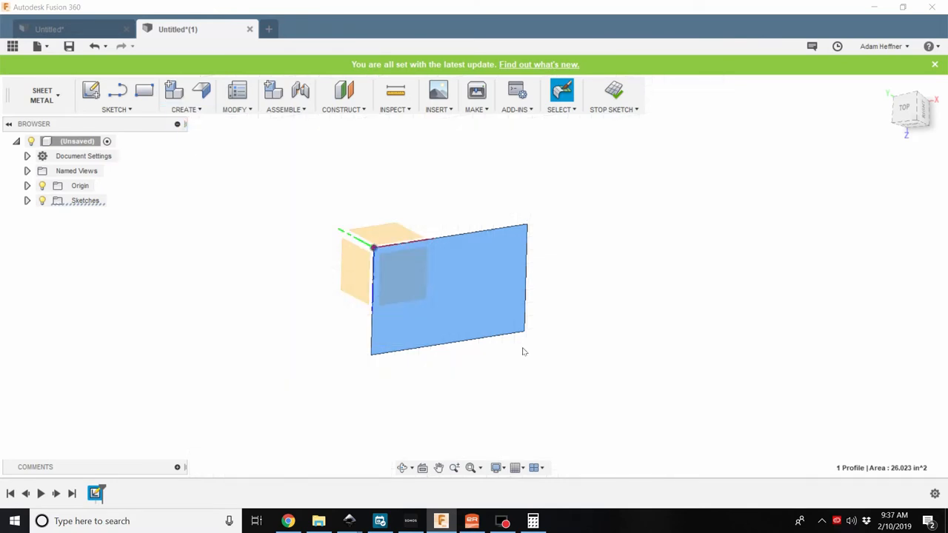
{"action": "left_click", "coordinate": [202, 90]}
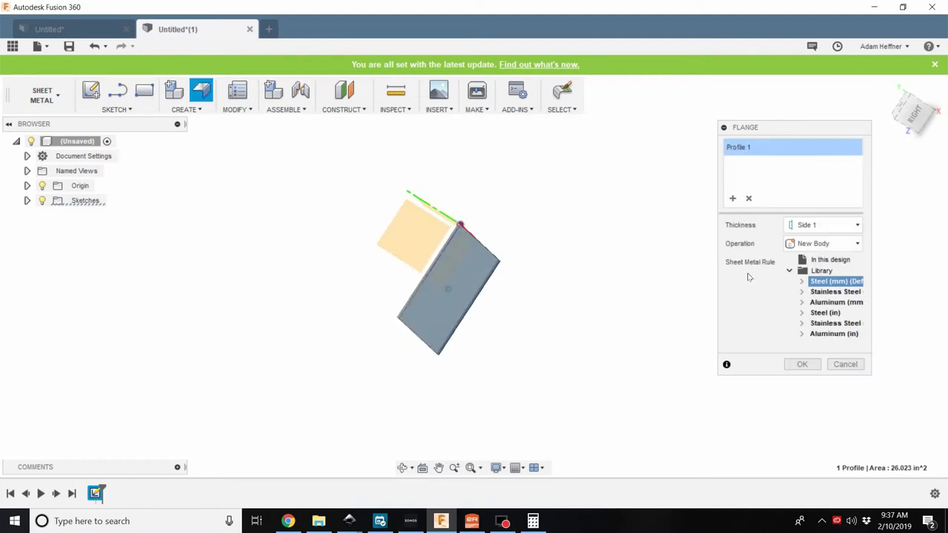
Try symmetric thickness direction, settle on Side 1, and confirm the flat steel plate
{"action": "left_click", "coordinate": [822, 225]}
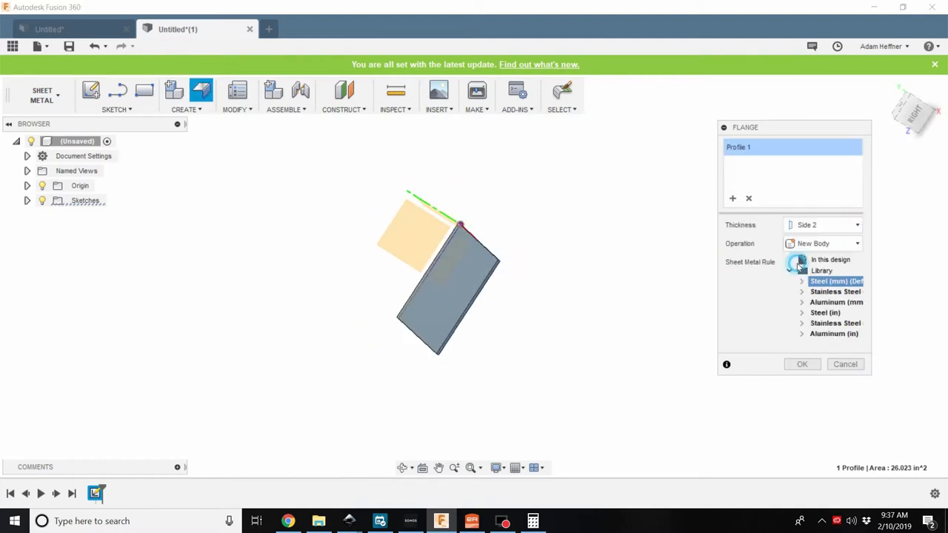
{"action": "left_click", "coordinate": [824, 226]}
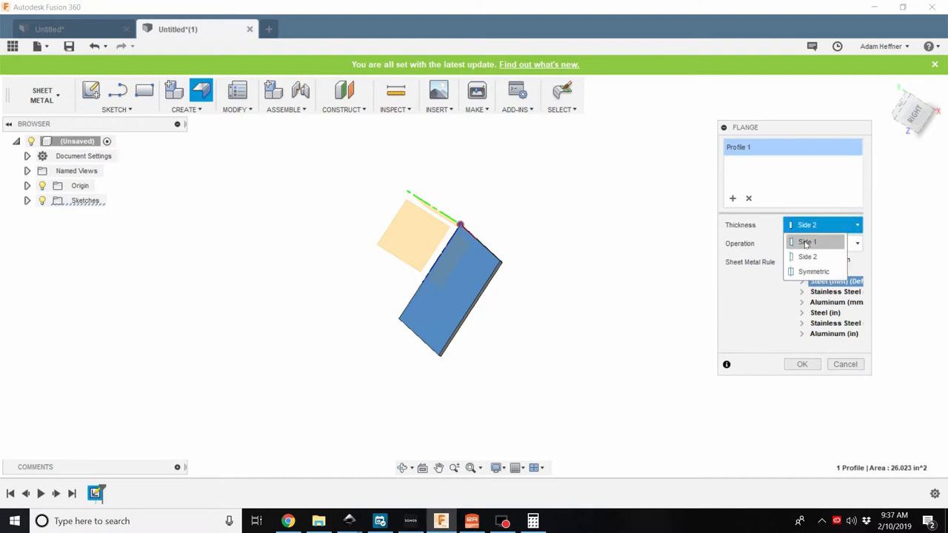
{"action": "mouse_move", "coordinate": [814, 271]}
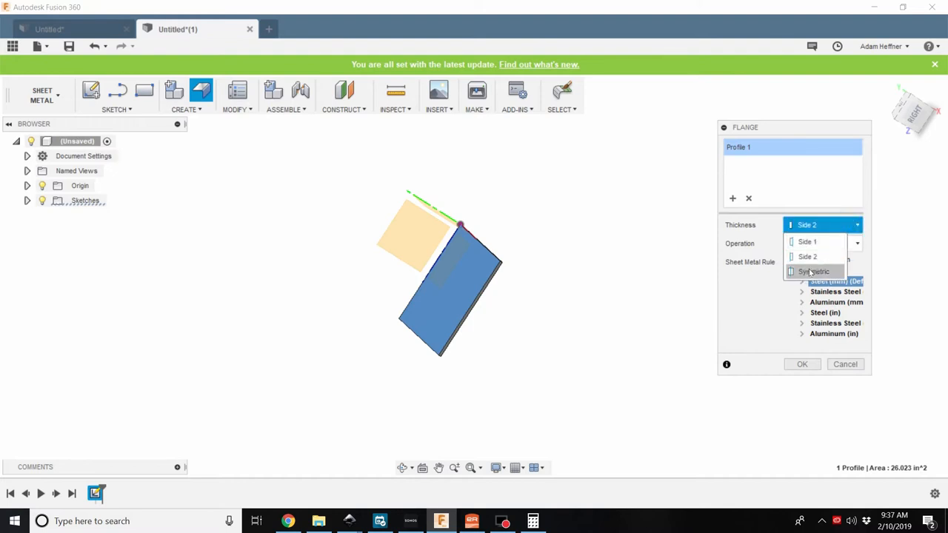
{"action": "left_click", "coordinate": [813, 271]}
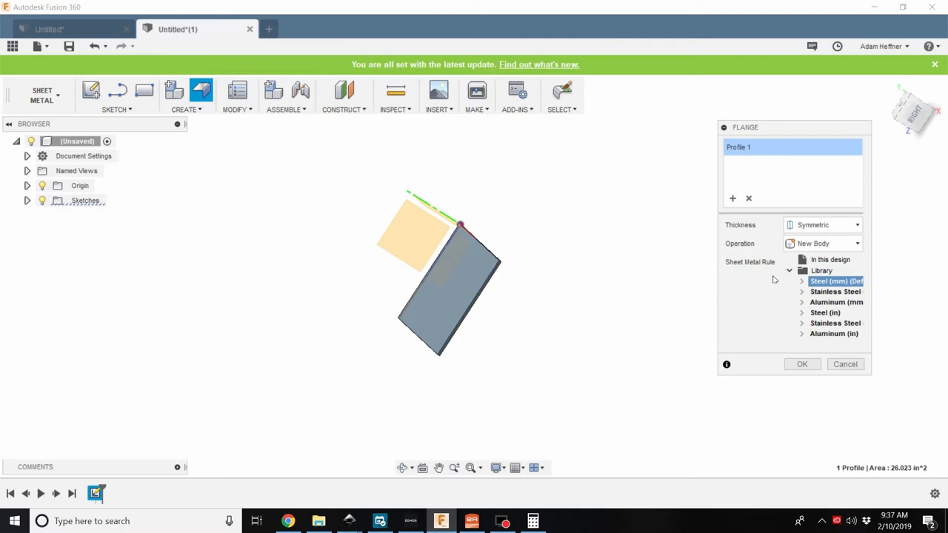
{"action": "left_click", "coordinate": [822, 225]}
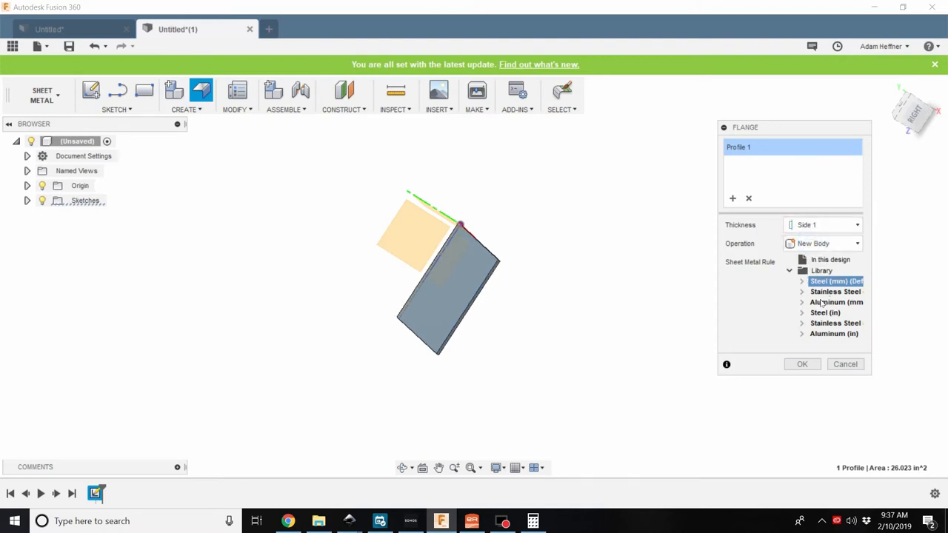
{"action": "left_click", "coordinate": [802, 364]}
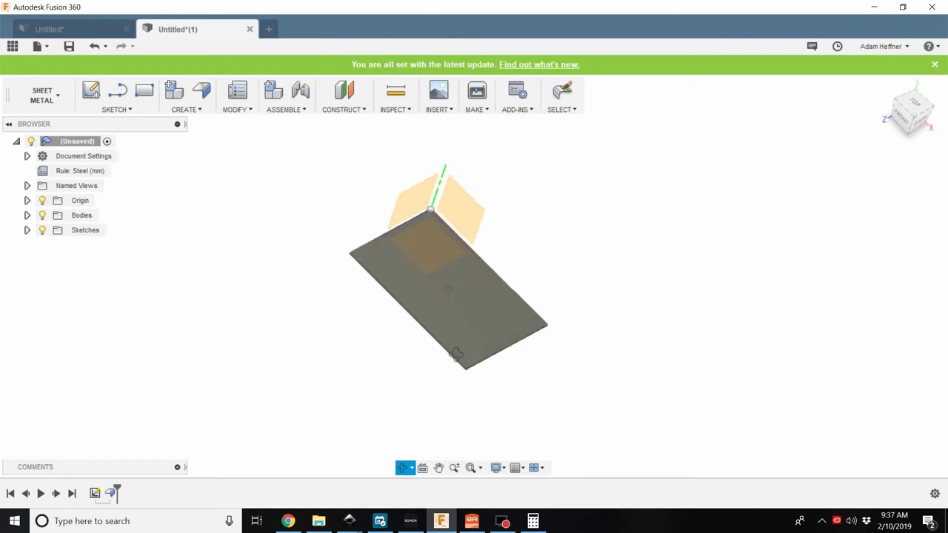
Add flanges on both long edges of the plate bent at 45 degrees
{"action": "left_click_drag", "start_coordinate": [444, 296], "coordinate": [394, 424]}
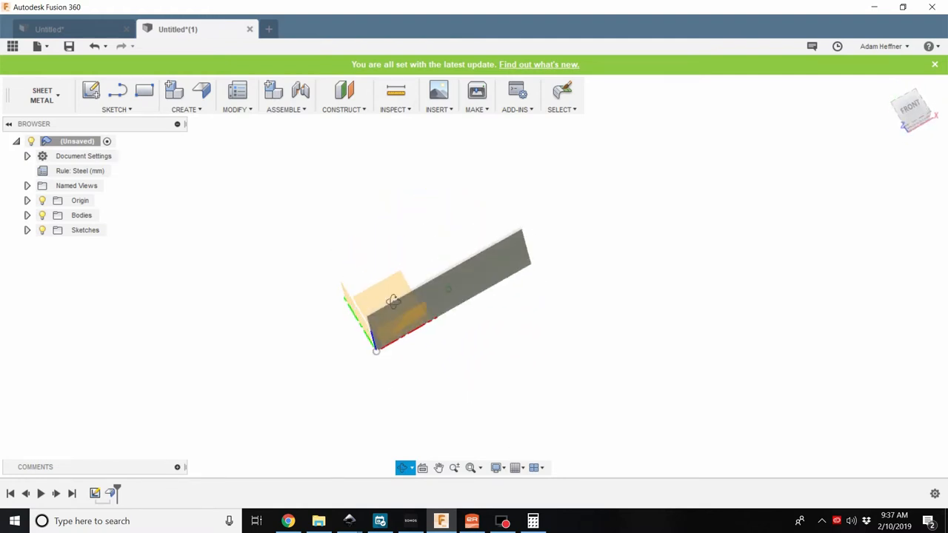
{"action": "left_click_drag", "start_coordinate": [392, 300], "coordinate": [433, 350]}
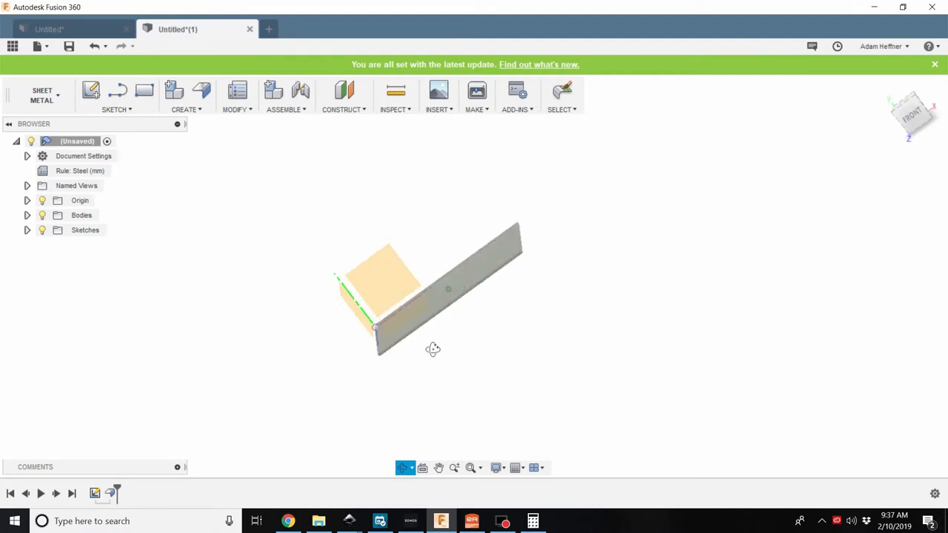
{"action": "left_click_drag", "start_coordinate": [432, 349], "coordinate": [379, 244]}
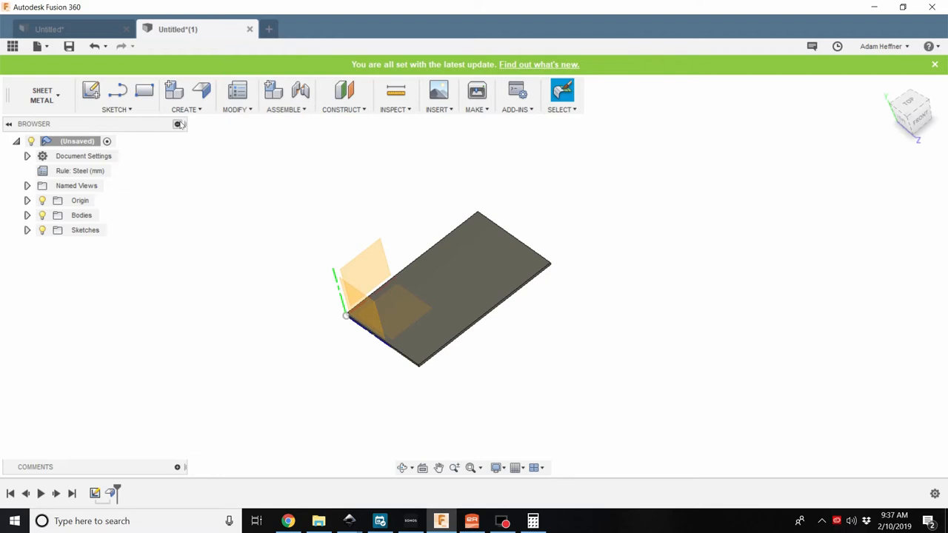
{"action": "left_click", "coordinate": [201, 91]}
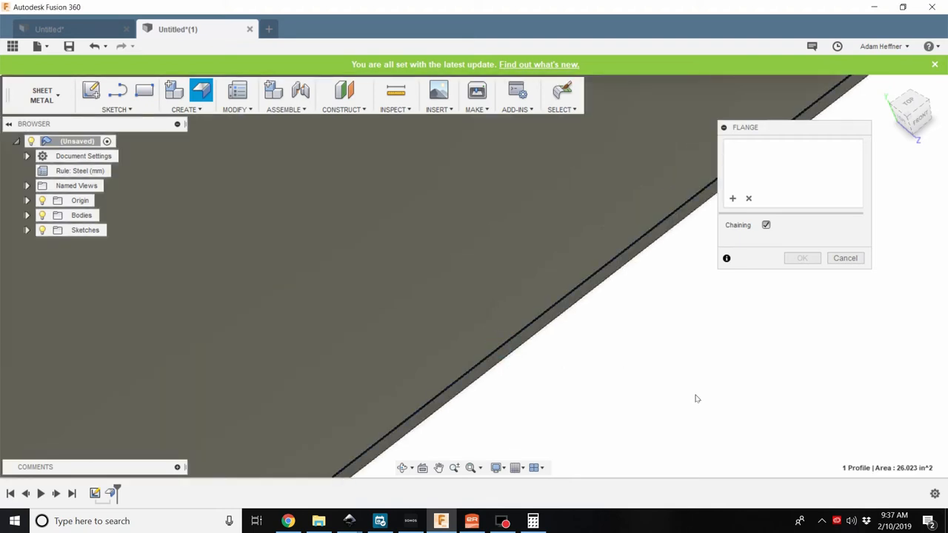
{"action": "left_click", "coordinate": [288, 228]}
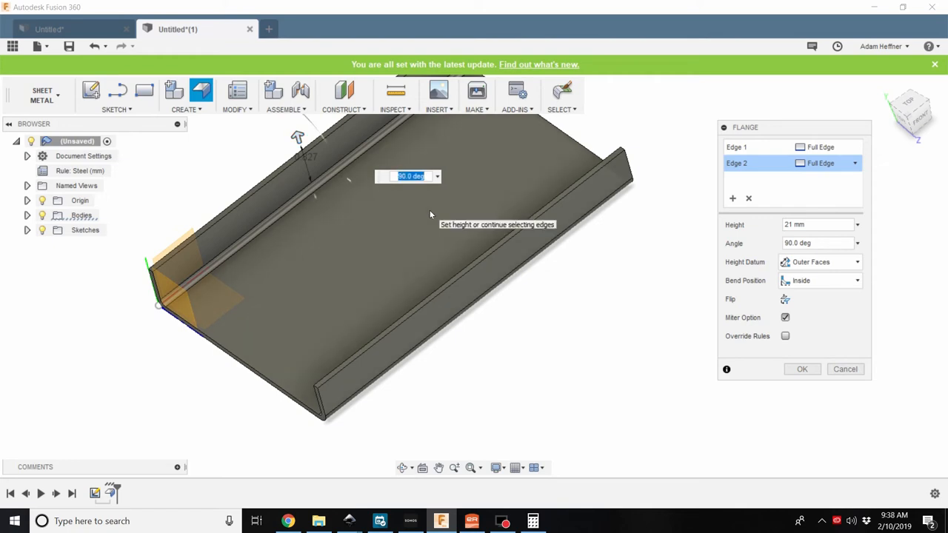
{"action": "type", "text": "45"}
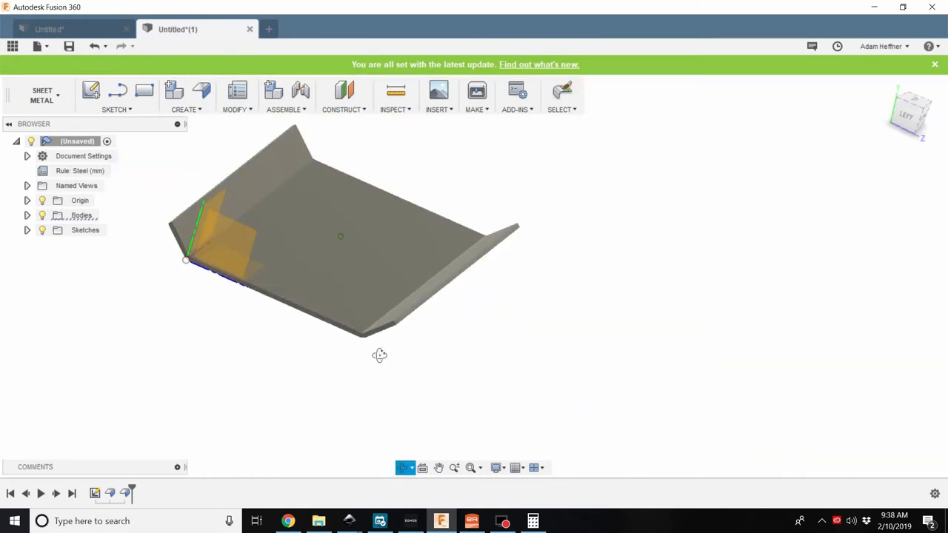
Start another flange, then bring up the dimensioned Thor's hammer reference image in the browser
{"action": "left_click_drag", "start_coordinate": [379, 355], "coordinate": [424, 355]}
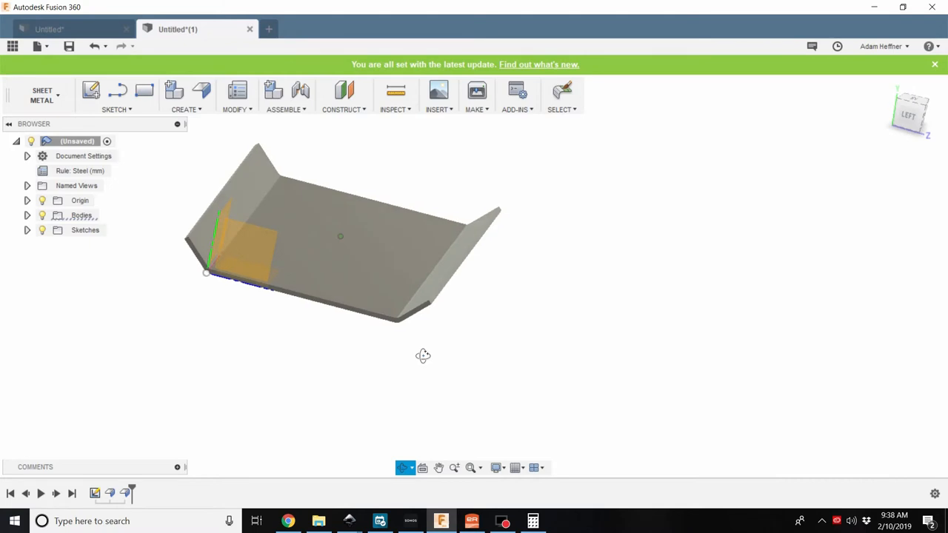
{"action": "left_click", "coordinate": [561, 90]}
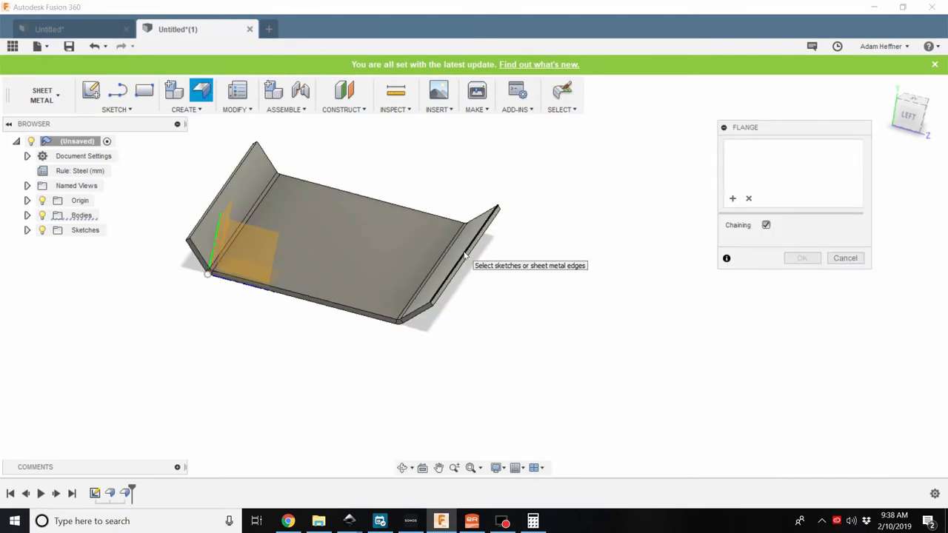
{"action": "left_click", "coordinate": [482, 215]}
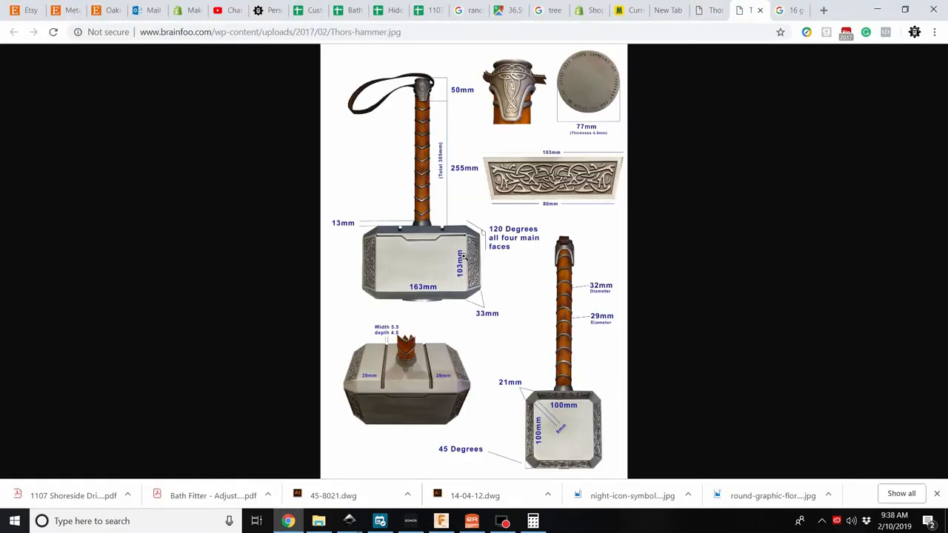
Back in Fusion, raise a 103 mm tall flange from the angled side's edge and close the leftover tool
{"action": "left_click", "coordinate": [442, 521]}
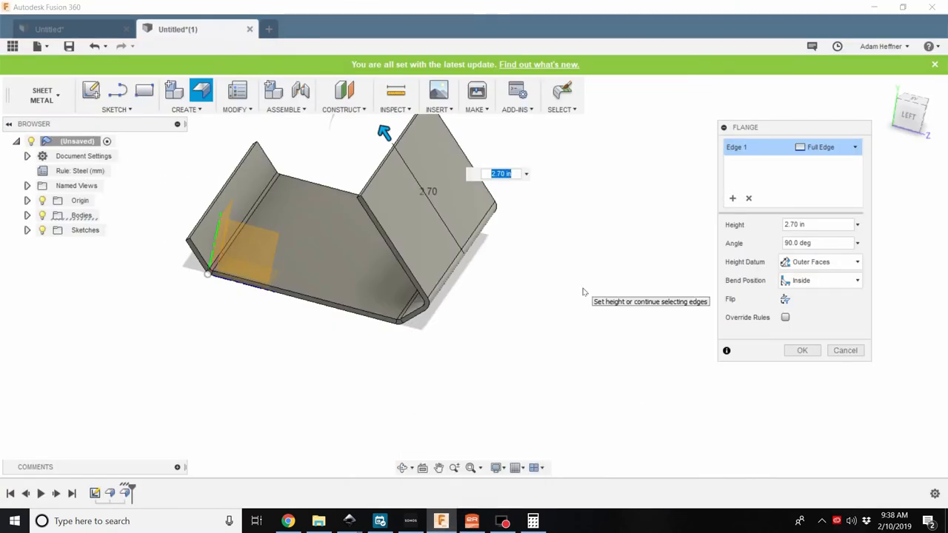
{"action": "type", "text": "103 mm"}
{"action": "type", "text": "45"}
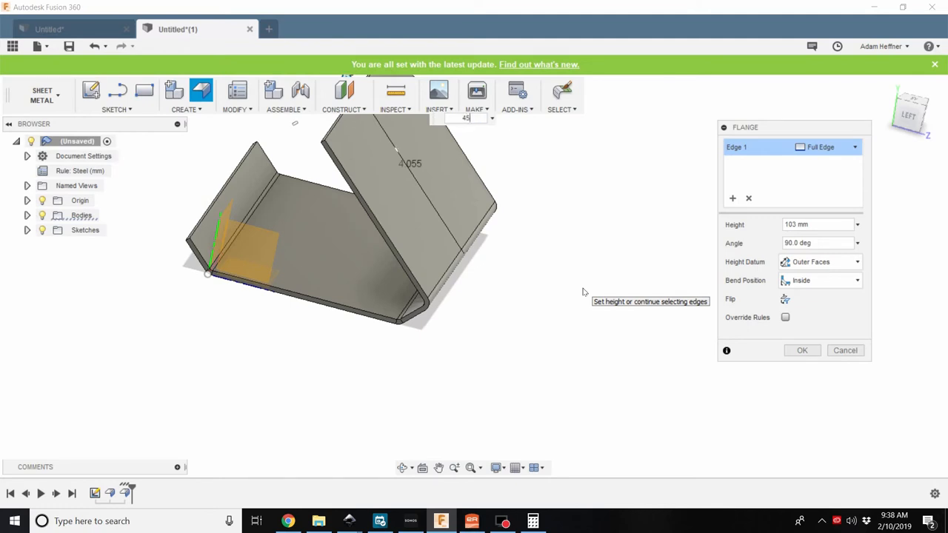
{"action": "left_click", "coordinate": [803, 349]}
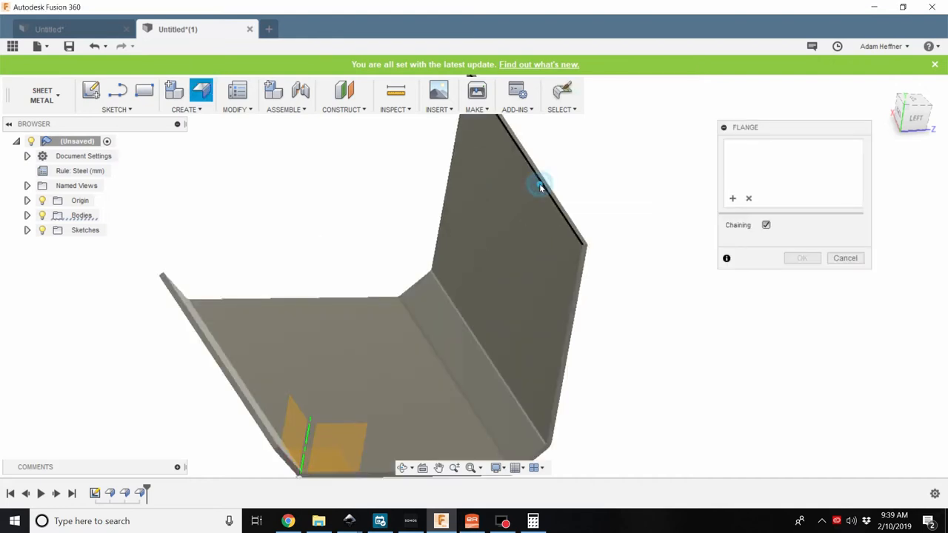
{"action": "left_click", "coordinate": [540, 185]}
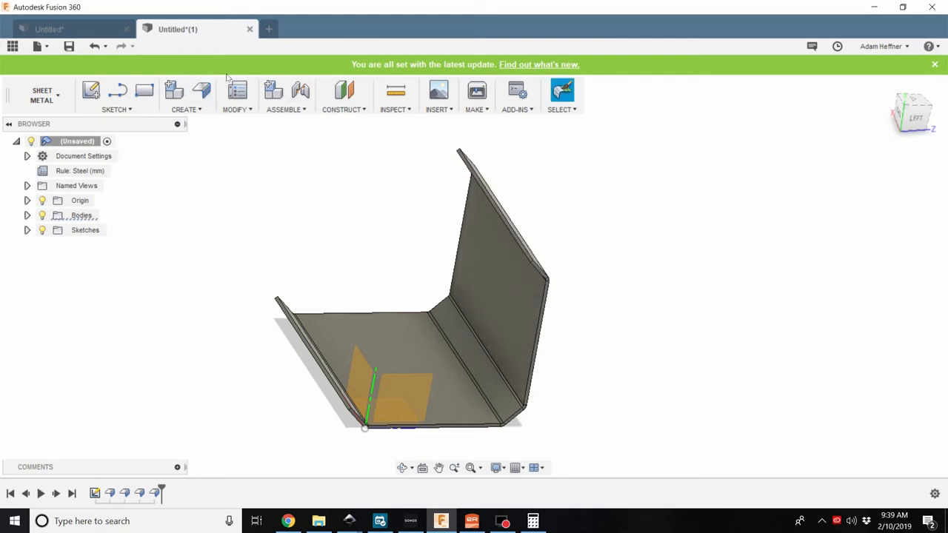
Fold a 103 mm flange over from the tall side's top edge, forming a C profile
{"action": "left_click", "coordinate": [202, 90]}
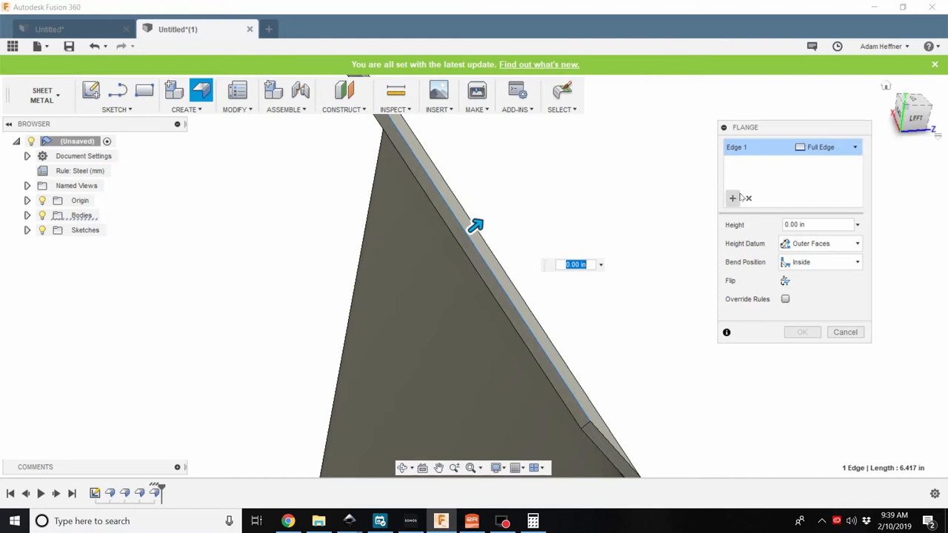
{"action": "left_click", "coordinate": [748, 198]}
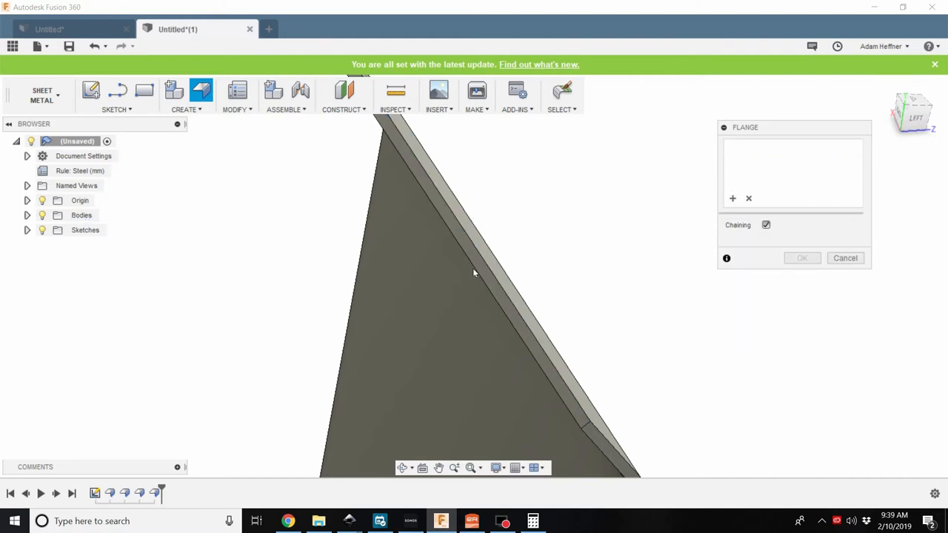
{"action": "left_click", "coordinate": [482, 230]}
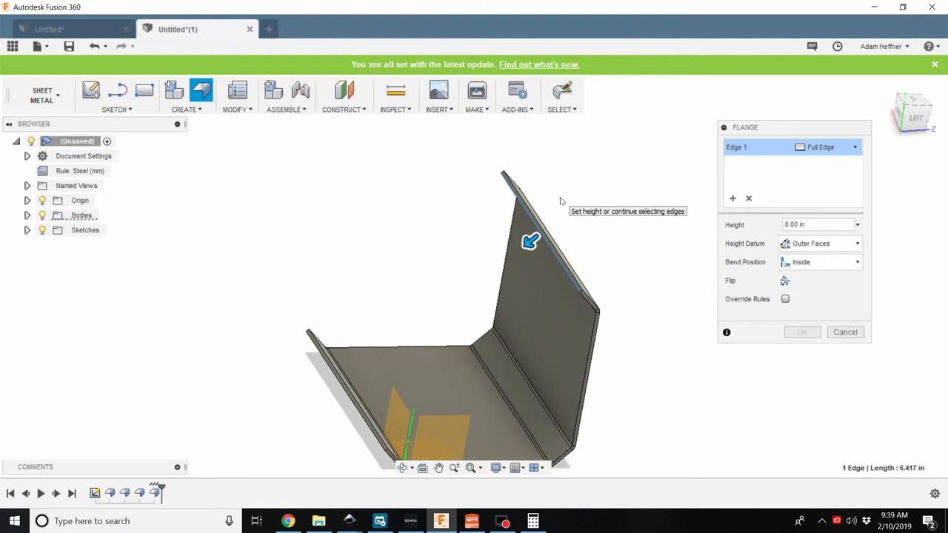
{"action": "mouse_move", "coordinate": [530, 243]}
{"action": "type", "text": "45"}
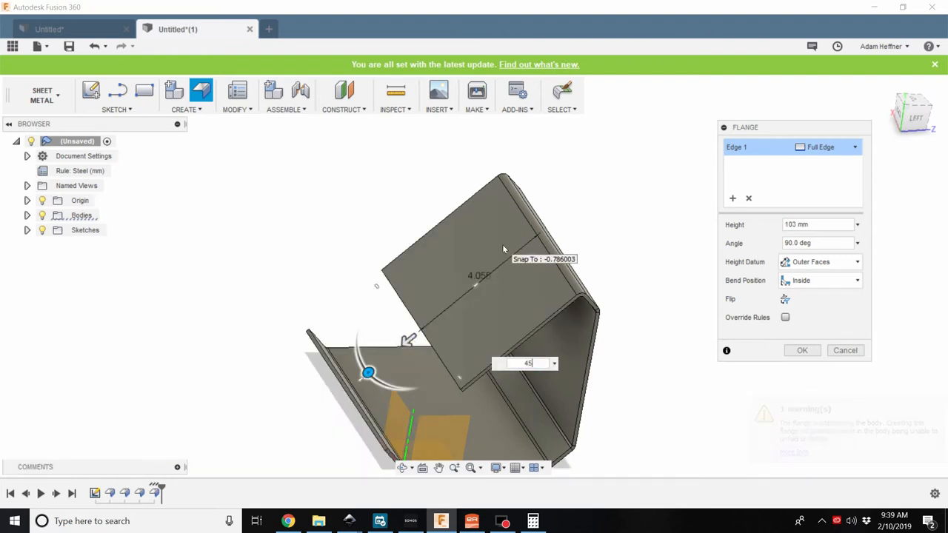
{"action": "left_click", "coordinate": [802, 350]}
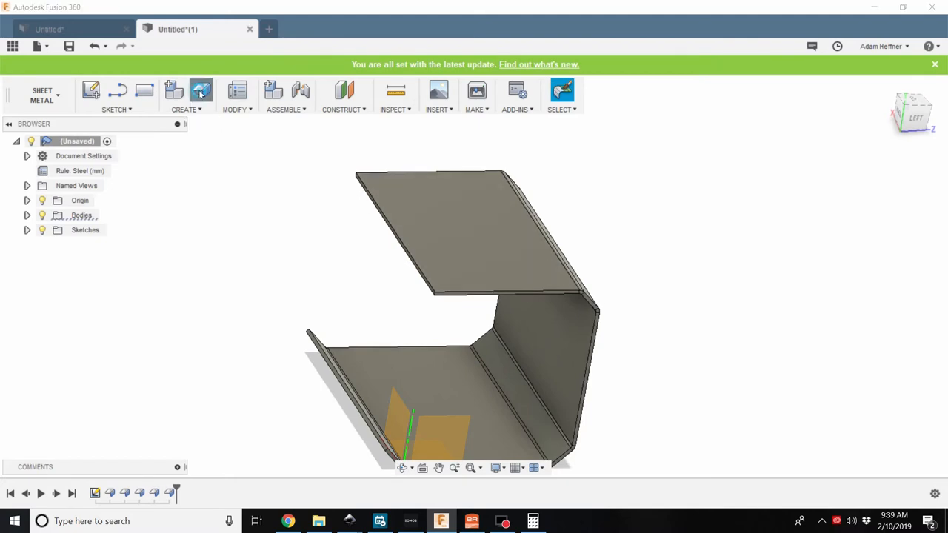
Add a 21 mm lip flange along the free edge of the folded-over top panel
{"action": "left_click", "coordinate": [201, 90]}
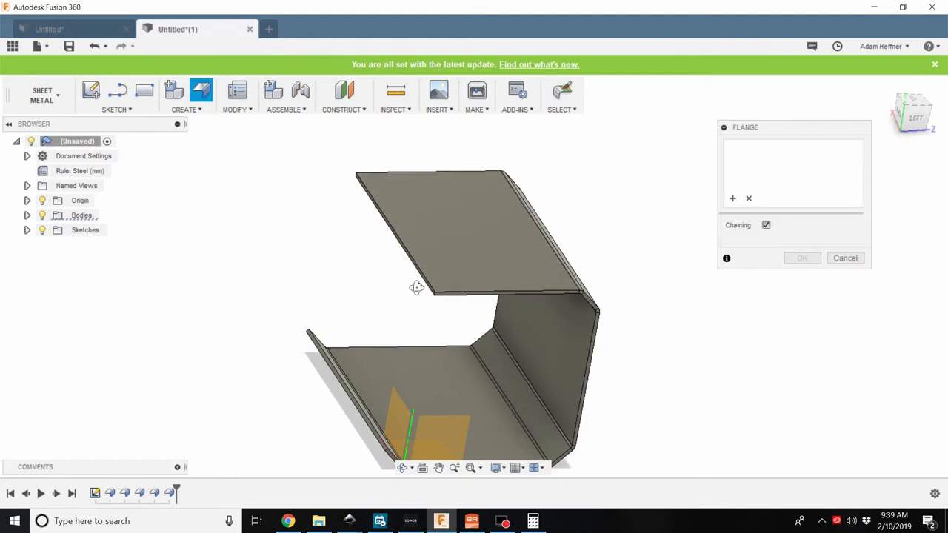
{"action": "left_click_drag", "start_coordinate": [416, 287], "coordinate": [418, 269]}
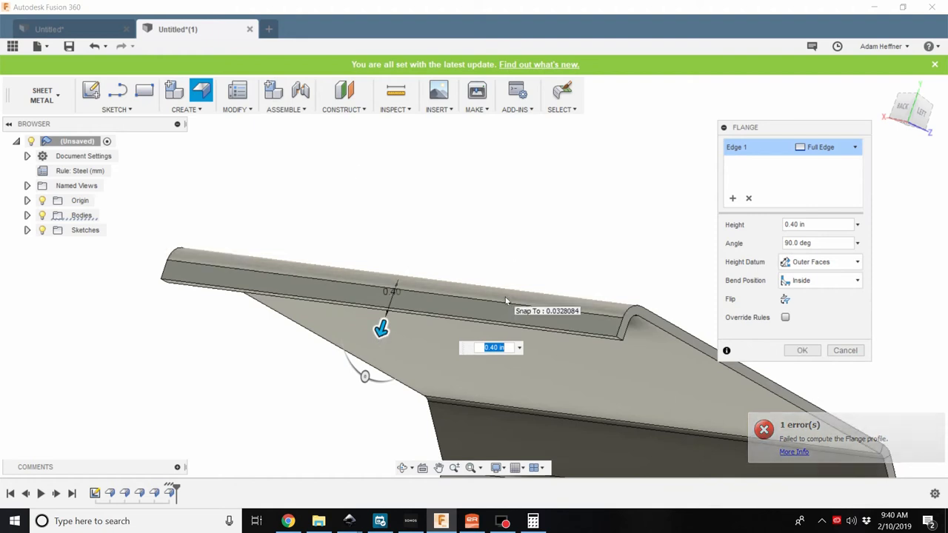
{"action": "type", "text": "21 mm"}
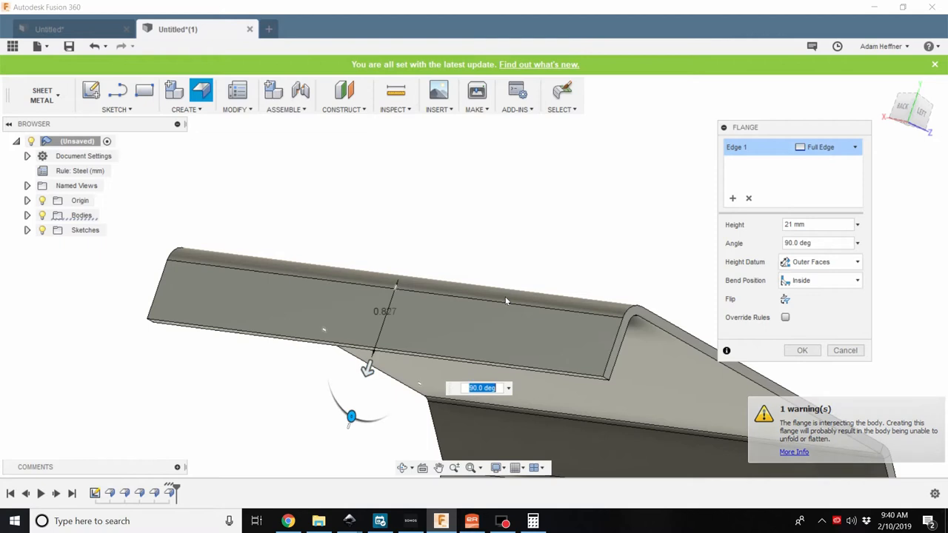
{"action": "left_click", "coordinate": [845, 350]}
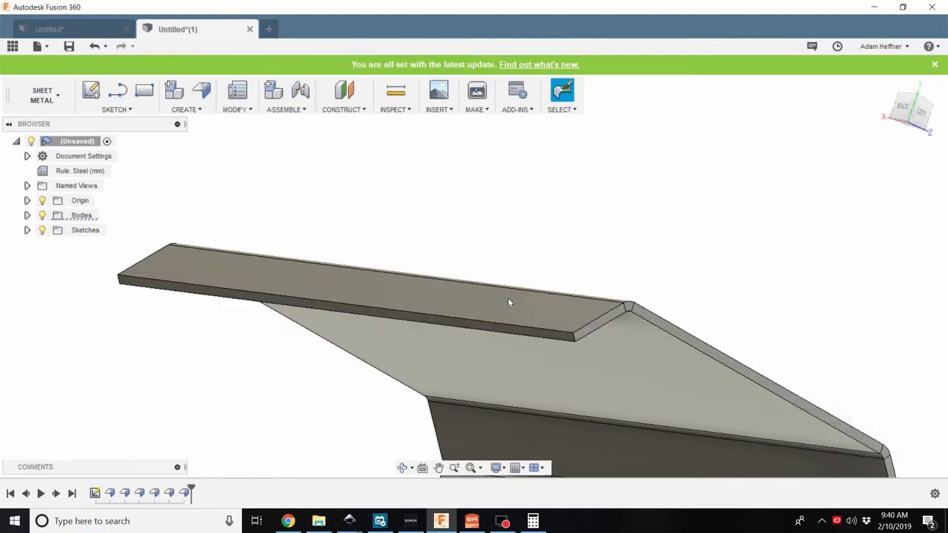
{"action": "left_click_drag", "start_coordinate": [510, 302], "coordinate": [545, 216]}
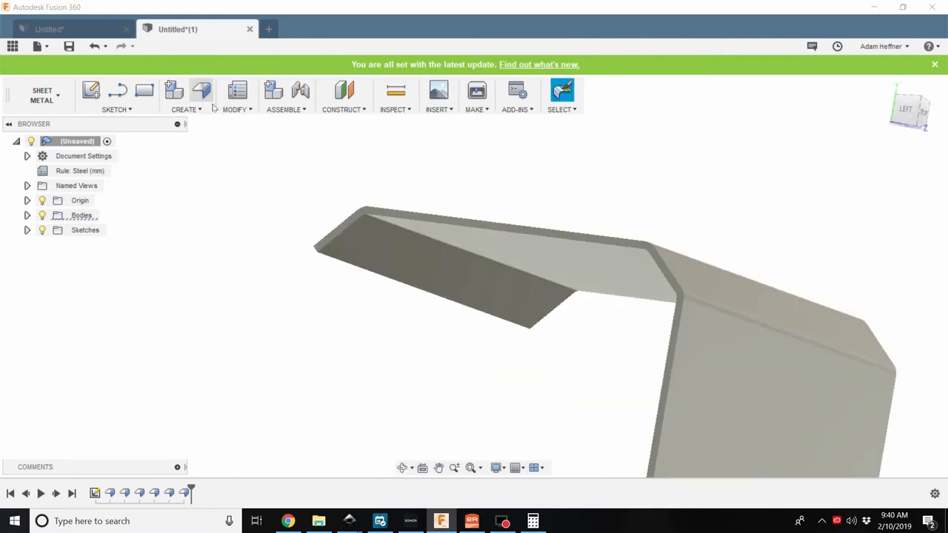
Start a flange off the lip at 103mm, adjusting toward 101 mm at 45 degrees, and view the profile from the side
{"action": "left_click", "coordinate": [201, 90]}
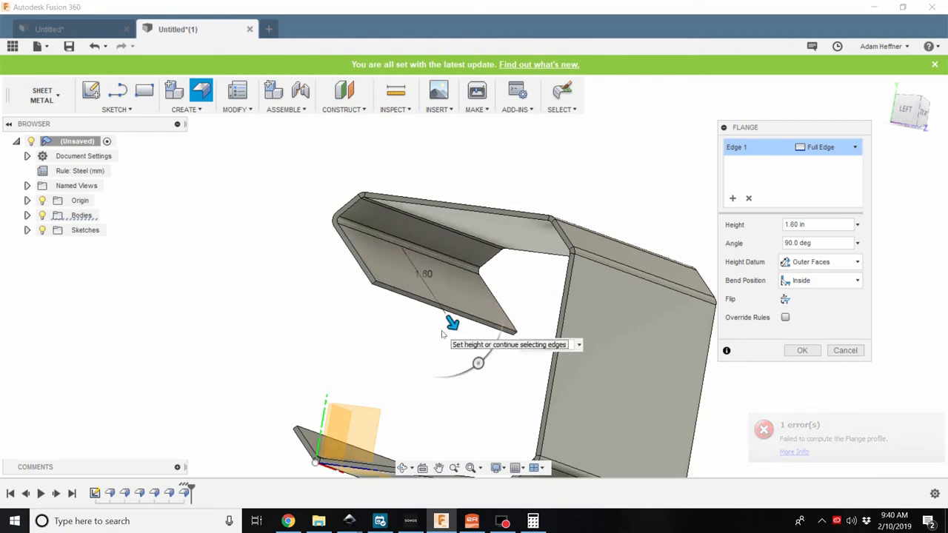
{"action": "type", "text": "103mm"}
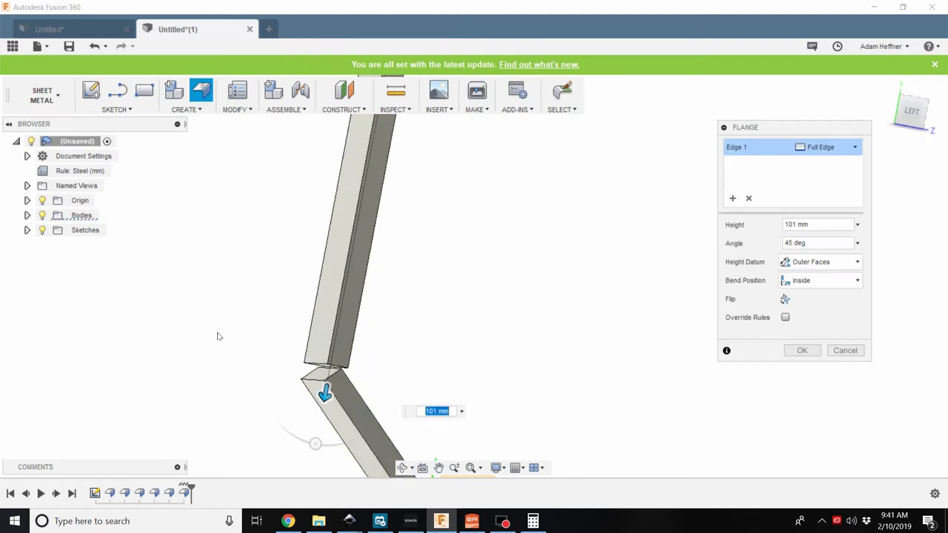
{"action": "left_click", "coordinate": [803, 349]}
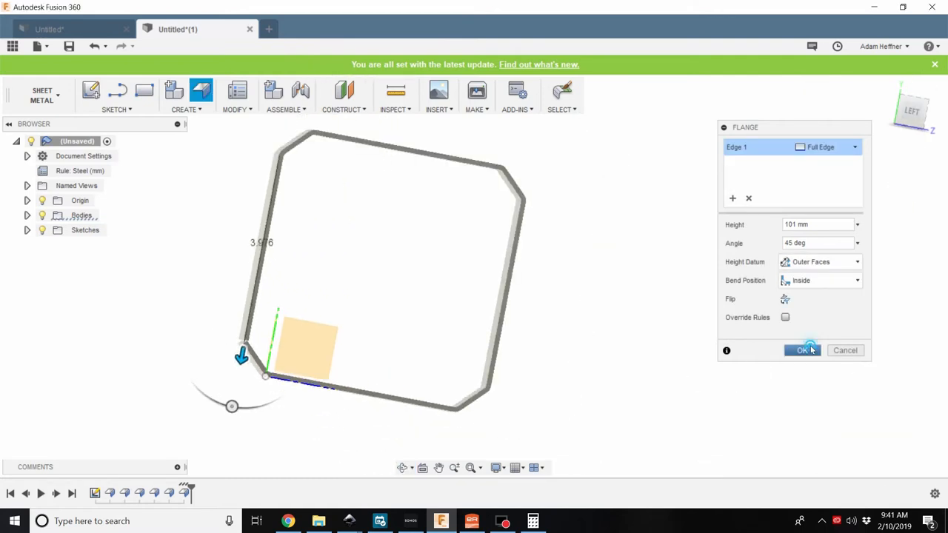
Commit the closing 45-degree flange and orbit to check the sheet now forms a loop
{"action": "left_click", "coordinate": [803, 349]}
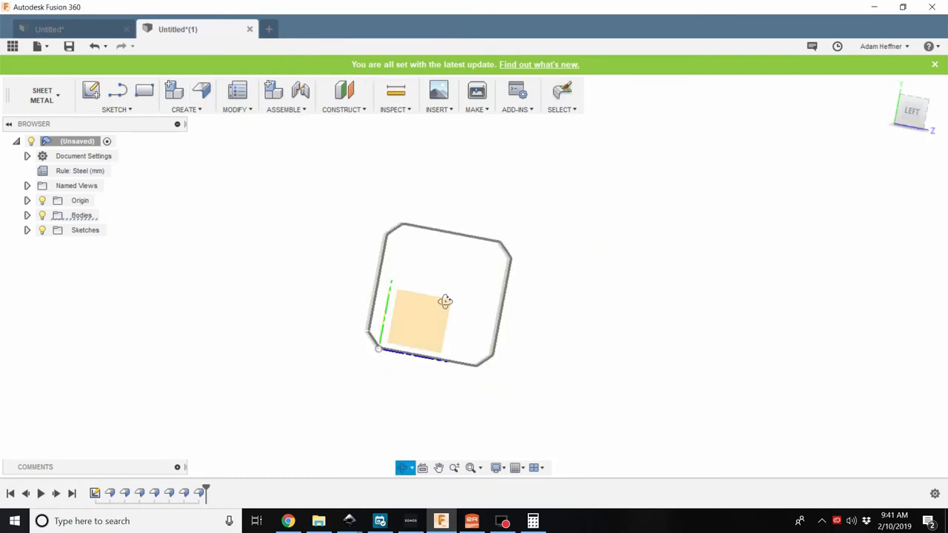
{"action": "left_click_drag", "start_coordinate": [444, 296], "coordinate": [371, 266]}
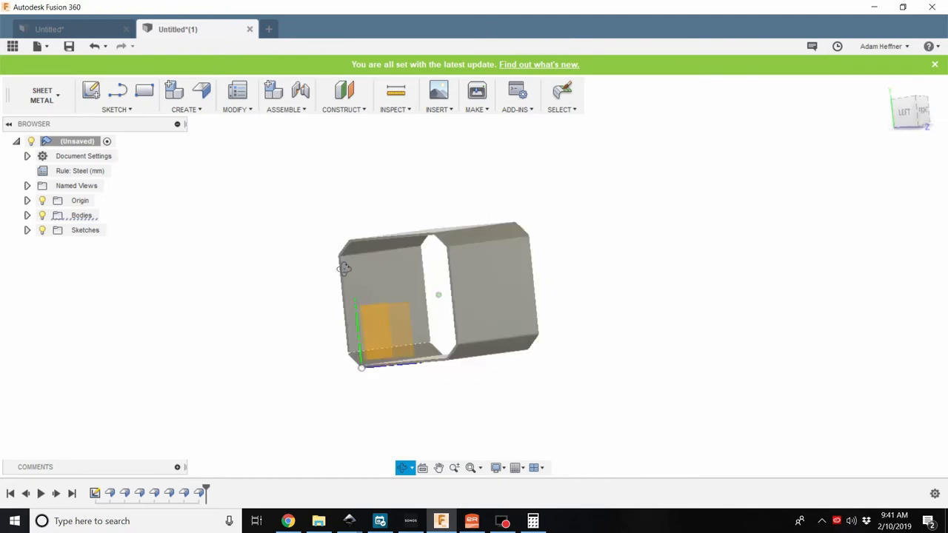
{"action": "left_click_drag", "start_coordinate": [344, 268], "coordinate": [575, 306]}
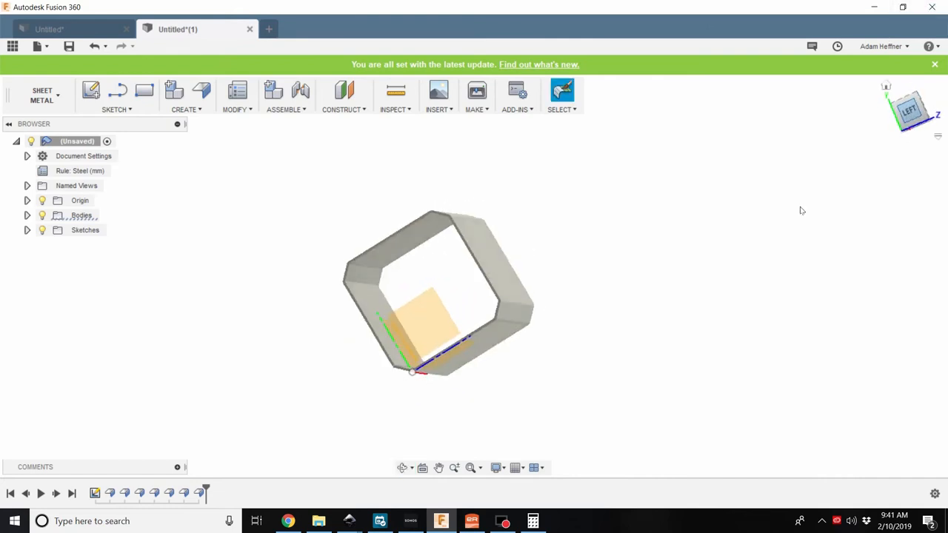
{"action": "left_click_drag", "start_coordinate": [437, 296], "coordinate": [560, 270]}
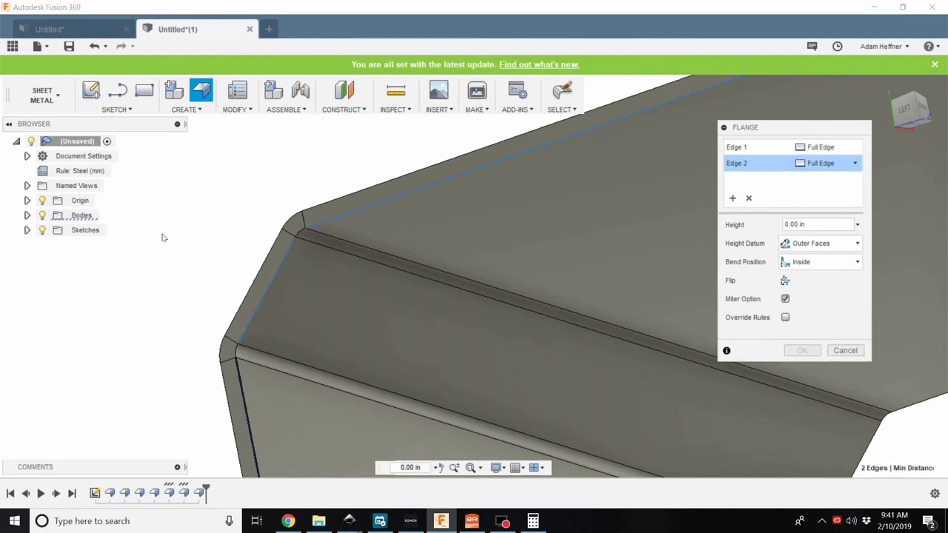
Flange the top edges of the hammer head with height 33 mm and angle 45 deg
{"action": "left_click", "coordinate": [367, 181]}
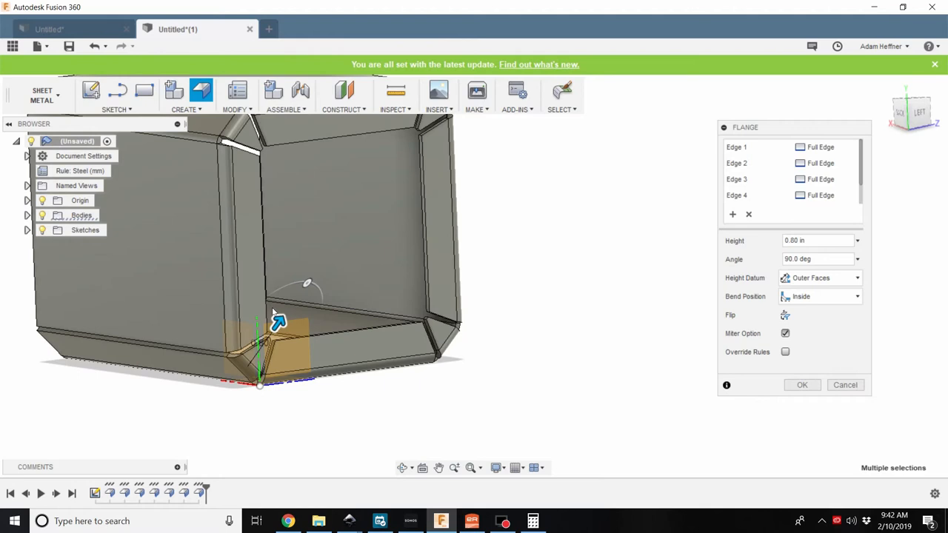
{"action": "mouse_move", "coordinate": [272, 348]}
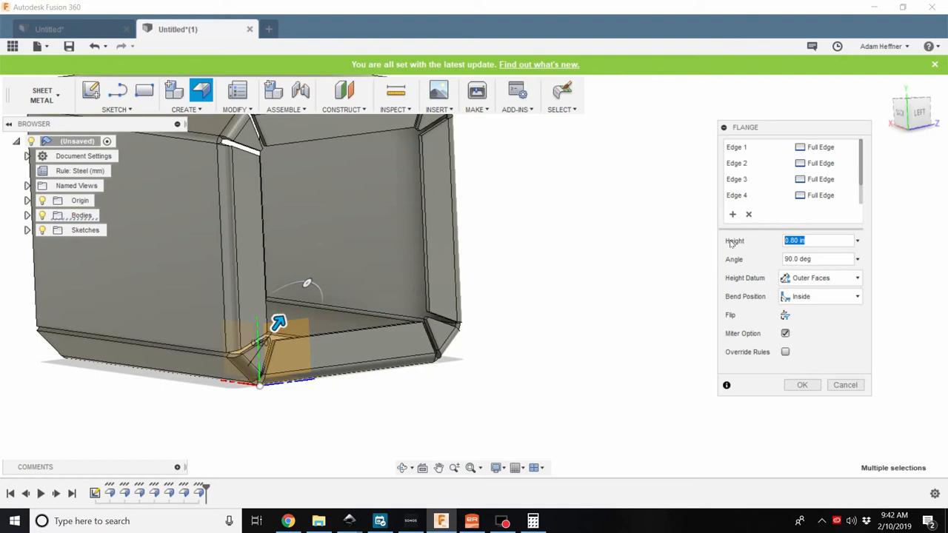
{"action": "type", "text": "33mm"}
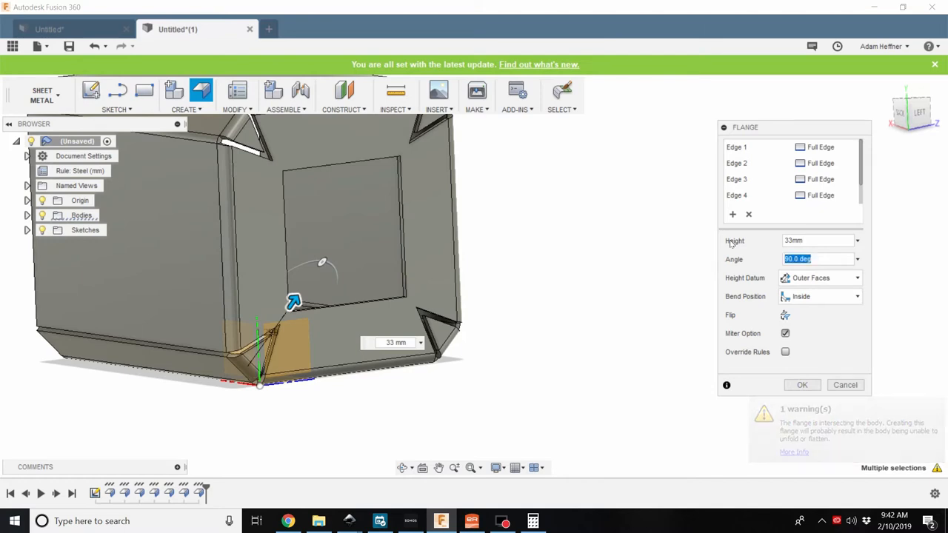
{"action": "type", "text": "45"}
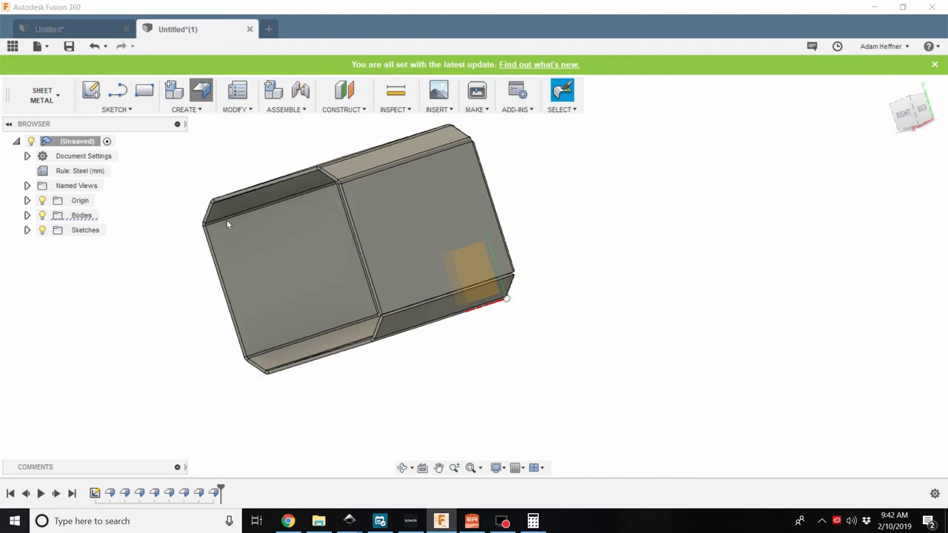
Flange the four side edges with Miter on, dragging them out to height
{"action": "left_click", "coordinate": [201, 91]}
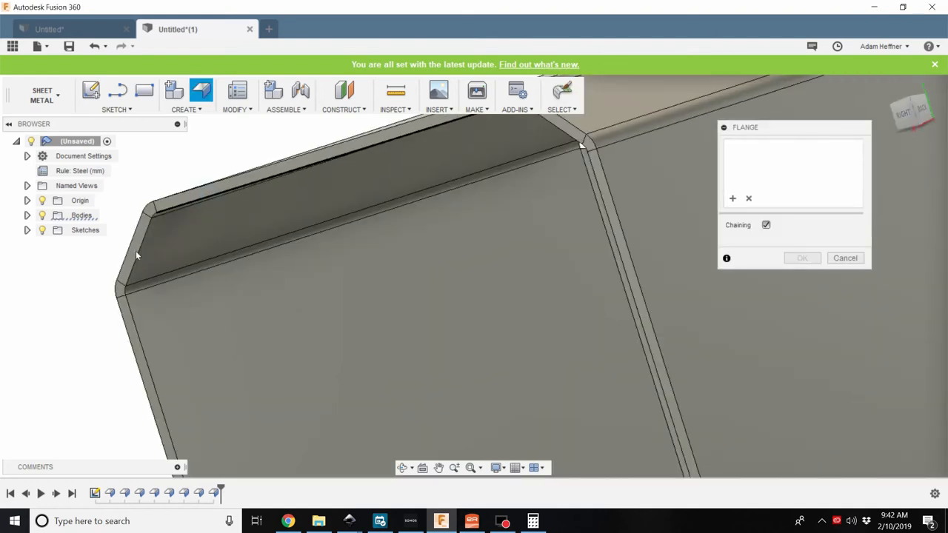
{"action": "left_click", "coordinate": [340, 151]}
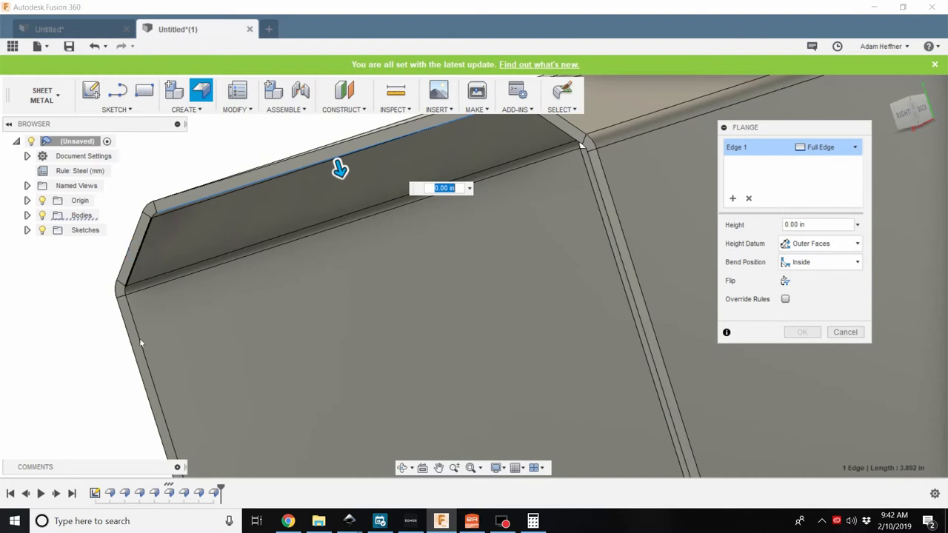
{"action": "left_click", "coordinate": [583, 145]}
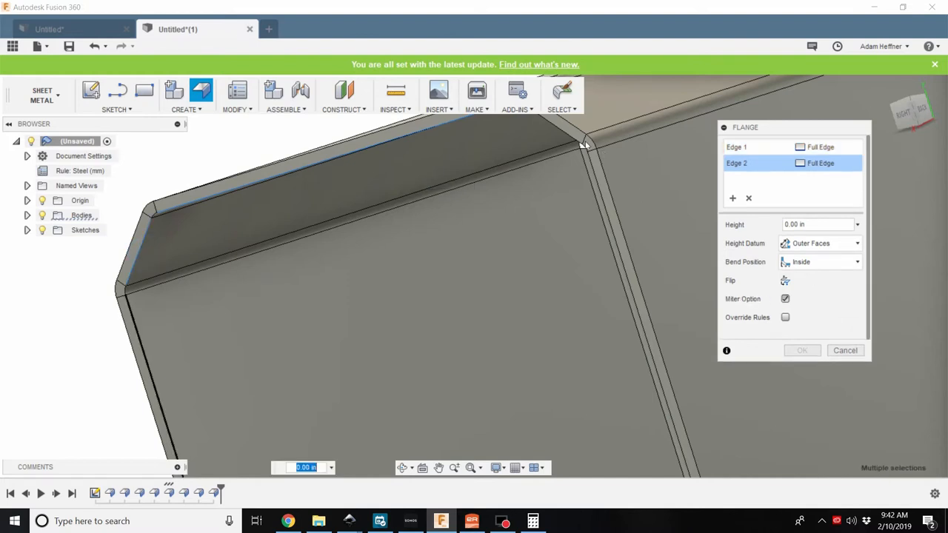
{"action": "left_click", "coordinate": [565, 135]}
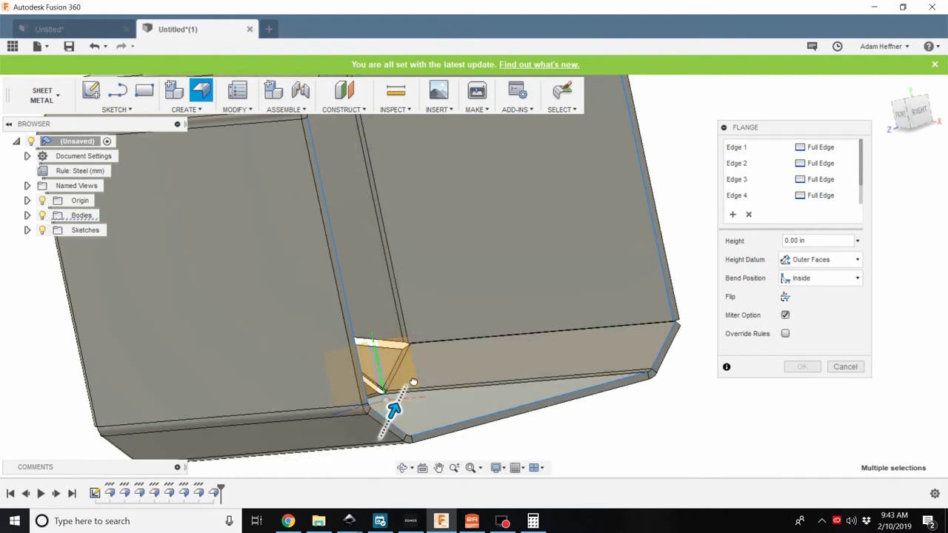
{"action": "left_click_drag", "start_coordinate": [413, 382], "coordinate": [511, 423]}
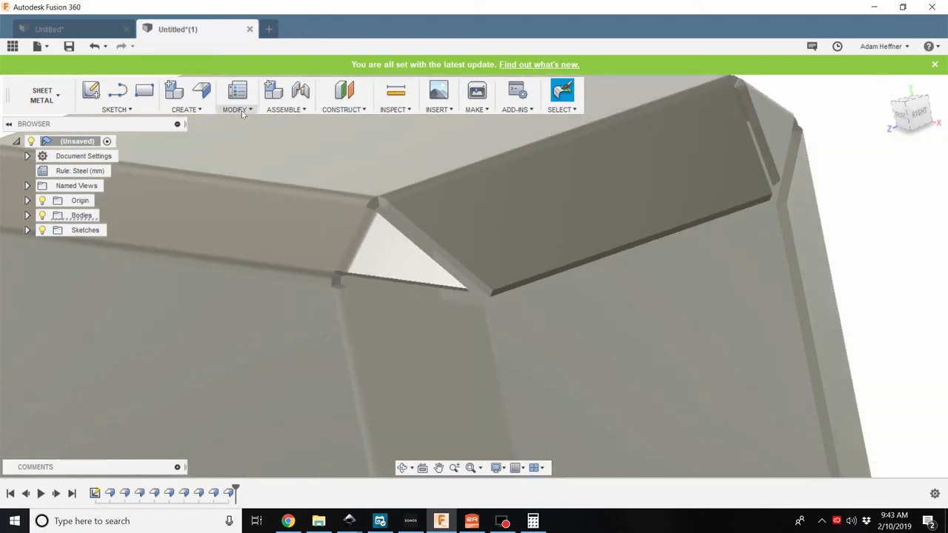
Edit the Steel (mm) sheet metal rule's relief width to Thickness-2mm and save it
{"action": "left_click", "coordinate": [237, 110]}
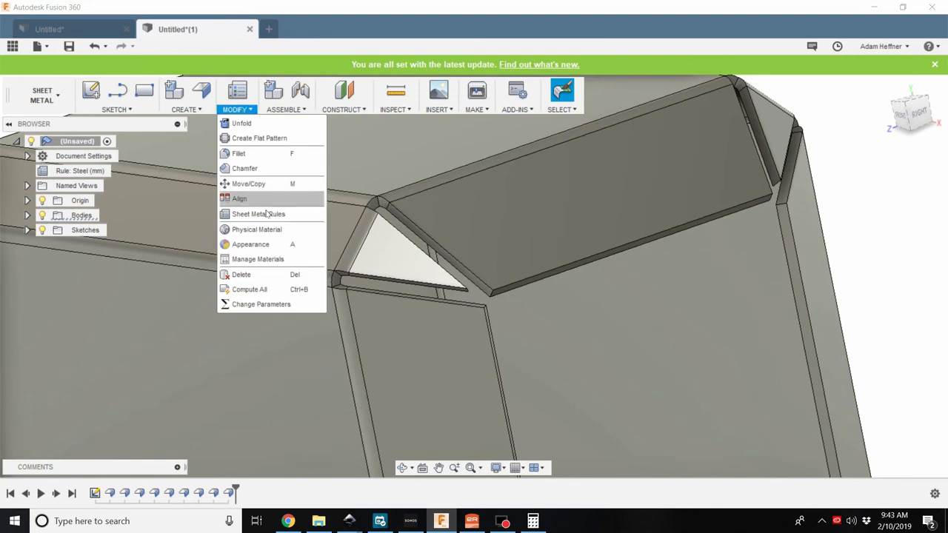
{"action": "left_click", "coordinate": [258, 213]}
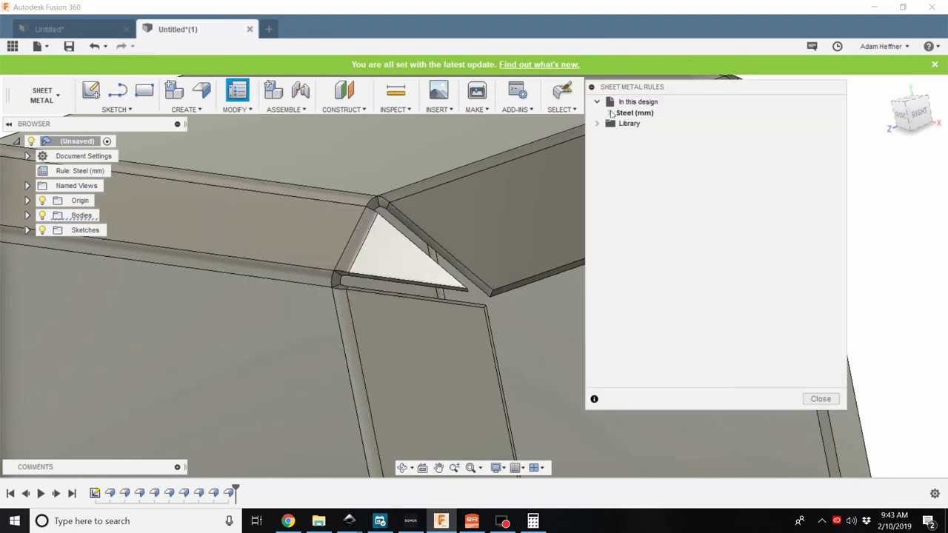
{"action": "left_click", "coordinate": [599, 113]}
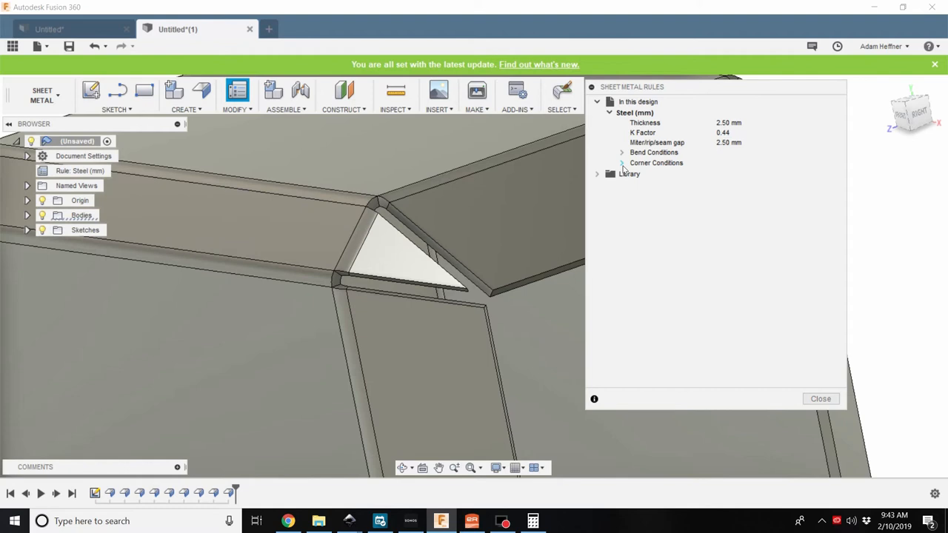
{"action": "mouse_move", "coordinate": [705, 111]}
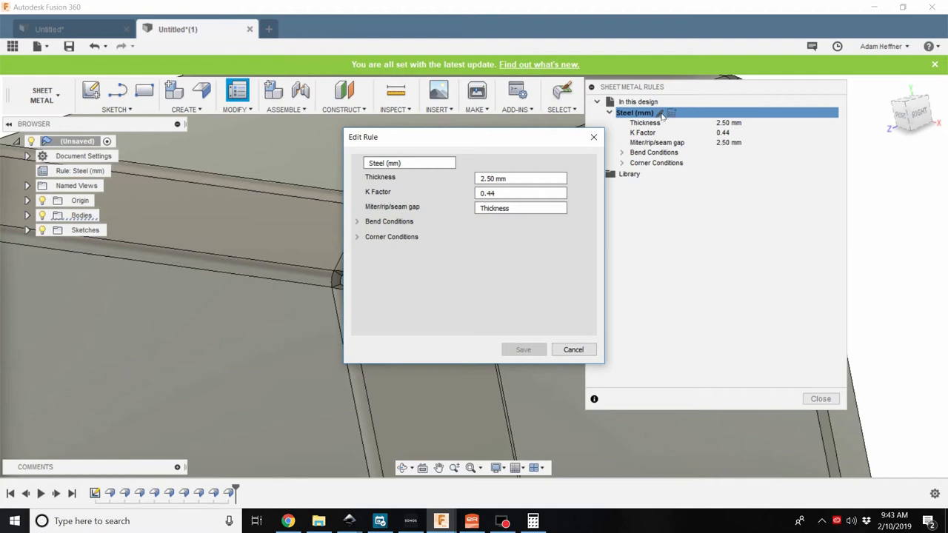
{"action": "mouse_move", "coordinate": [415, 169]}
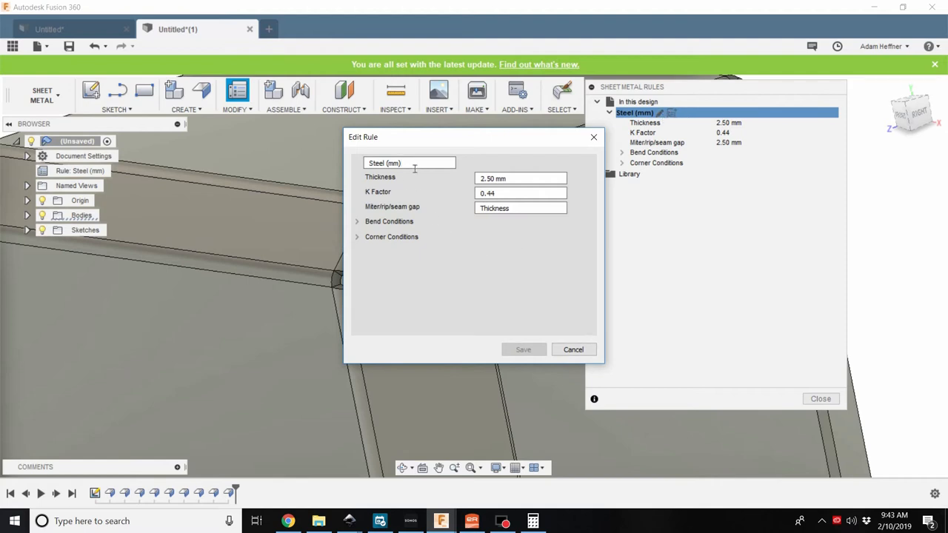
{"action": "mouse_move", "coordinate": [362, 224]}
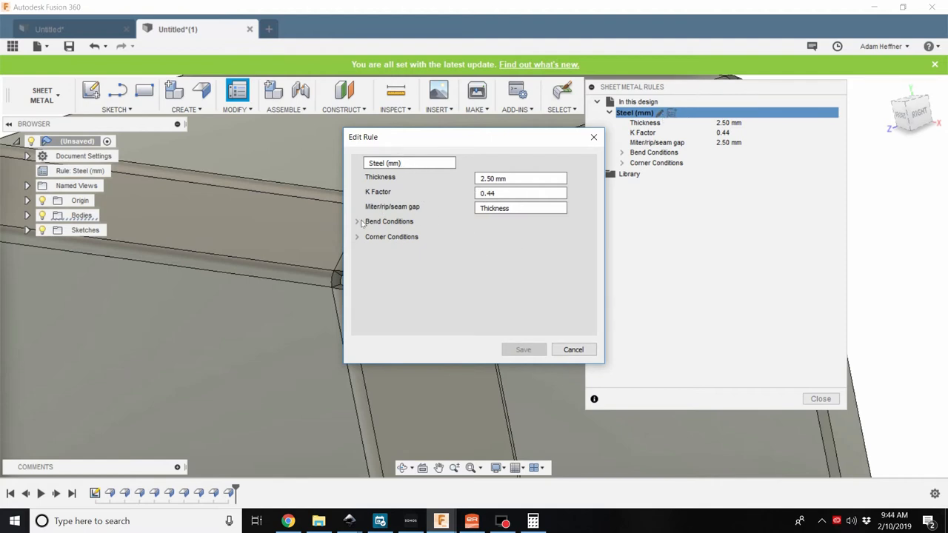
{"action": "left_click", "coordinate": [359, 222]}
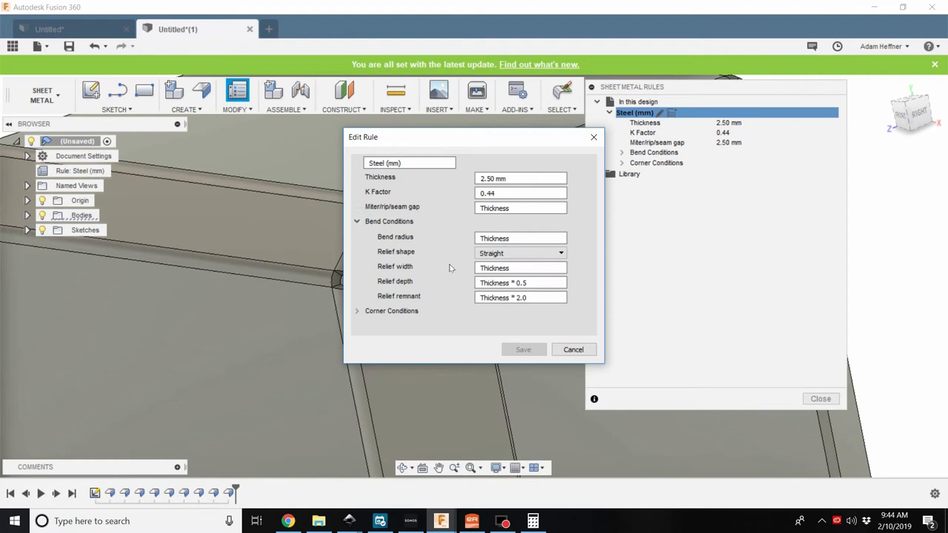
{"action": "left_click", "coordinate": [409, 162]}
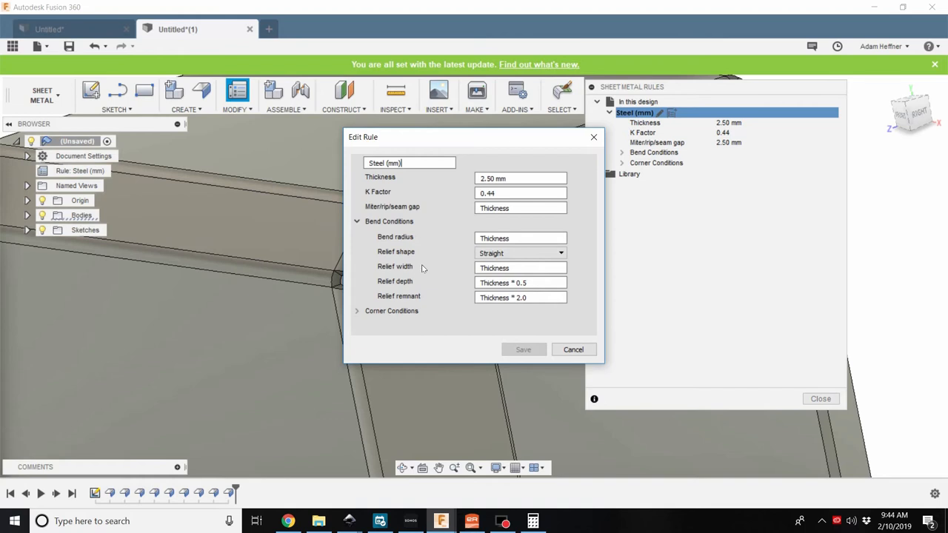
{"action": "mouse_move", "coordinate": [524, 262]}
{"action": "type", "text": "-2mm"}
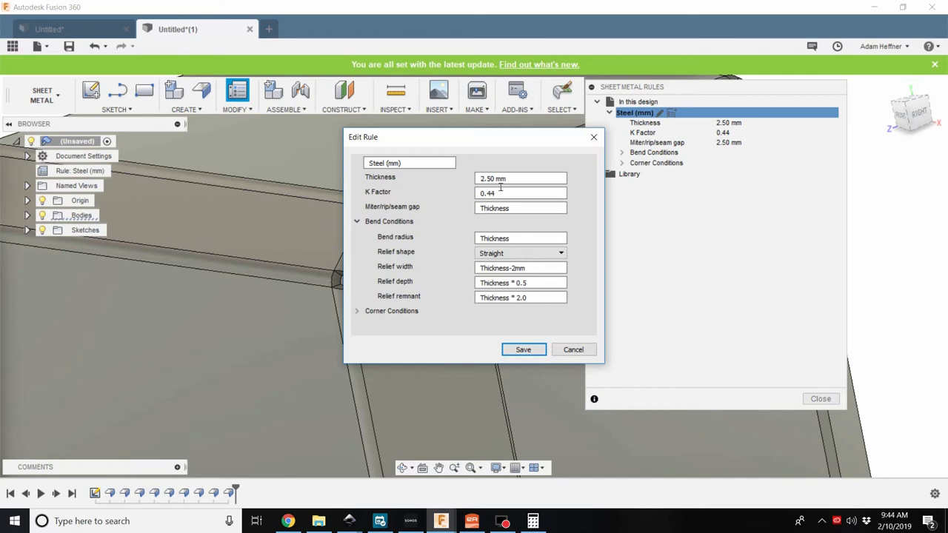
{"action": "mouse_move", "coordinate": [536, 341]}
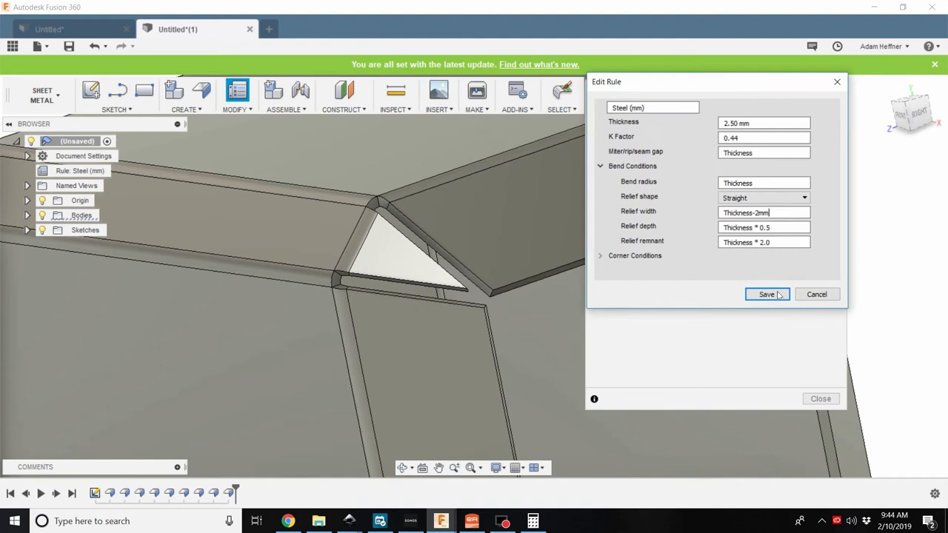
{"action": "left_click", "coordinate": [768, 294]}
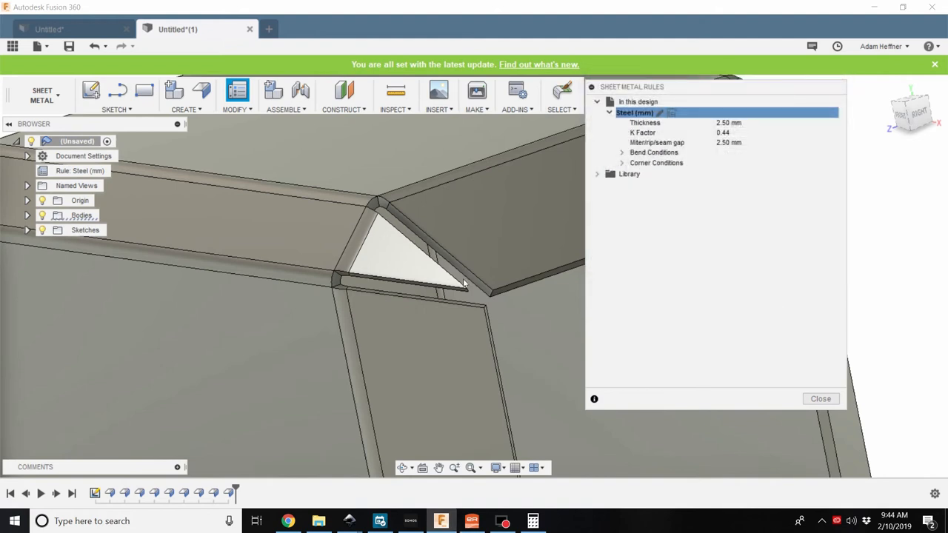
{"action": "mouse_move", "coordinate": [415, 234]}
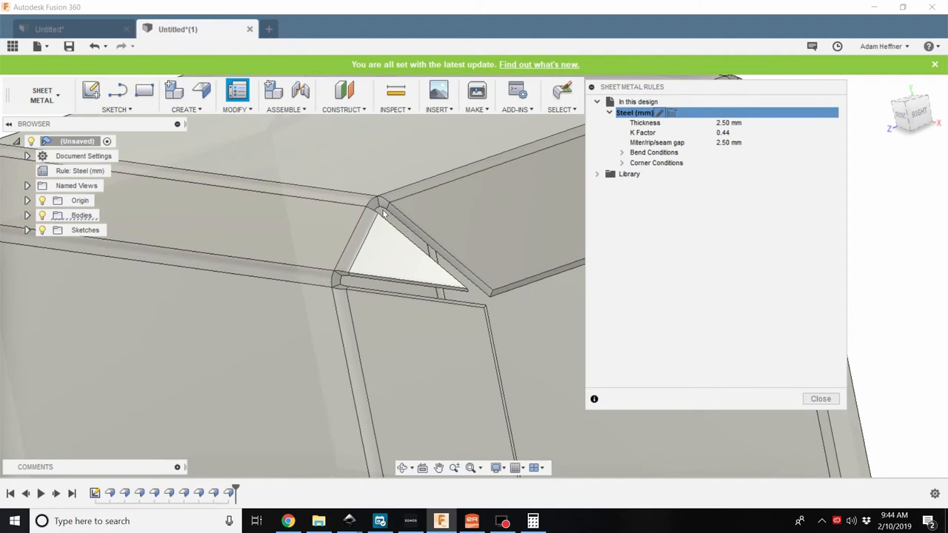
{"action": "mouse_move", "coordinate": [391, 253]}
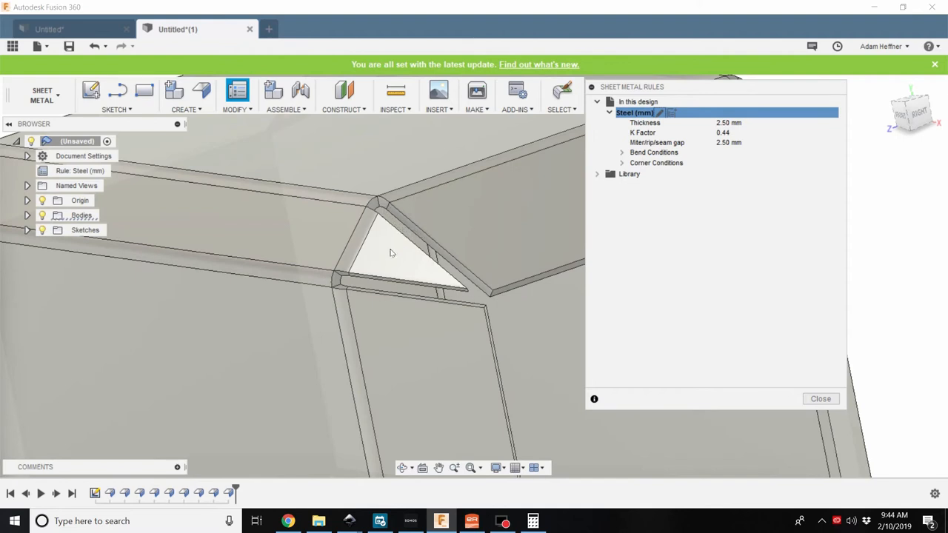
Close Sheet Metal Rules and orbit the box to inspect the triangular corner gap
{"action": "left_click_drag", "start_coordinate": [393, 252], "coordinate": [418, 263]}
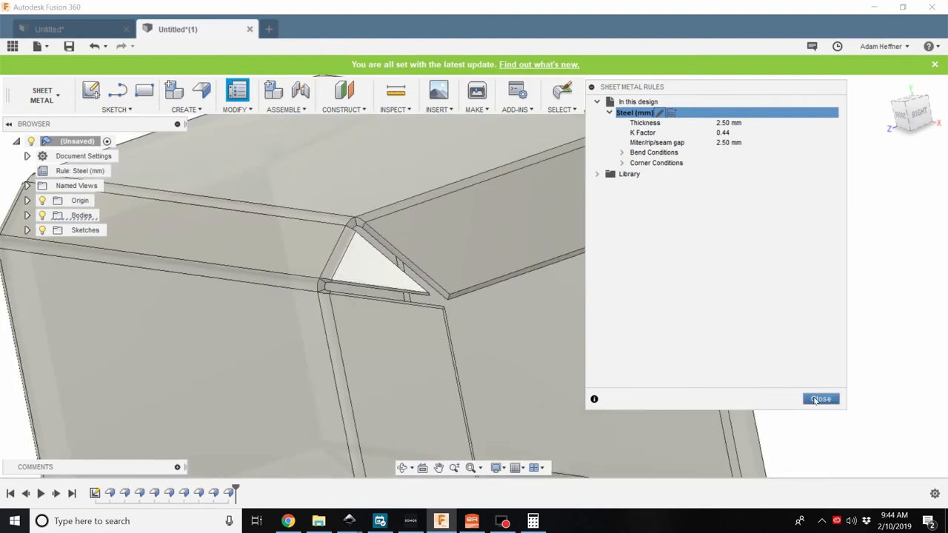
{"action": "left_click", "coordinate": [820, 398]}
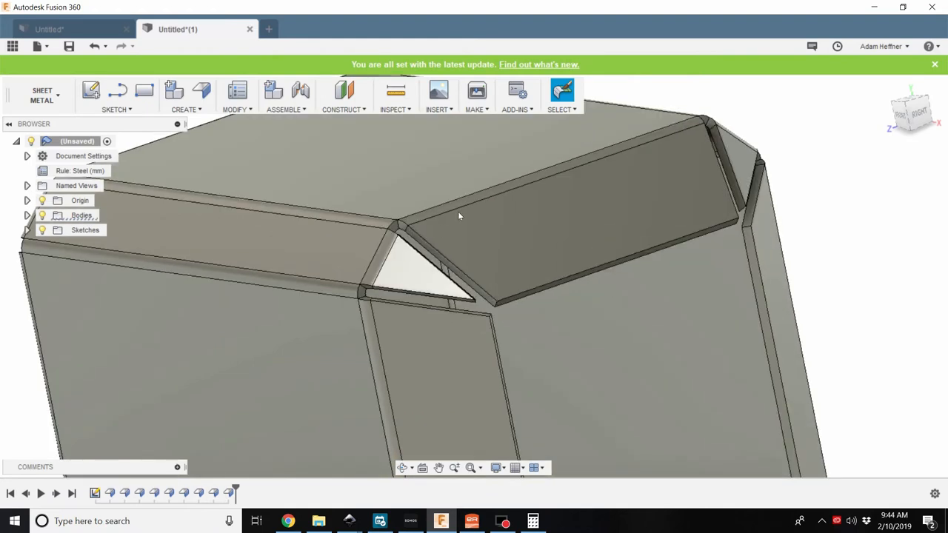
{"action": "left_click_drag", "start_coordinate": [459, 215], "coordinate": [489, 285]}
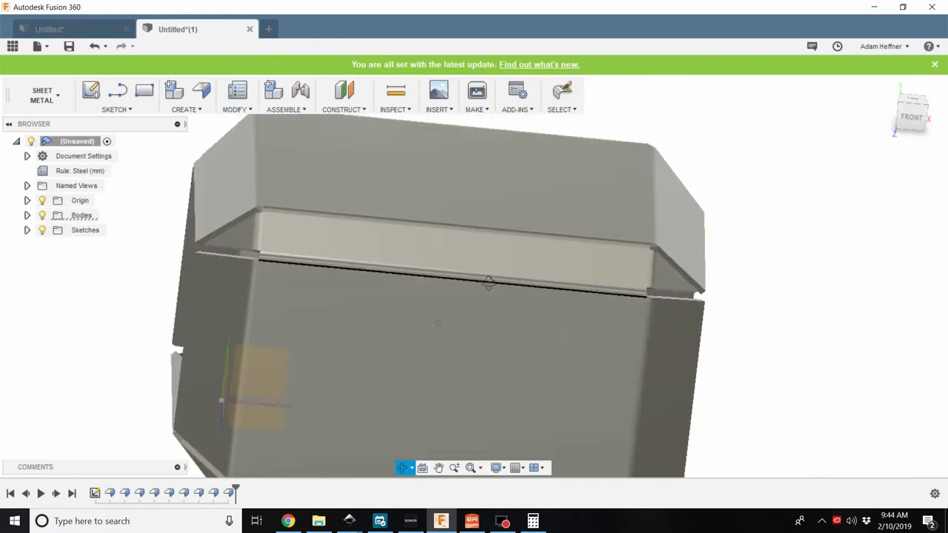
{"action": "left_click_drag", "start_coordinate": [488, 281], "coordinate": [359, 284]}
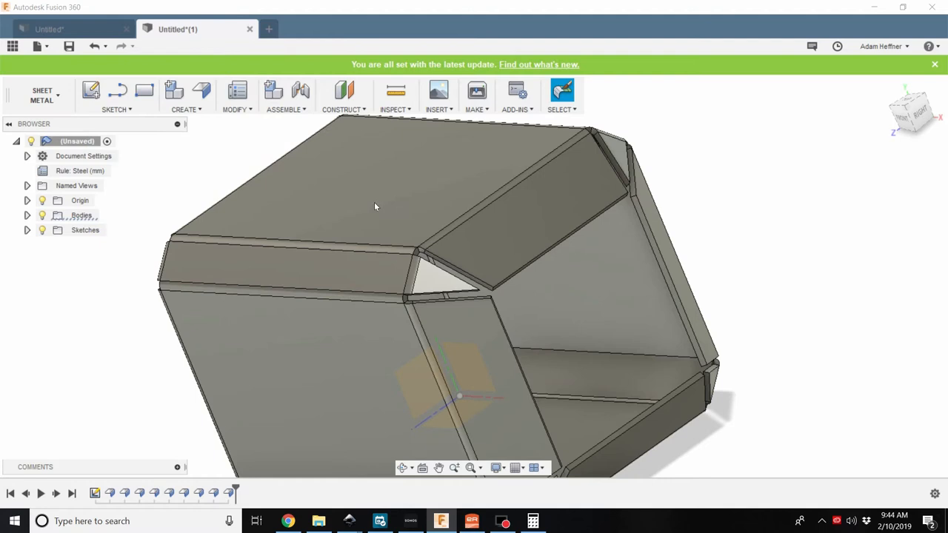
Set the Steel (mm) rule's miter/seam gap to Thickness-2mm and save the rule
{"action": "left_click", "coordinate": [237, 91]}
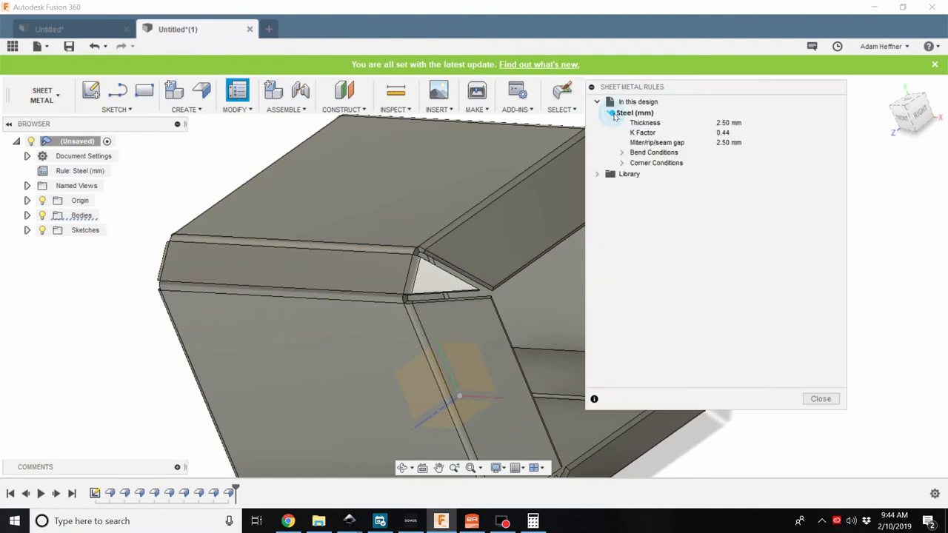
{"action": "double_click", "coordinate": [634, 112]}
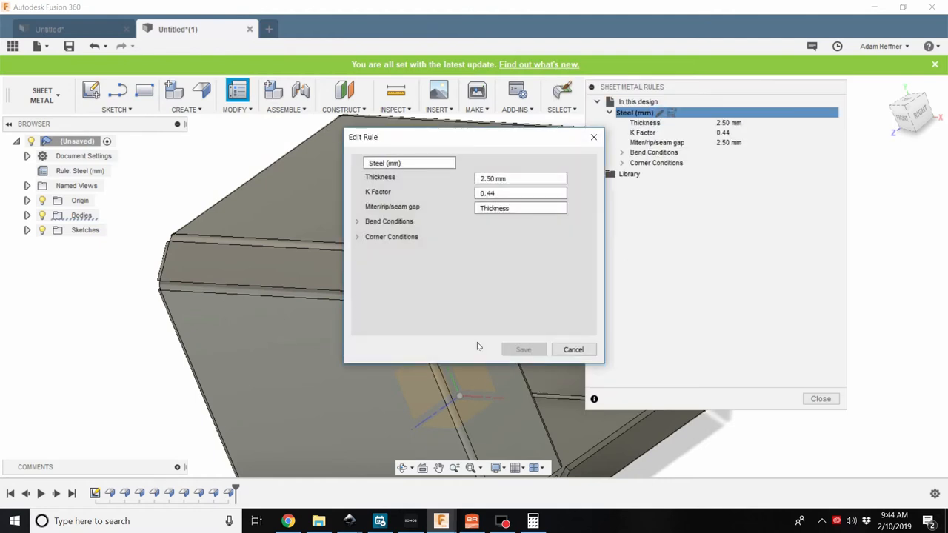
{"action": "left_click", "coordinate": [359, 220]}
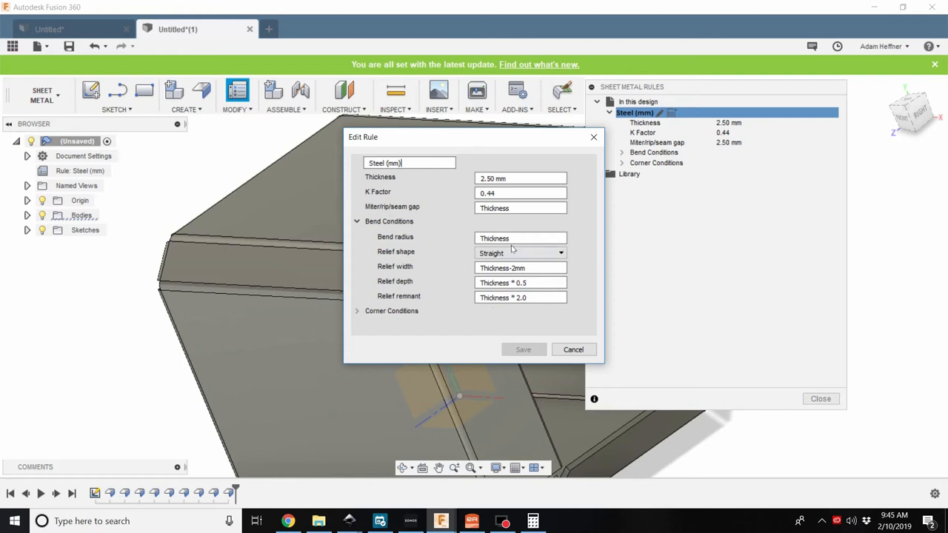
{"action": "left_click", "coordinate": [521, 267]}
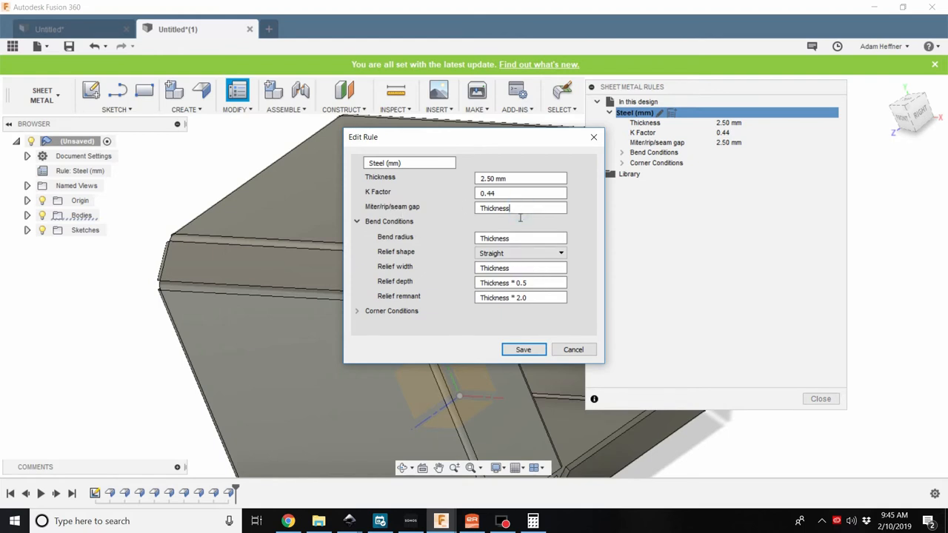
{"action": "type", "text": "-2mm"}
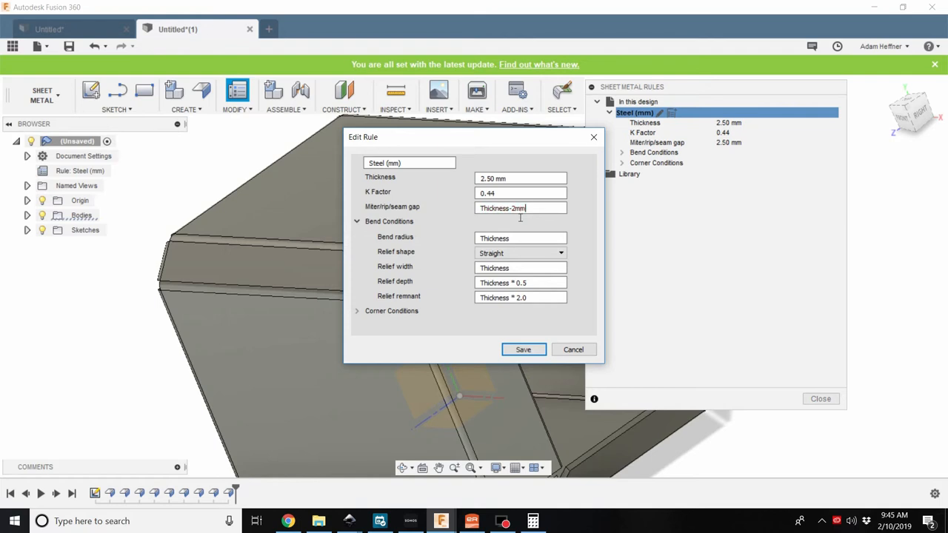
{"action": "mouse_move", "coordinate": [536, 338]}
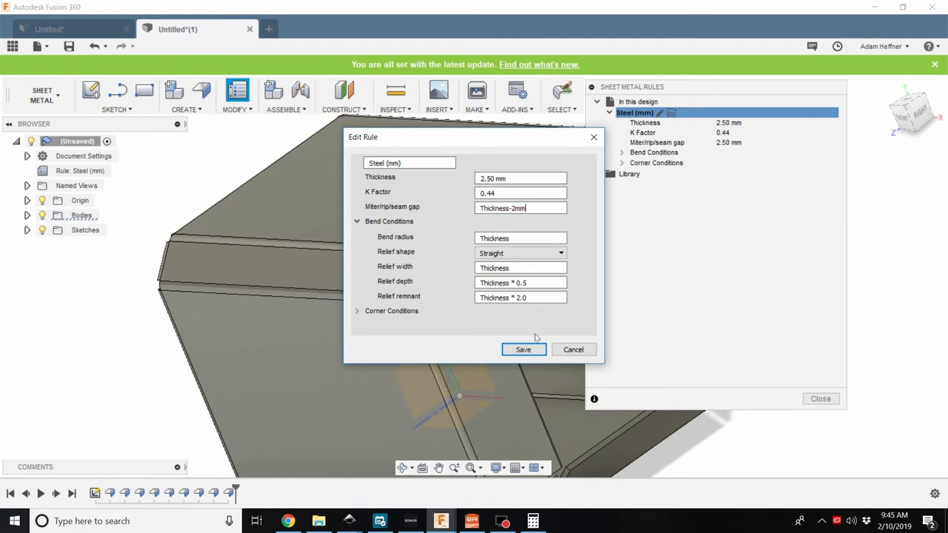
{"action": "left_click", "coordinate": [523, 349]}
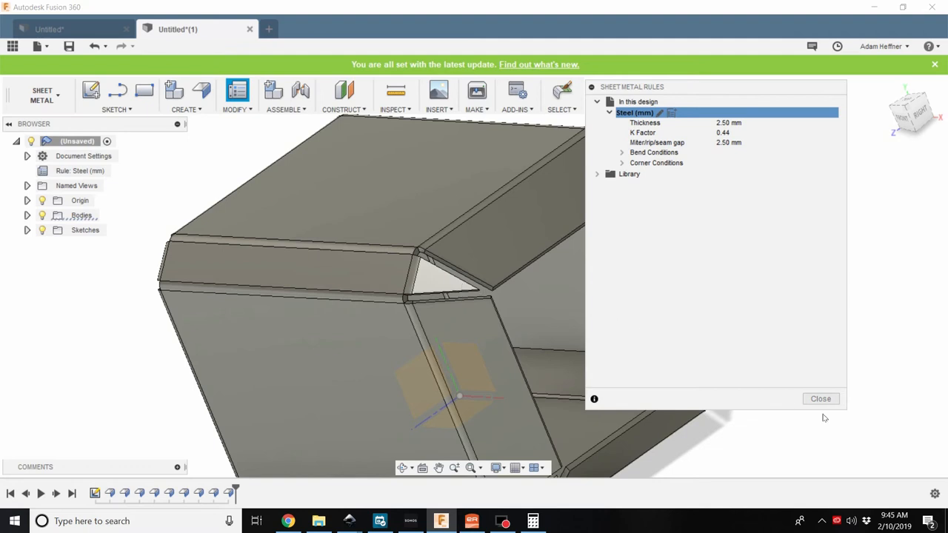
{"action": "left_click", "coordinate": [820, 398]}
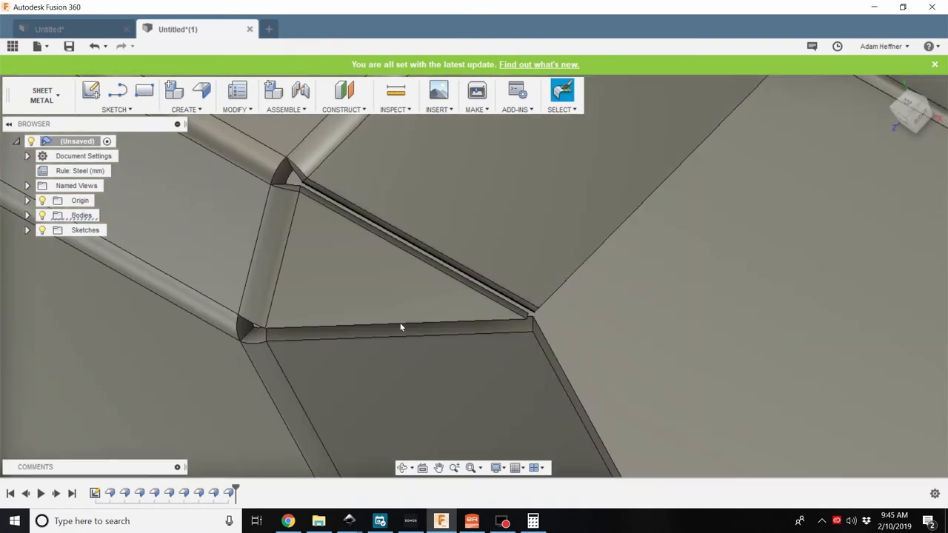
Orbit the box to confirm the flange corners now close up
{"action": "left_click_drag", "start_coordinate": [400, 327], "coordinate": [427, 327]}
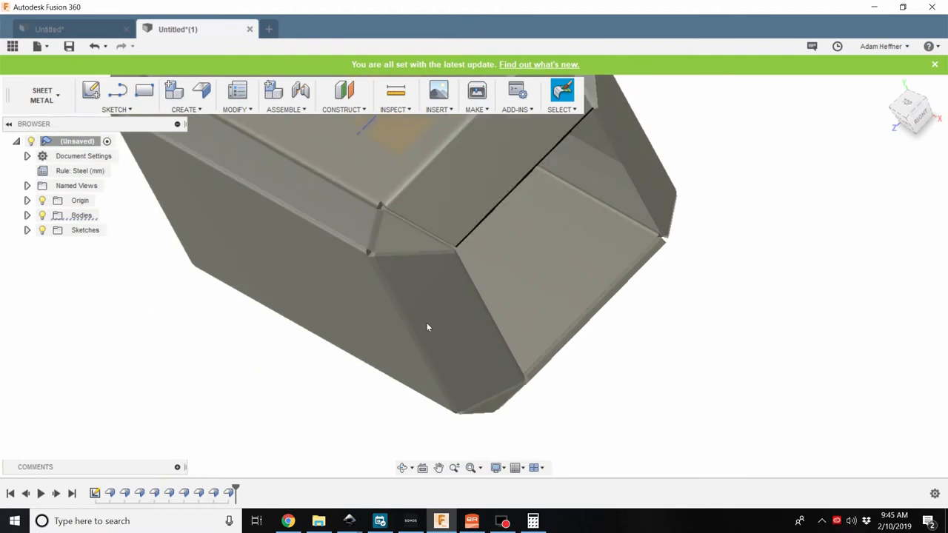
{"action": "left_click_drag", "start_coordinate": [427, 327], "coordinate": [340, 340]}
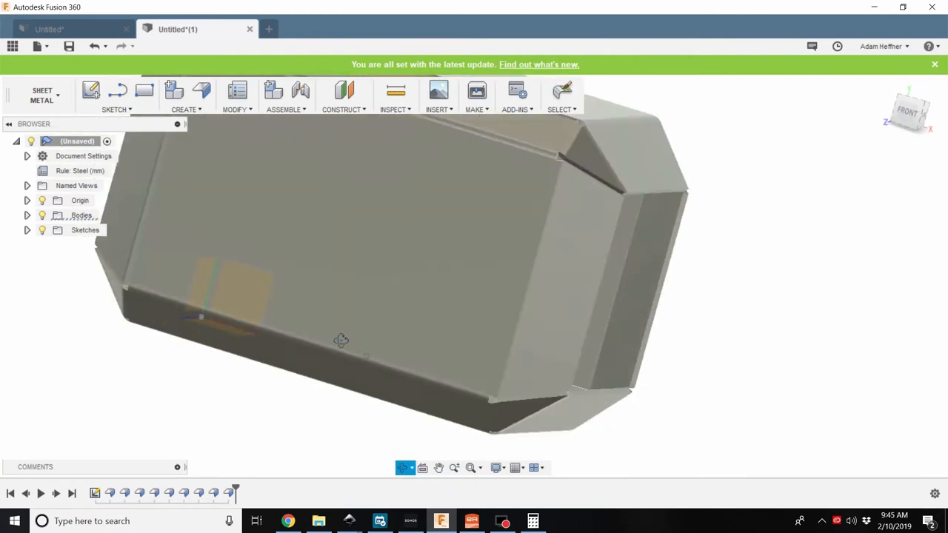
{"action": "left_click_drag", "start_coordinate": [341, 340], "coordinate": [284, 333]}
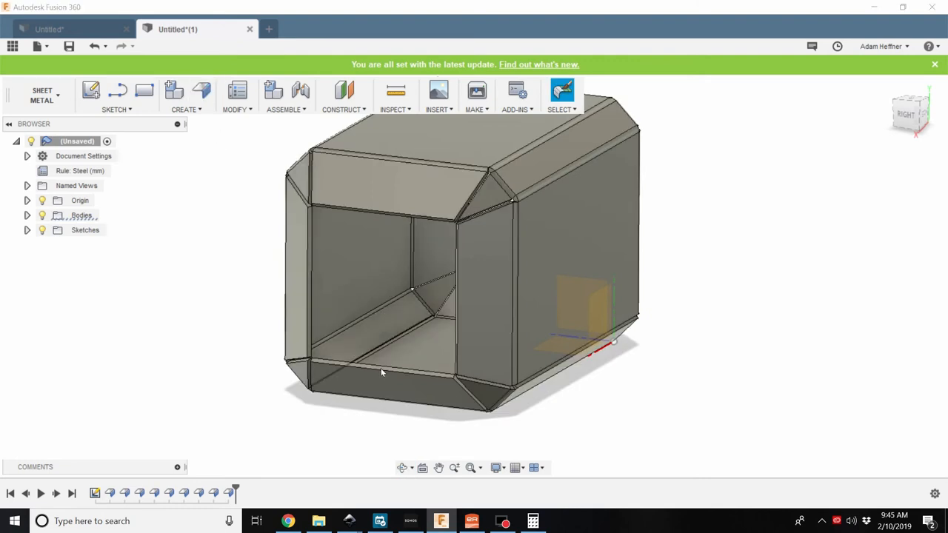
Add a 45-degree flange on one open end edge, dragging its height to 3.30 in
{"action": "left_click", "coordinate": [202, 91]}
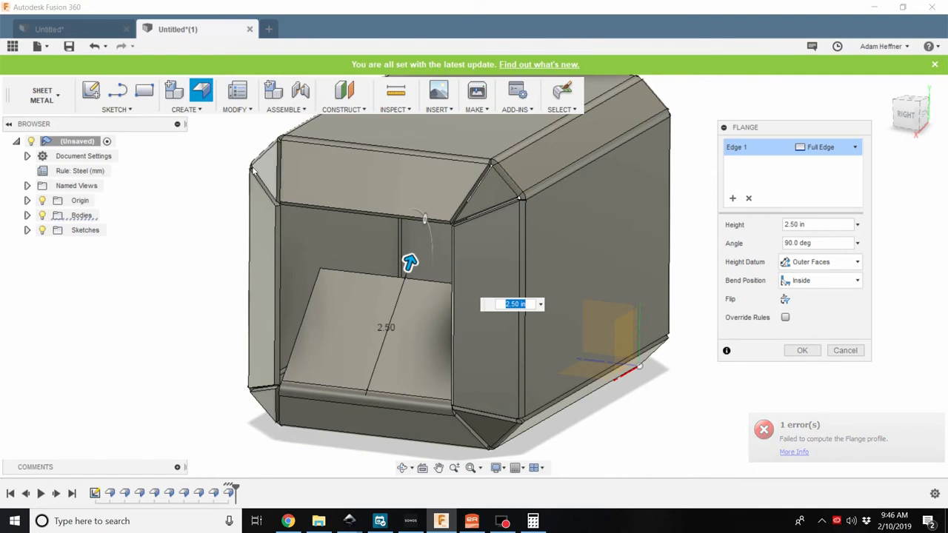
{"action": "mouse_move", "coordinate": [462, 414]}
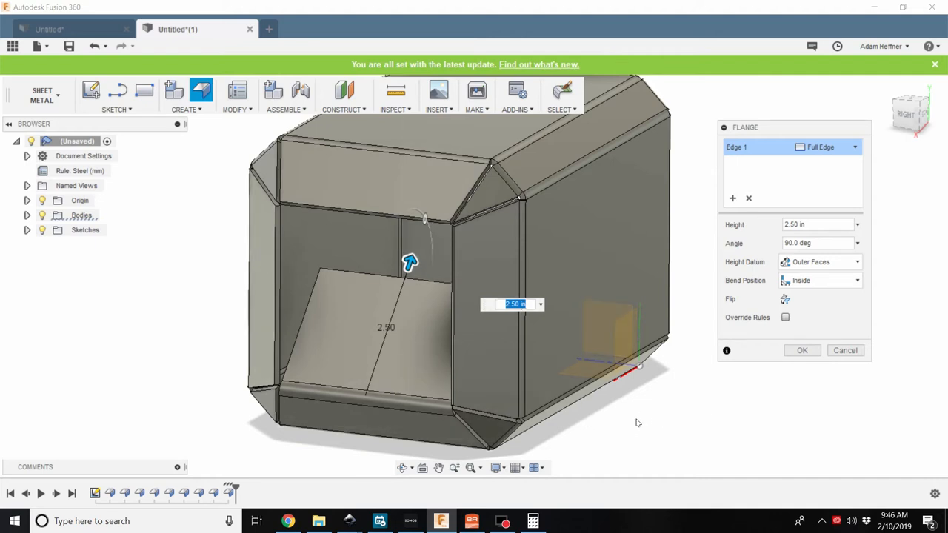
{"action": "mouse_move", "coordinate": [595, 417]}
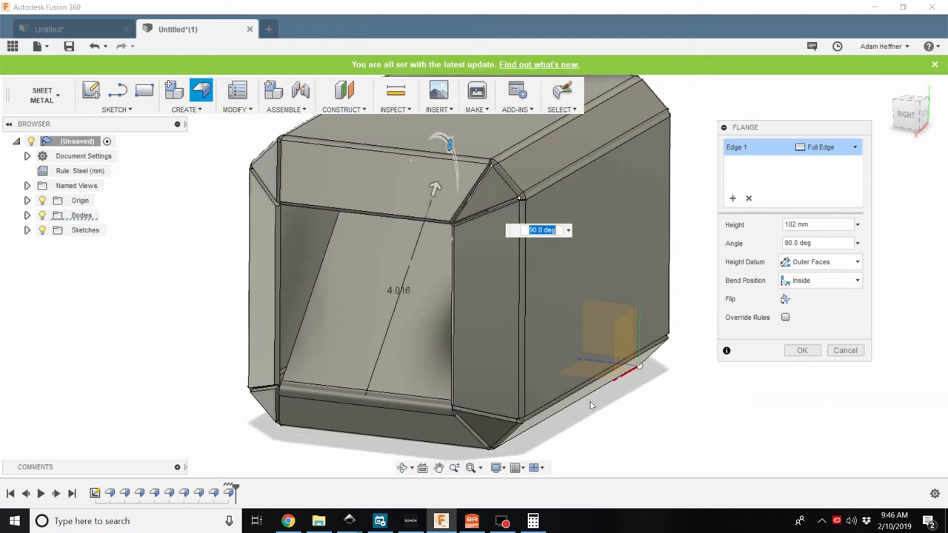
{"action": "type", "text": "45"}
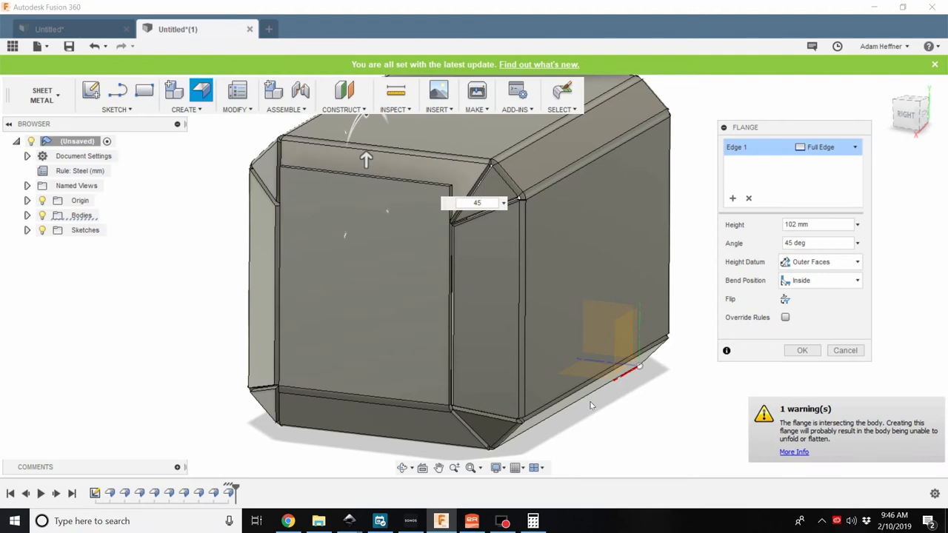
{"action": "left_click_drag", "start_coordinate": [593, 406], "coordinate": [495, 406]}
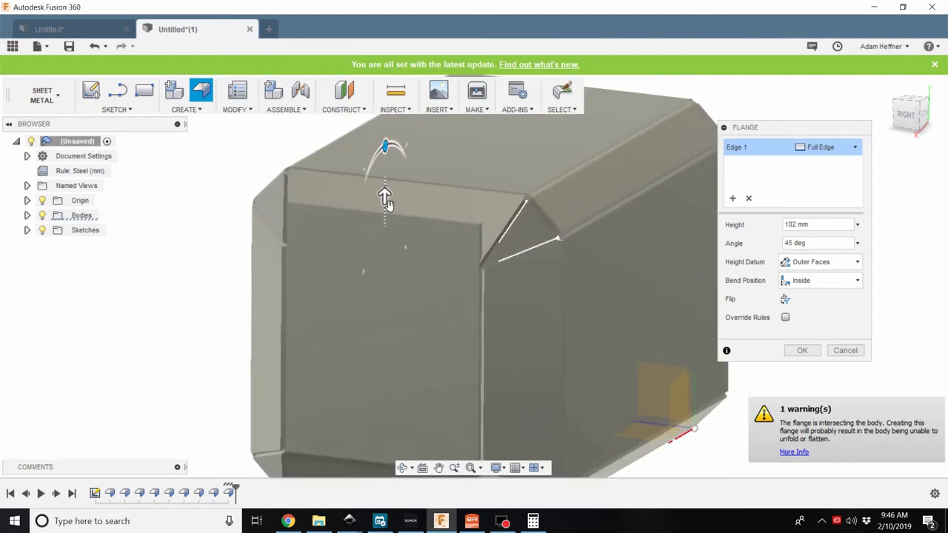
{"action": "left_click_drag", "start_coordinate": [385, 195], "coordinate": [385, 220]}
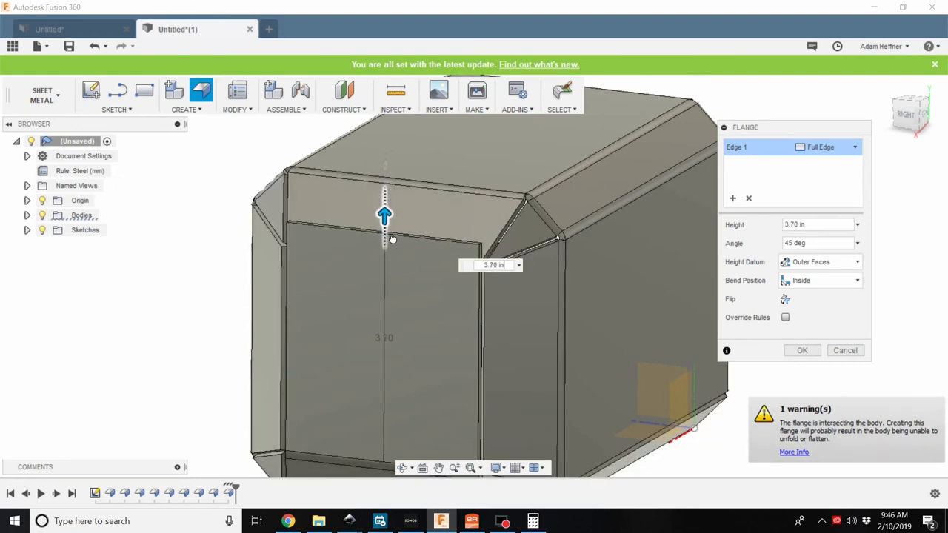
{"action": "left_click_drag", "start_coordinate": [385, 217], "coordinate": [385, 238]}
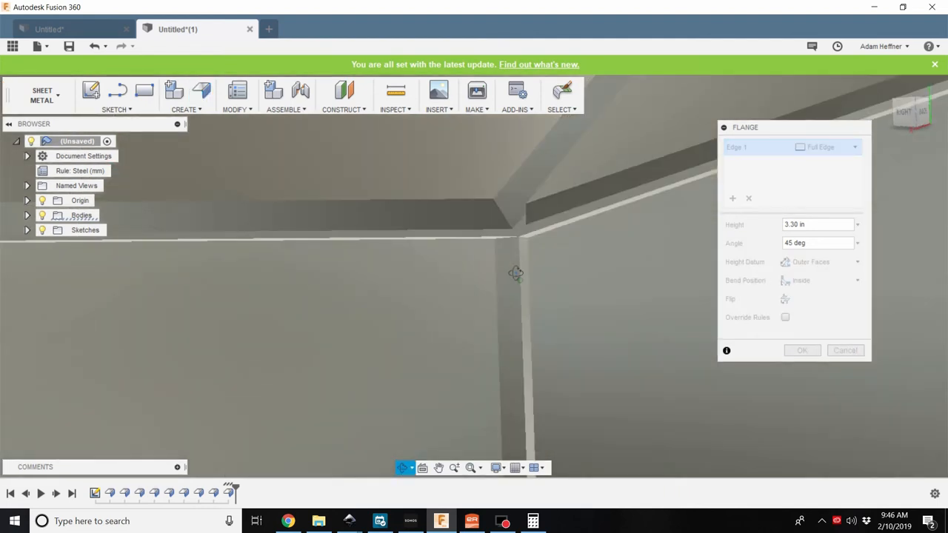
{"action": "left_click_drag", "start_coordinate": [516, 274], "coordinate": [530, 287]}
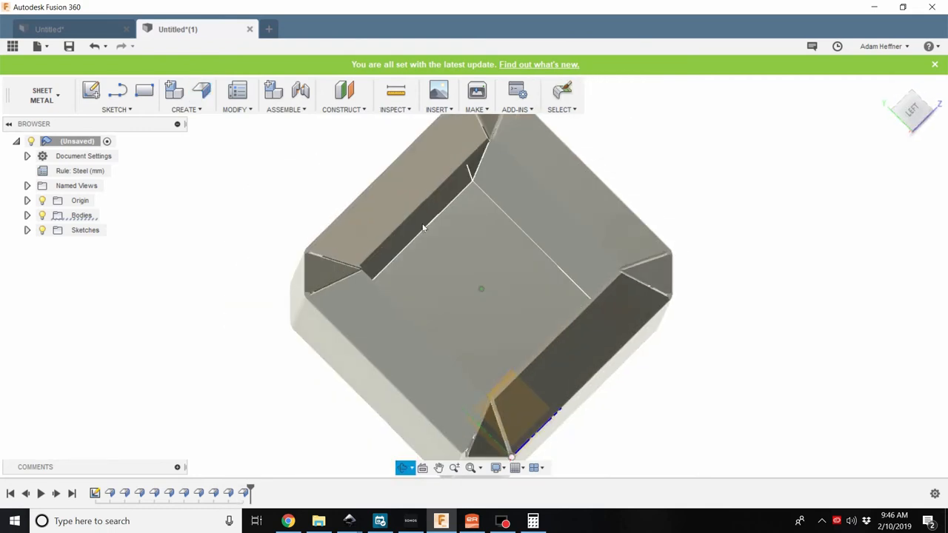
Accept a flange on the opposite end edge and select the new flange face
{"action": "left_click_drag", "start_coordinate": [482, 296], "coordinate": [488, 264]}
{"action": "type", "text": "4"}
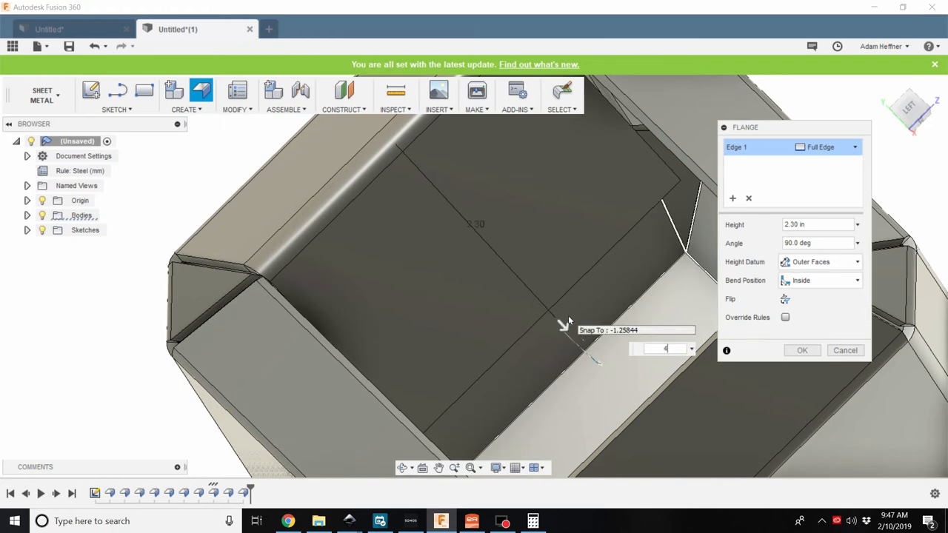
{"action": "left_click", "coordinate": [803, 350]}
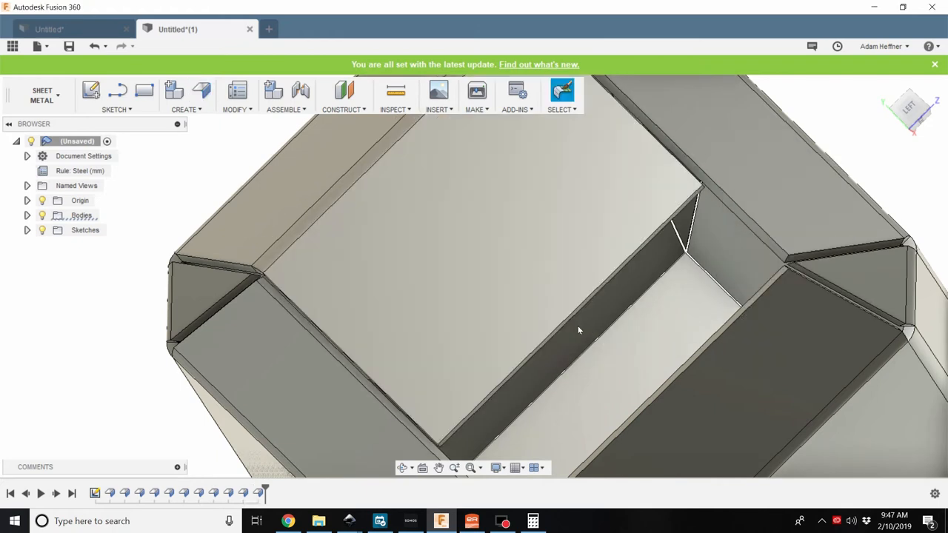
{"action": "left_click", "coordinate": [511, 361]}
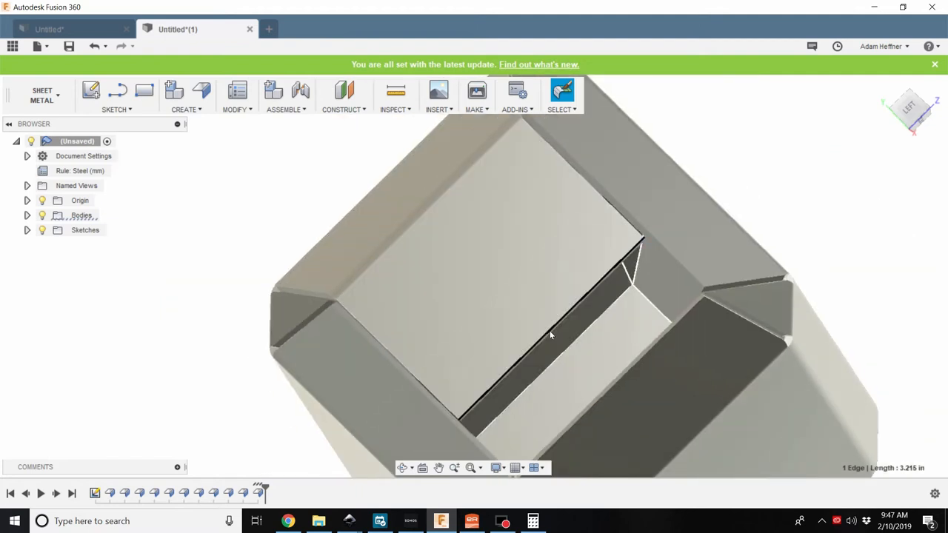
{"action": "left_click_drag", "start_coordinate": [551, 335], "coordinate": [714, 268]}
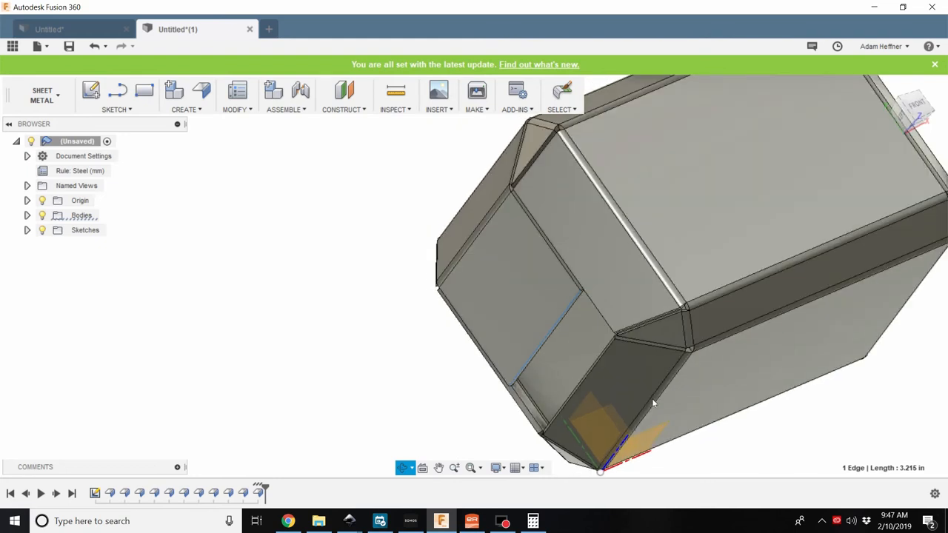
{"action": "left_click", "coordinate": [536, 306]}
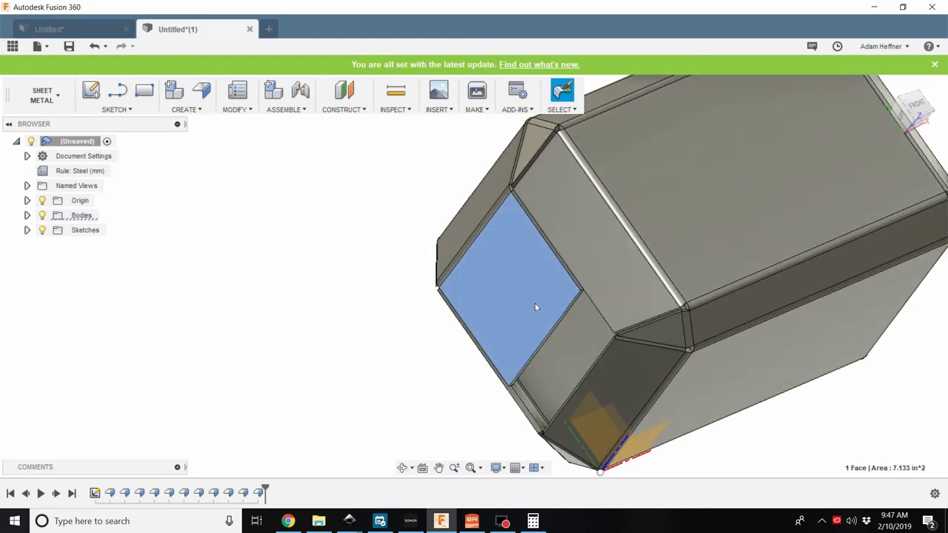
Edit the second end flange to 3.30 in at 45 degrees so the box closes
{"action": "right_click", "coordinate": [536, 304]}
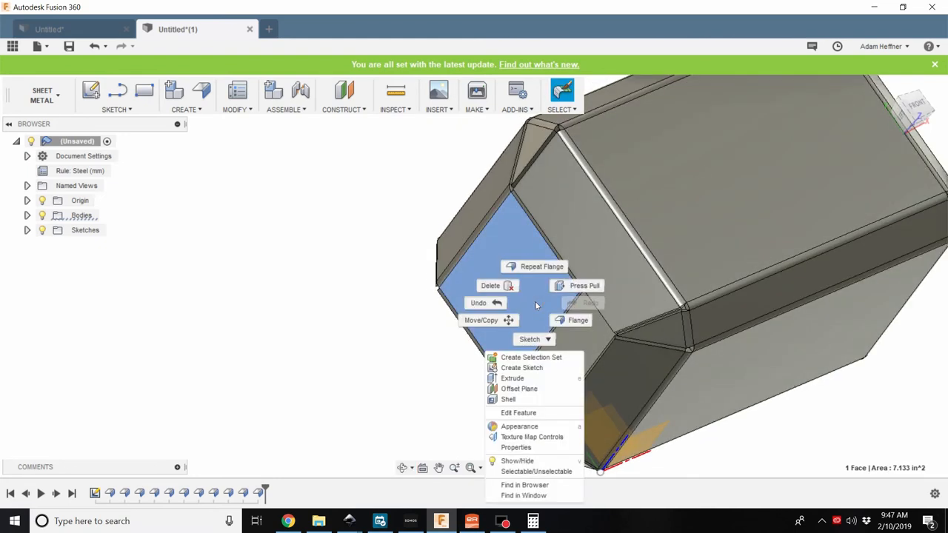
{"action": "mouse_move", "coordinate": [519, 412]}
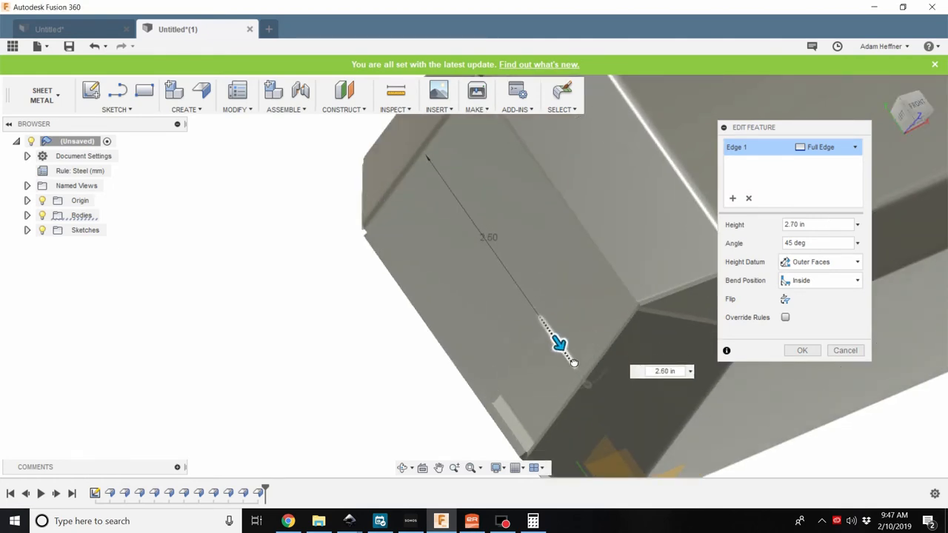
{"action": "left_click_drag", "start_coordinate": [560, 344], "coordinate": [593, 393]}
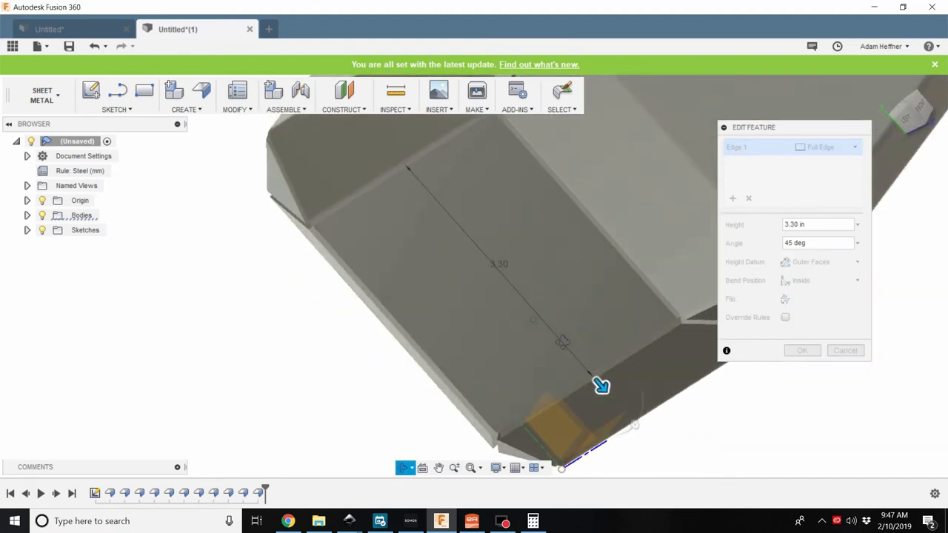
{"action": "left_click", "coordinate": [680, 320]}
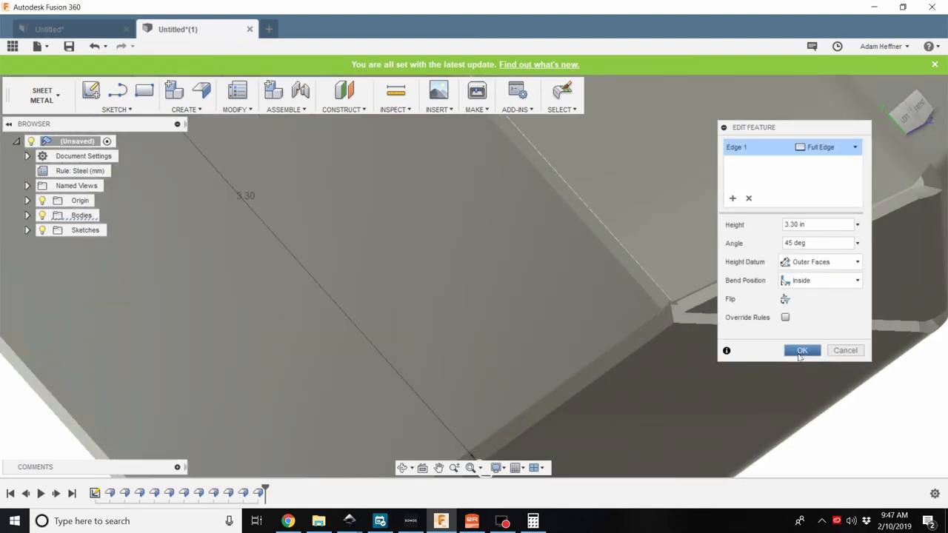
{"action": "left_click", "coordinate": [803, 349]}
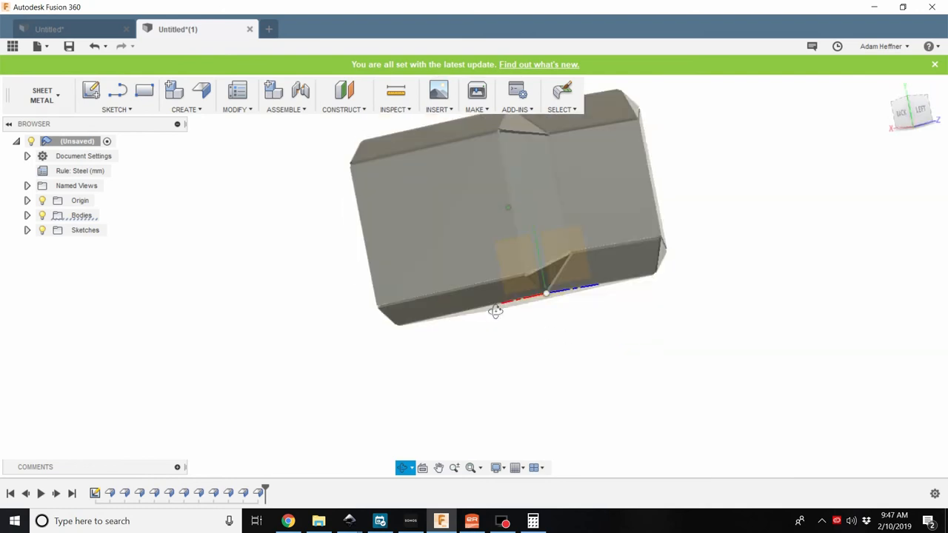
Sketch a dimensioned rectangle inset on the large face with a vertical centre line
{"action": "left_click_drag", "start_coordinate": [496, 311], "coordinate": [500, 415]}
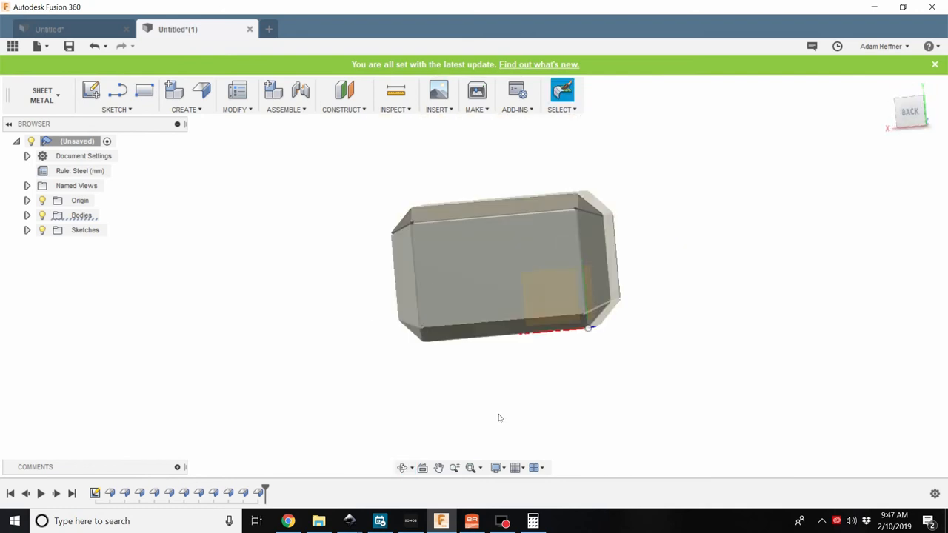
{"action": "left_click_drag", "start_coordinate": [501, 418], "coordinate": [659, 352]}
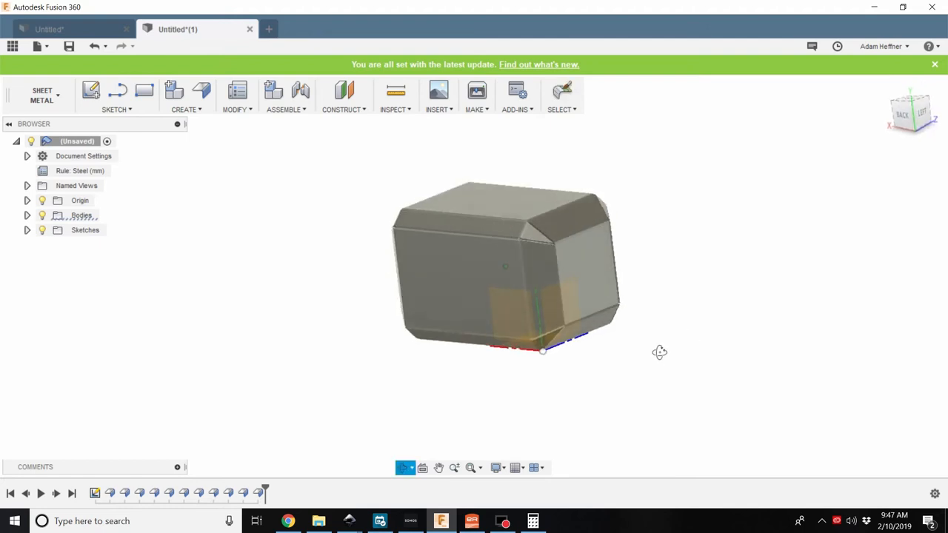
{"action": "left_click_drag", "start_coordinate": [659, 352], "coordinate": [515, 306]}
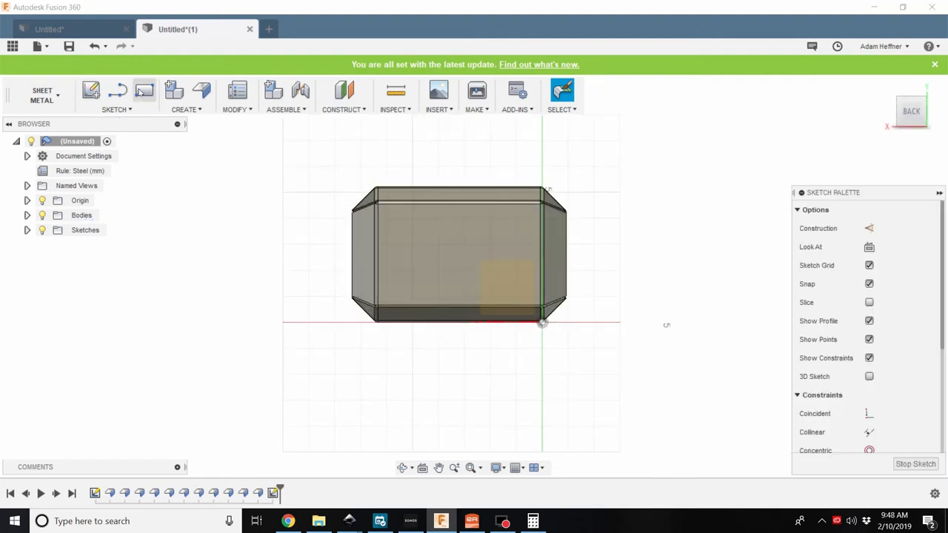
{"action": "left_click", "coordinate": [144, 91]}
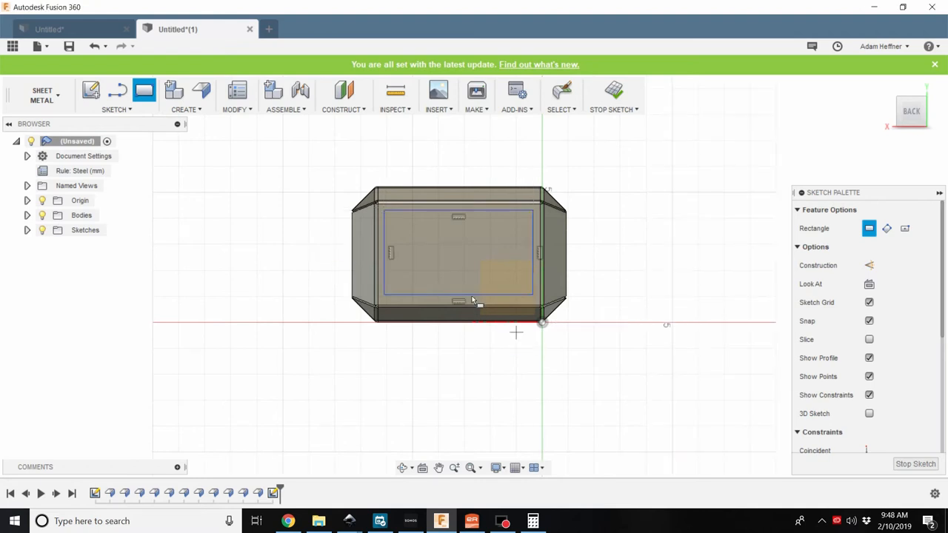
{"action": "scroll", "scroll_direction": "up", "scroll_amount": 3}
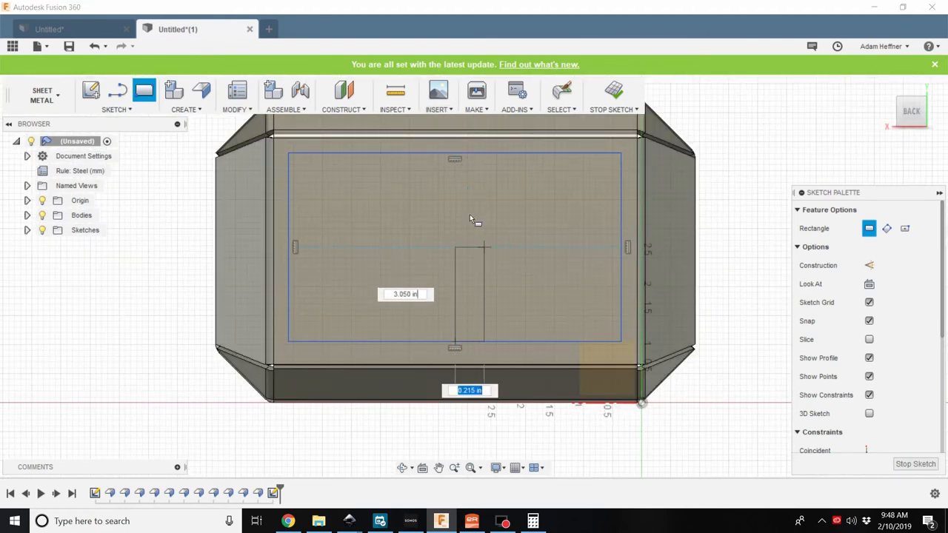
{"action": "mouse_move", "coordinate": [452, 156]}
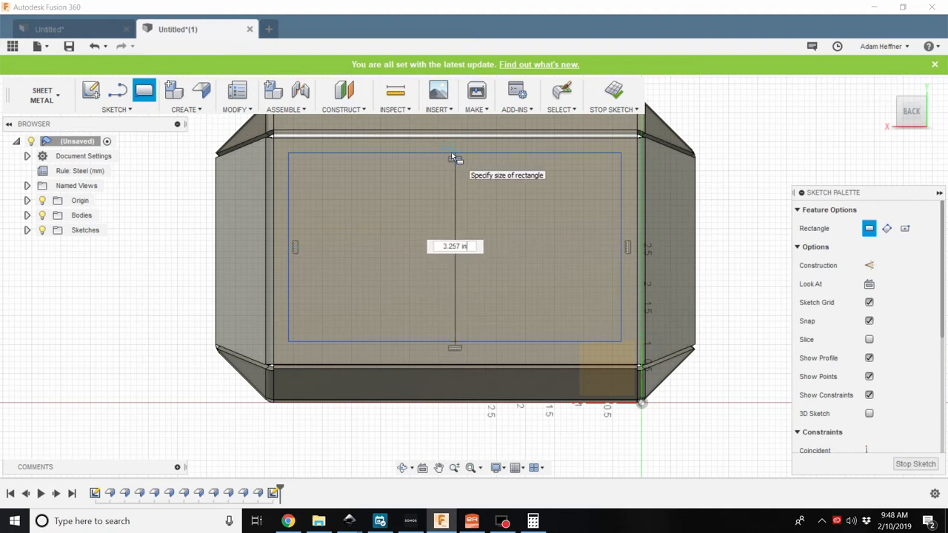
{"action": "left_click", "coordinate": [453, 245]}
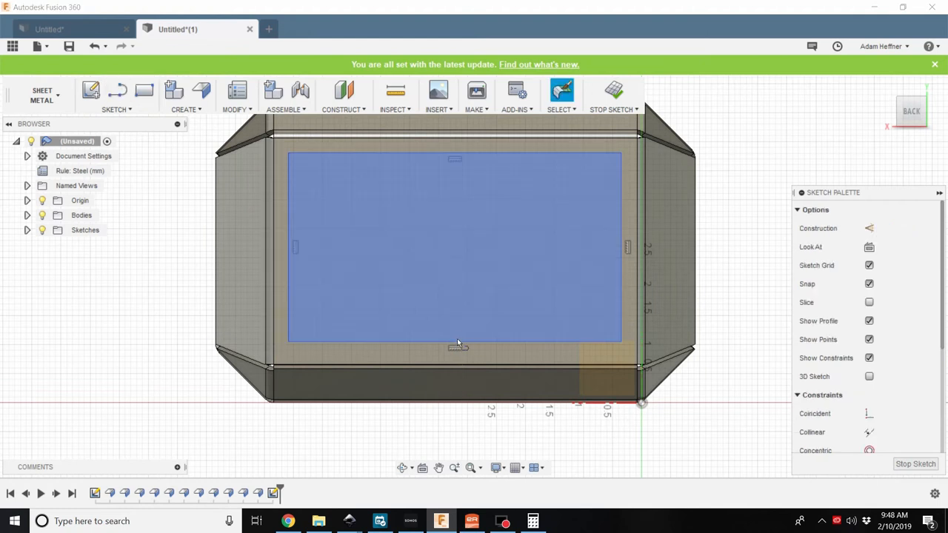
{"action": "left_click", "coordinate": [119, 90]}
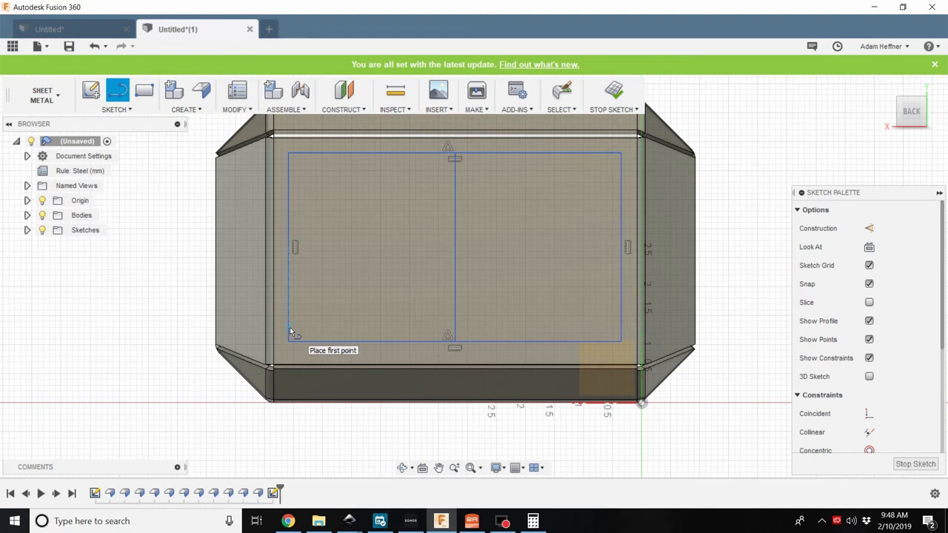
Draw a stepped line with an angled jog from the lower-left corner to the centre line
{"action": "left_click", "coordinate": [289, 332]}
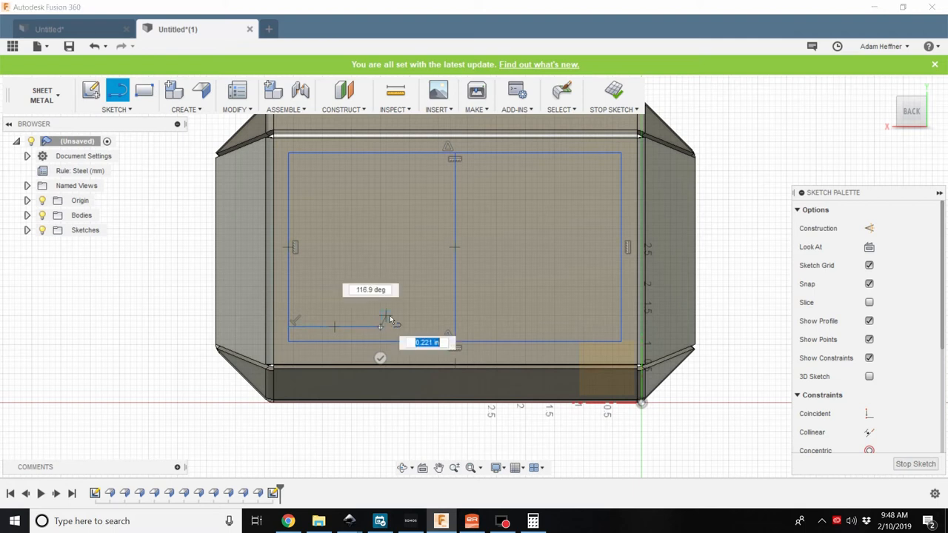
{"action": "mouse_move", "coordinate": [392, 314]}
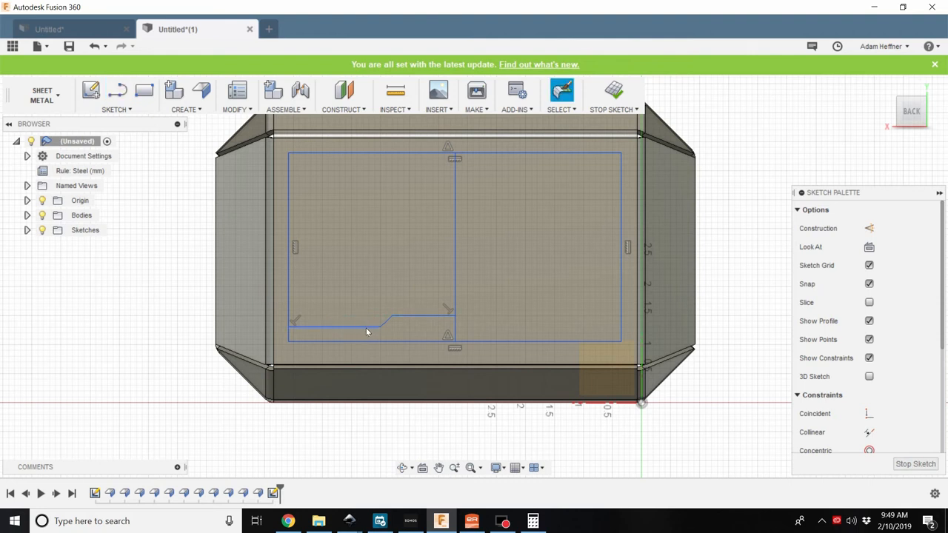
{"action": "left_click", "coordinate": [371, 329]}
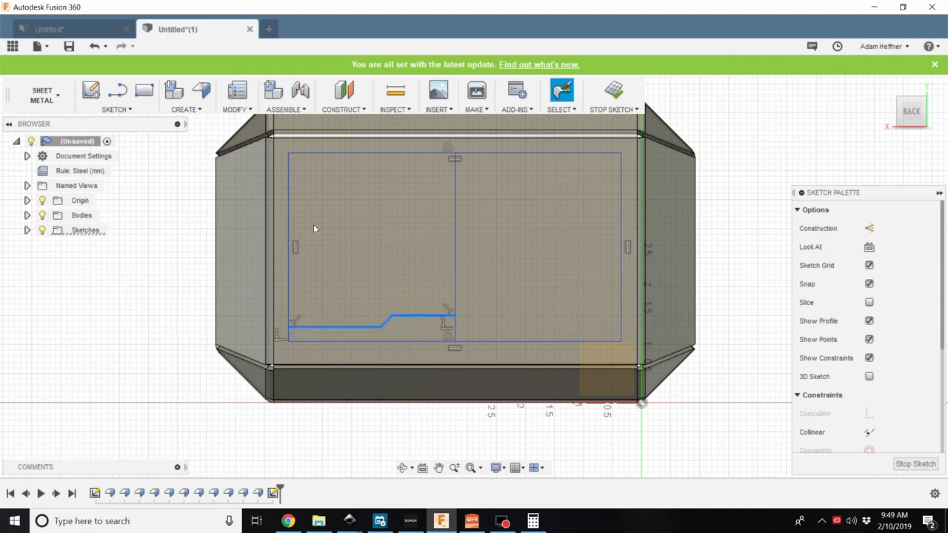
Mirror the stepped line segments about the vertical centre line and select the region above them
{"action": "left_click", "coordinate": [115, 110]}
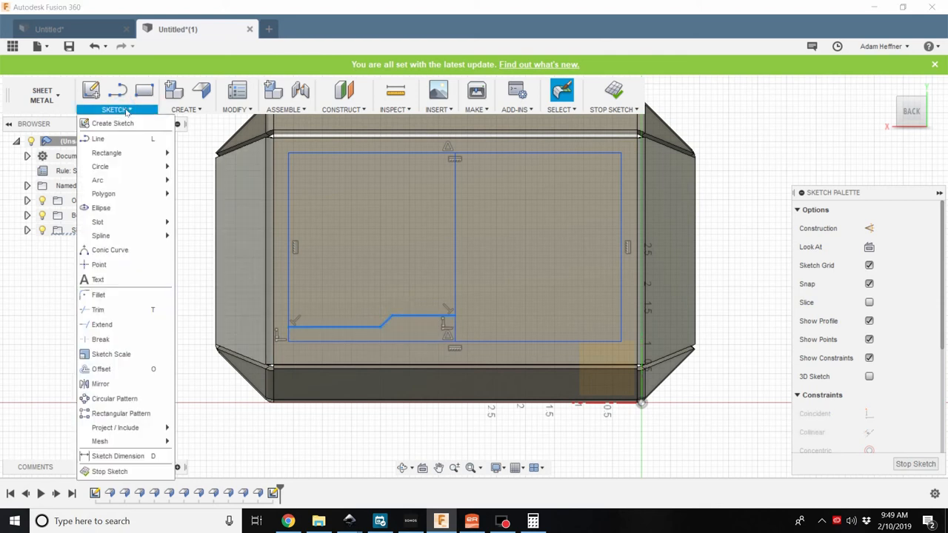
{"action": "mouse_move", "coordinate": [101, 384]}
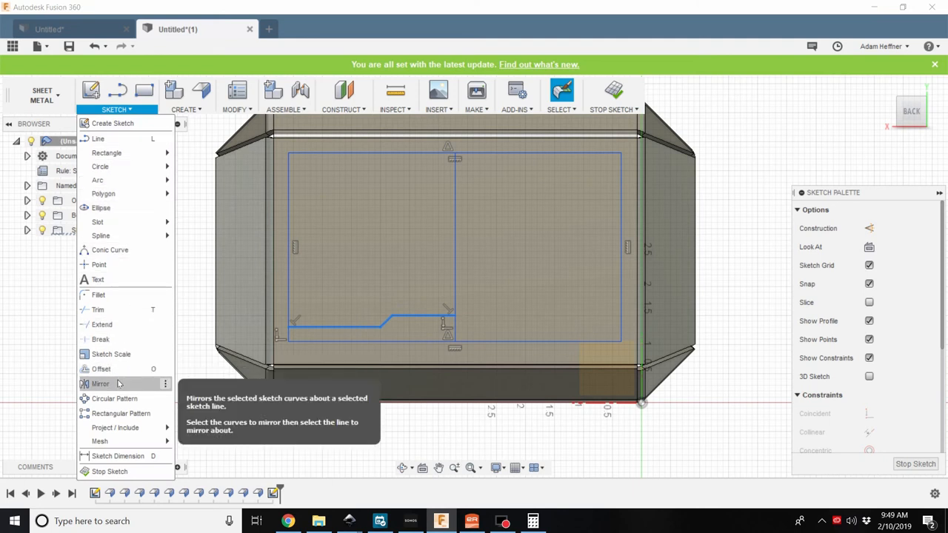
{"action": "left_click", "coordinate": [101, 384]}
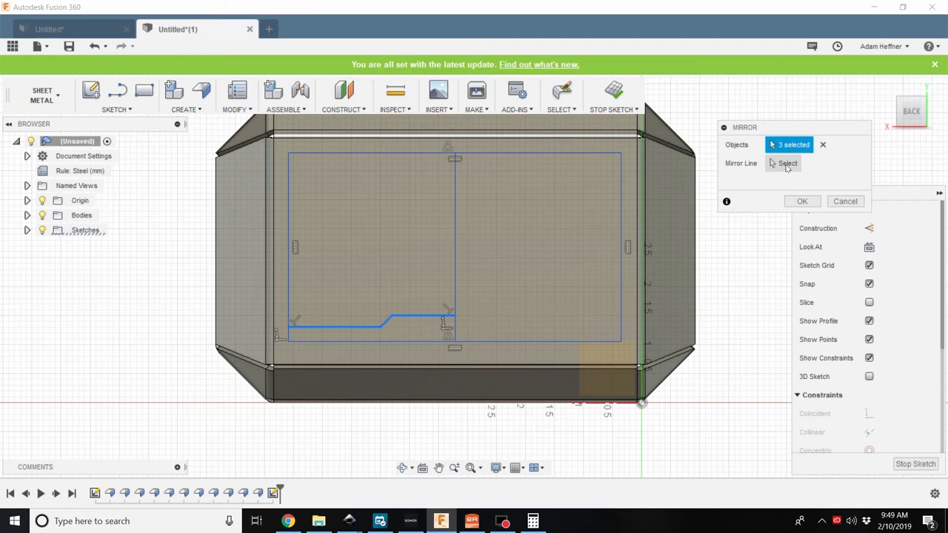
{"action": "left_click", "coordinate": [788, 163]}
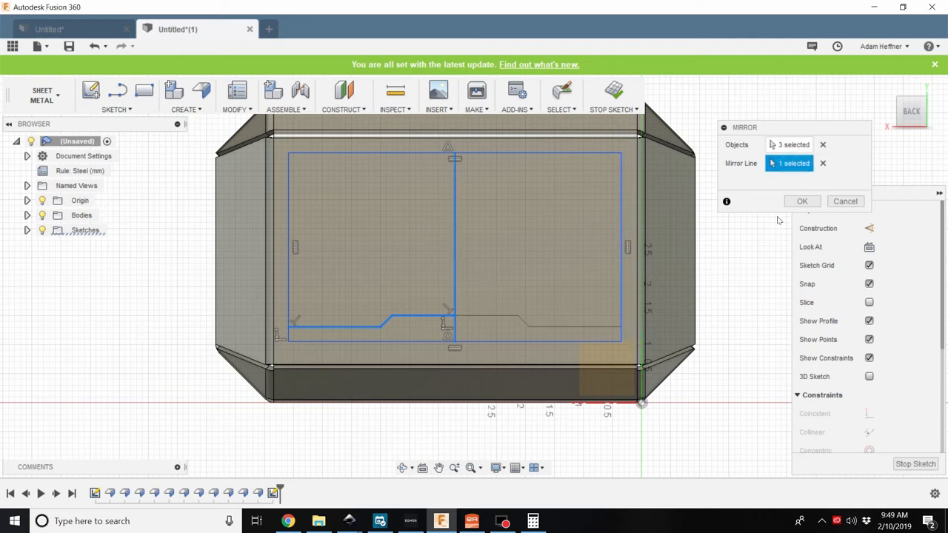
{"action": "left_click", "coordinate": [802, 201]}
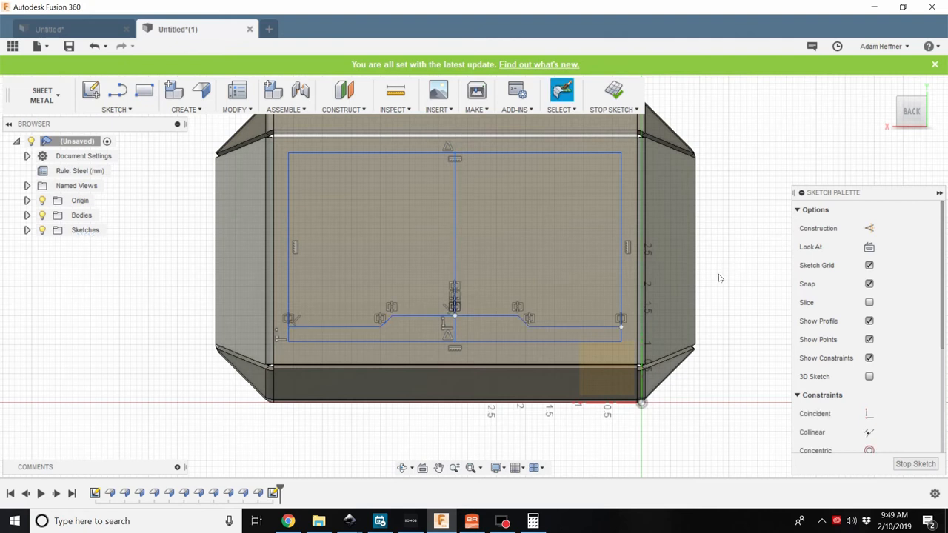
{"action": "mouse_move", "coordinate": [704, 342]}
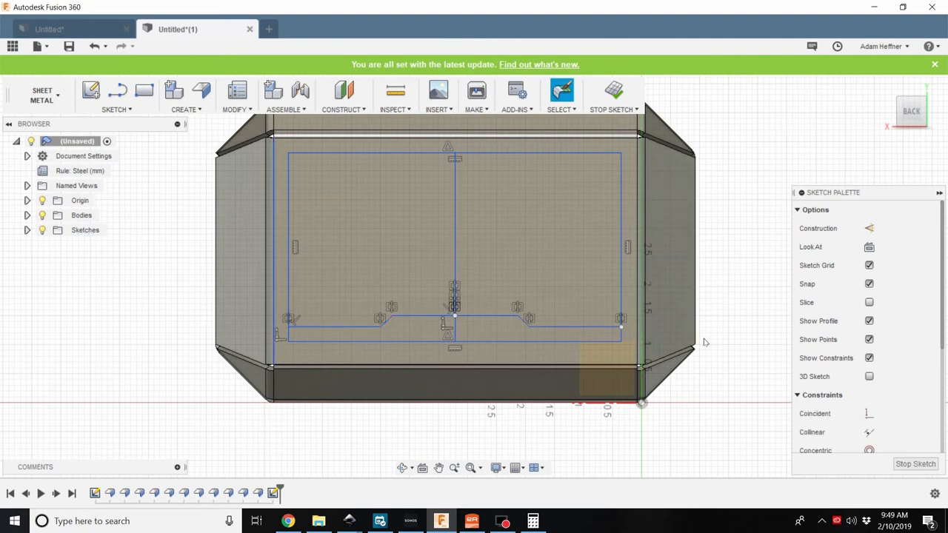
{"action": "left_click", "coordinate": [507, 241]}
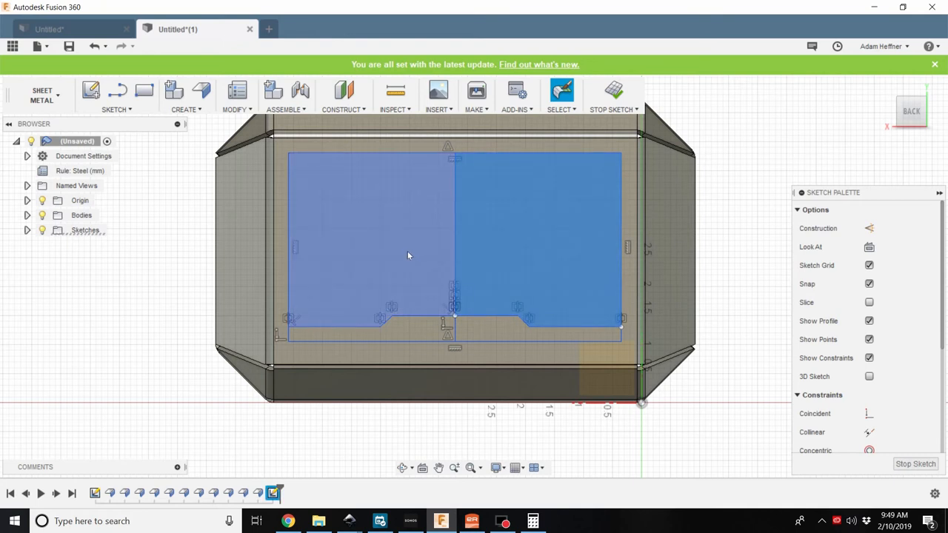
Extrude-cut both profiles above the stepped lines -10.50 in through the hammer-head body
{"action": "left_click_drag", "start_coordinate": [407, 255], "coordinate": [728, 249]}
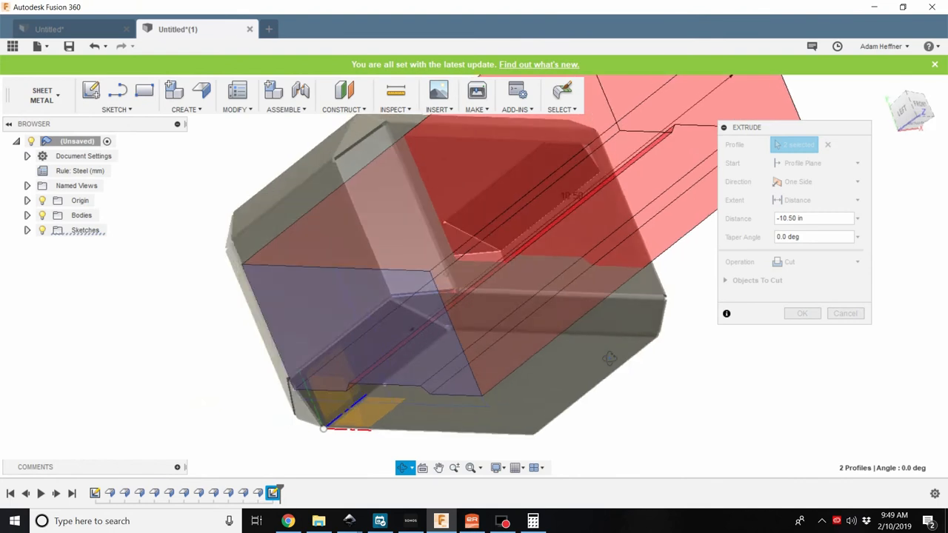
{"action": "left_click", "coordinate": [803, 314]}
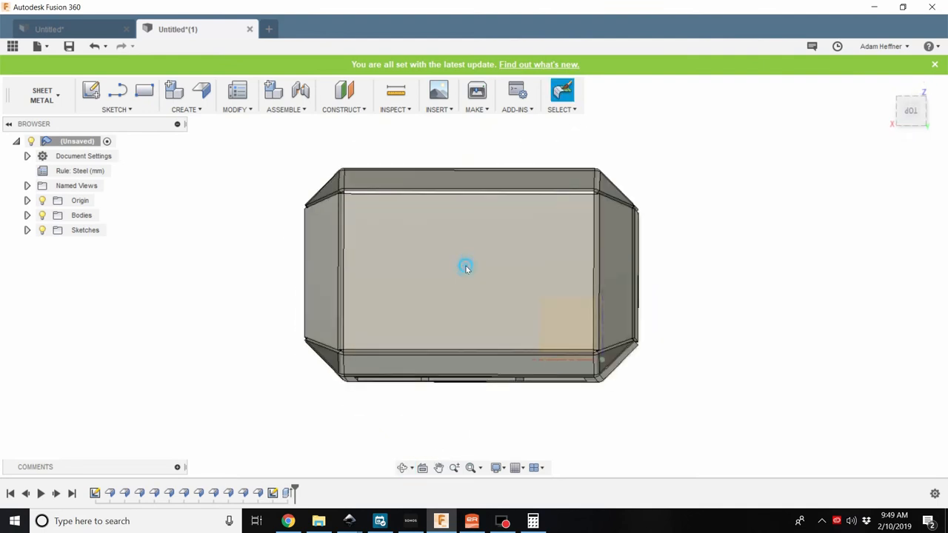
Sketch a vertical centre line on the front face and a 1 in centre-diameter circle at its middle
{"action": "left_click", "coordinate": [465, 266]}
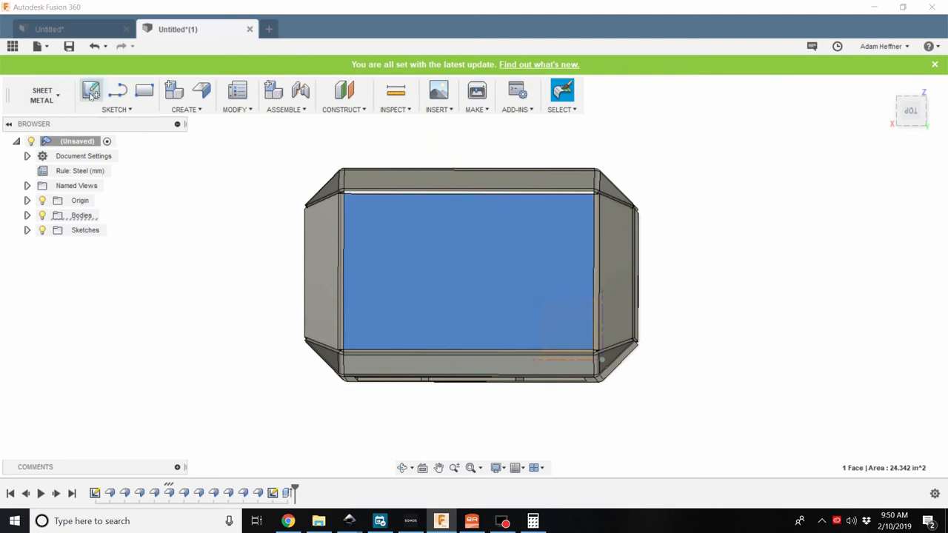
{"action": "left_click", "coordinate": [90, 90]}
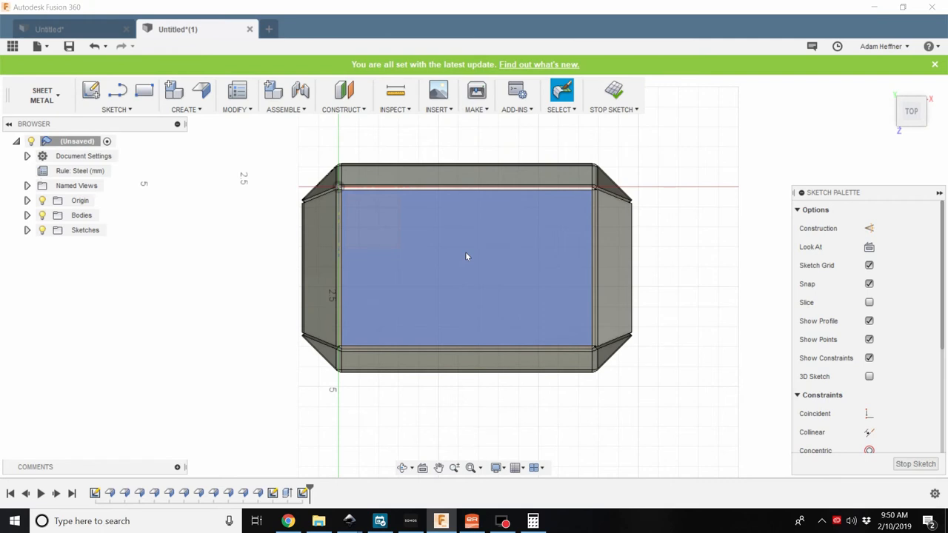
{"action": "mouse_move", "coordinate": [471, 277]}
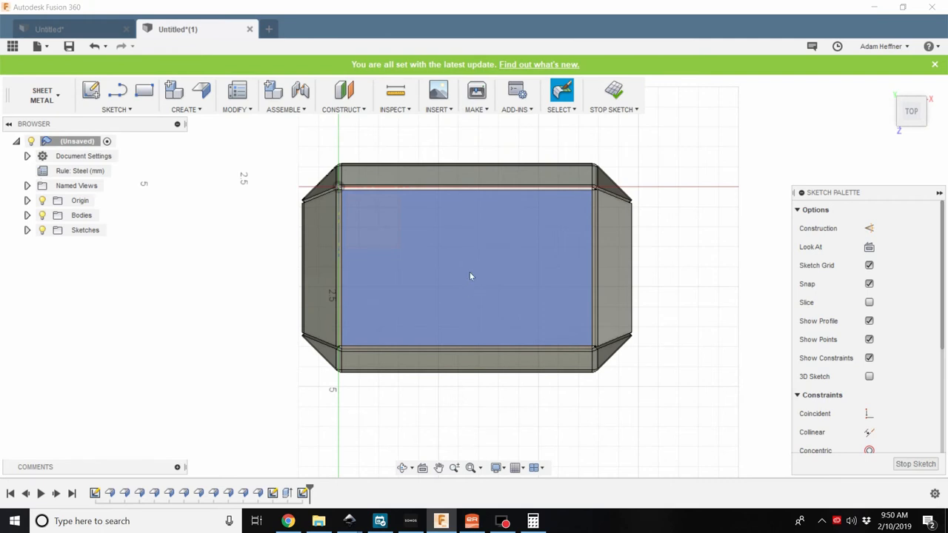
{"action": "left_click", "coordinate": [117, 90]}
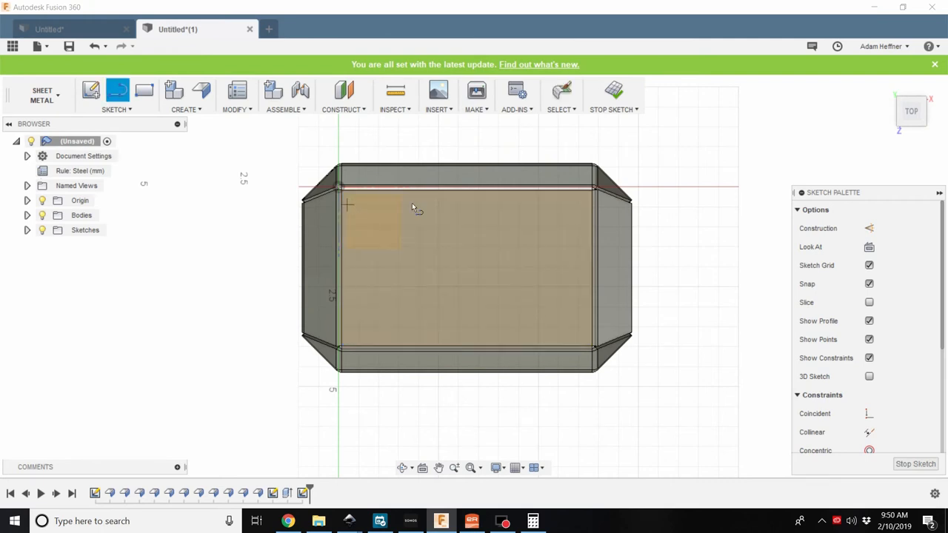
{"action": "mouse_move", "coordinate": [465, 196]}
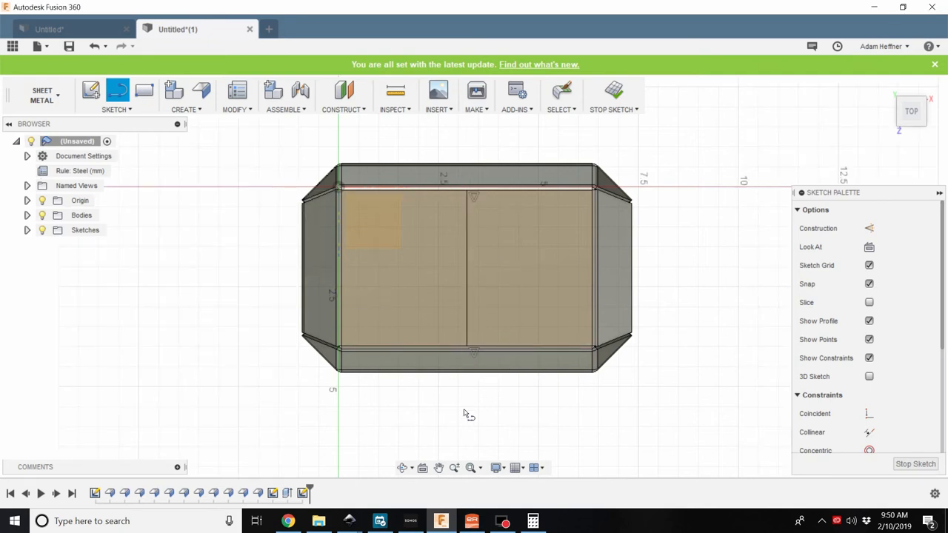
{"action": "mouse_move", "coordinate": [145, 90]}
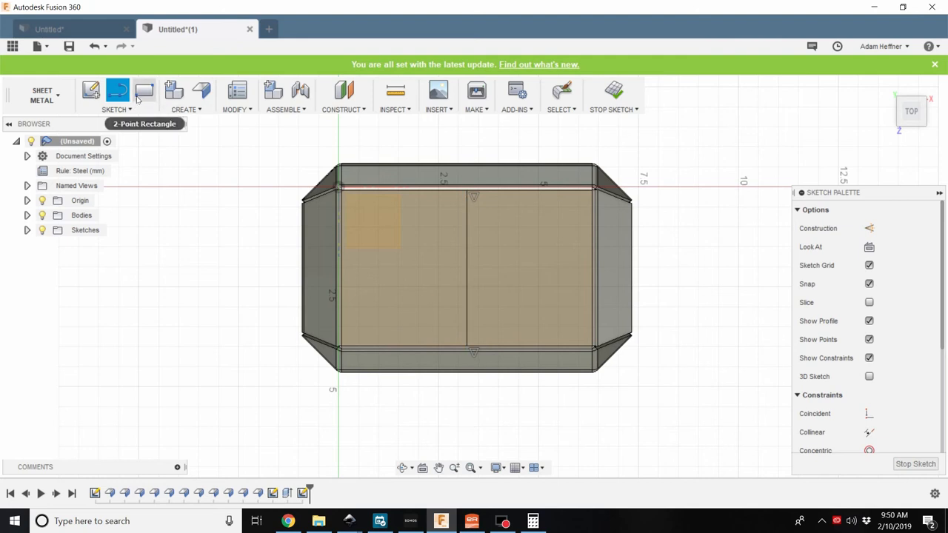
{"action": "mouse_move", "coordinate": [382, 222]}
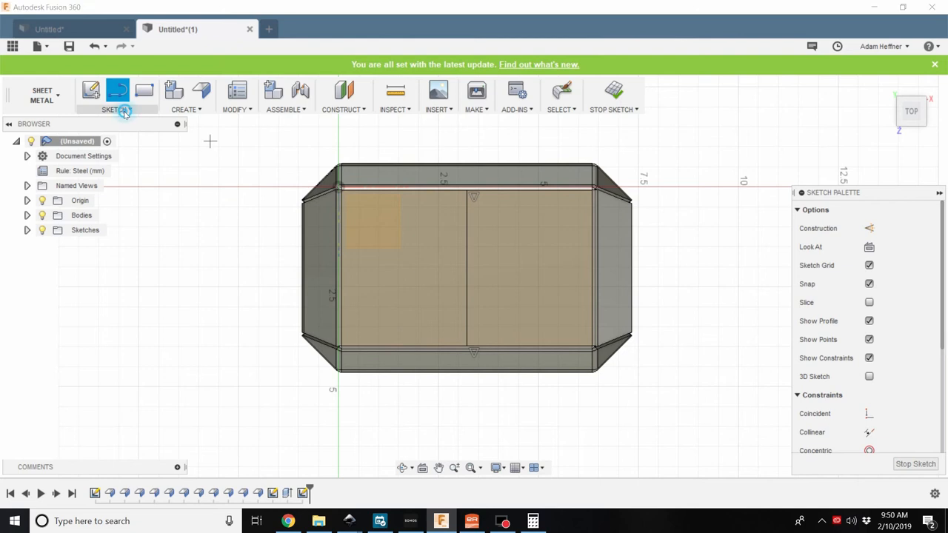
{"action": "left_click", "coordinate": [115, 101]}
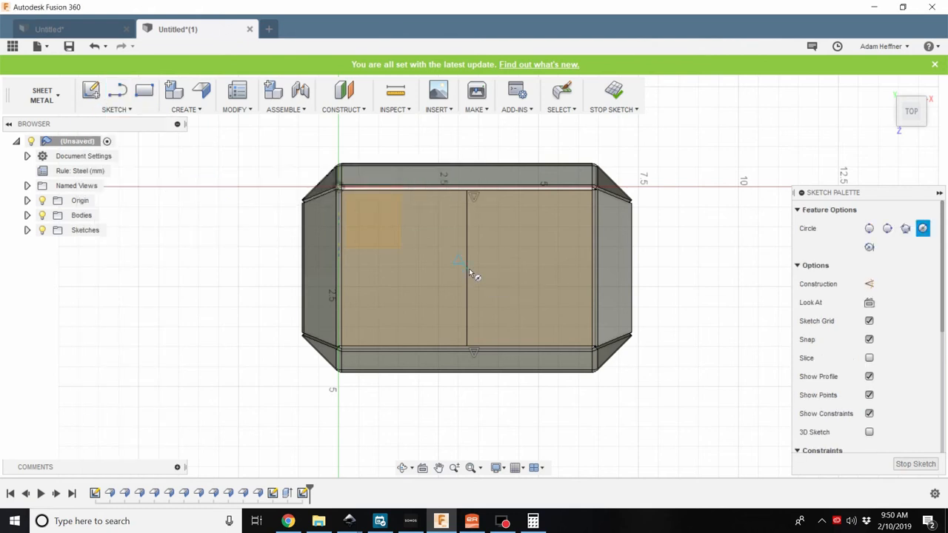
{"action": "left_click", "coordinate": [467, 265]}
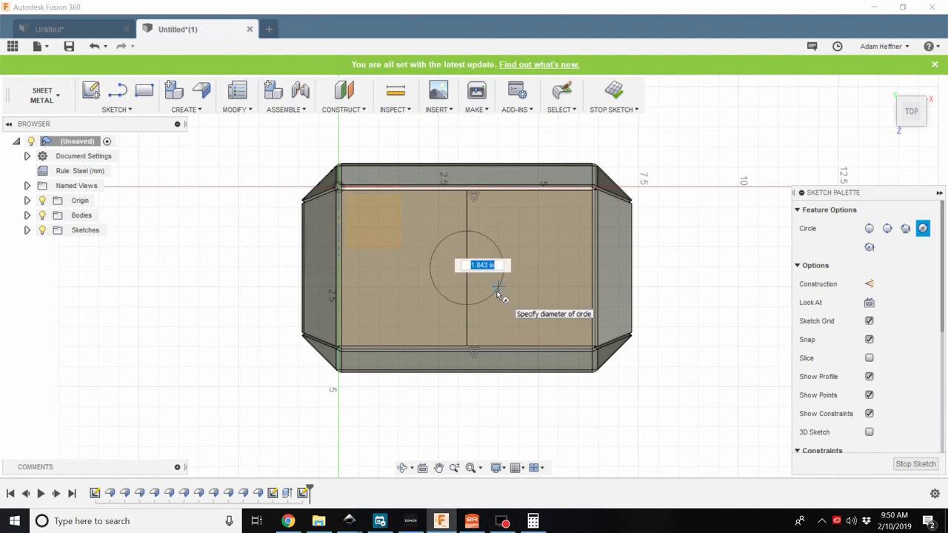
{"action": "type", "text": "1"}
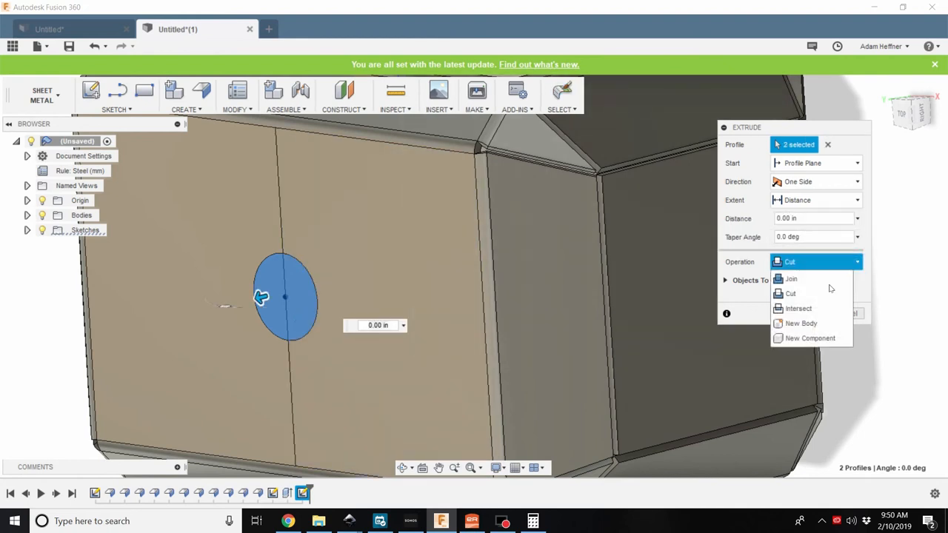
Extrude the circle as a Cut -0.40 in, making a round hole through the front face
{"action": "left_click", "coordinate": [789, 294]}
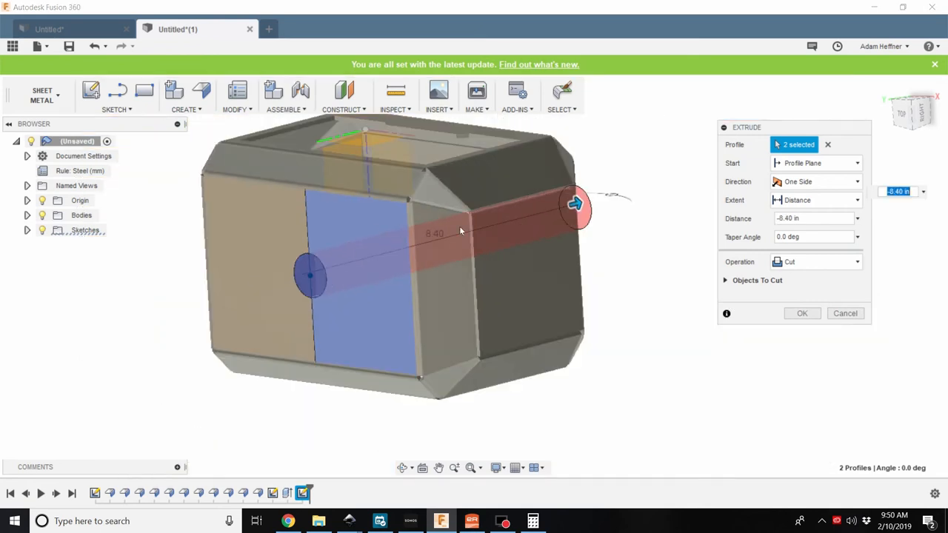
{"action": "left_click_drag", "start_coordinate": [459, 229], "coordinate": [492, 388]}
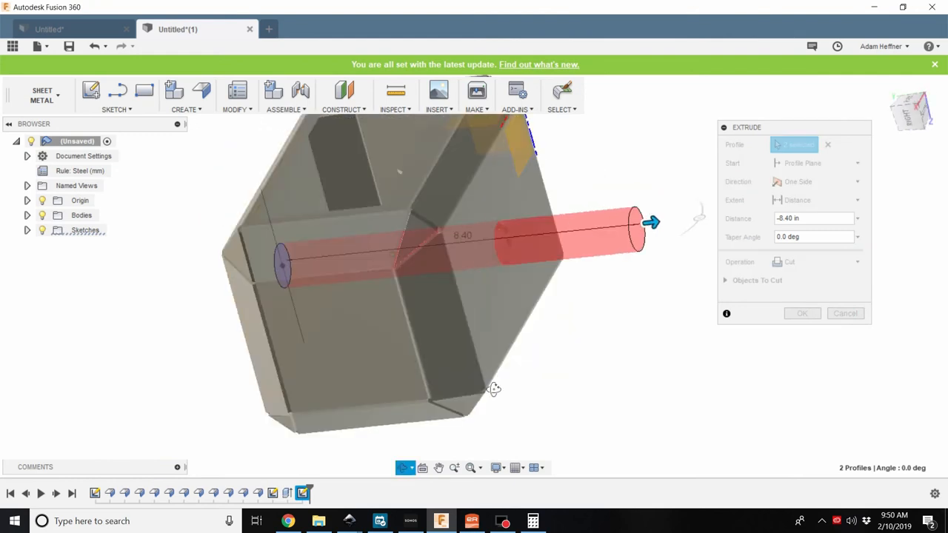
{"action": "left_click_drag", "start_coordinate": [495, 388], "coordinate": [585, 344]}
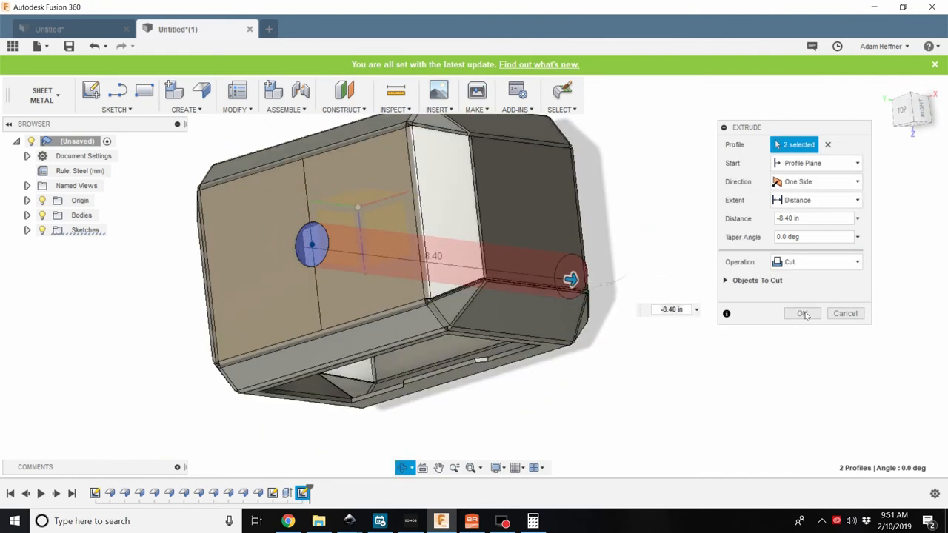
{"action": "left_click", "coordinate": [803, 314]}
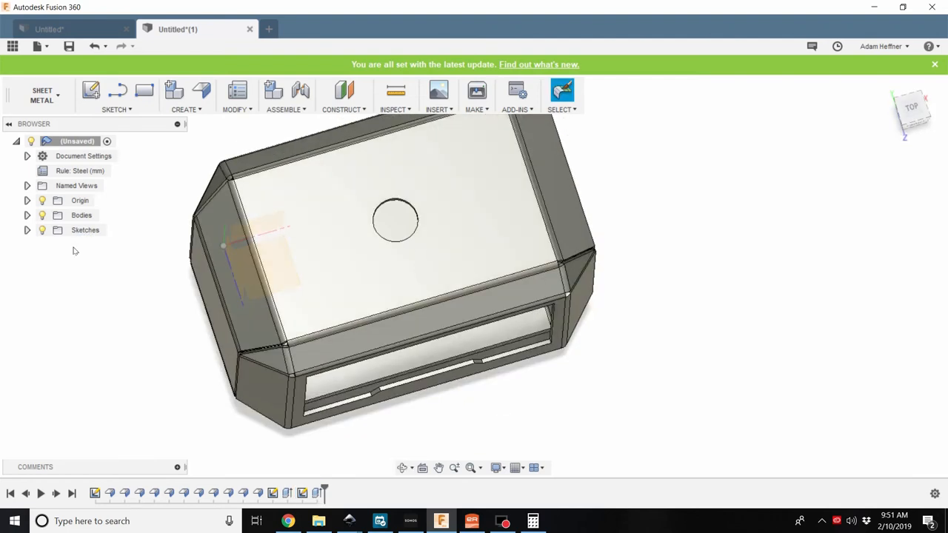
Edit Sketch3 and add a larger concentric circle around the 1.00 in circle, selecting the ring
{"action": "left_click", "coordinate": [27, 230]}
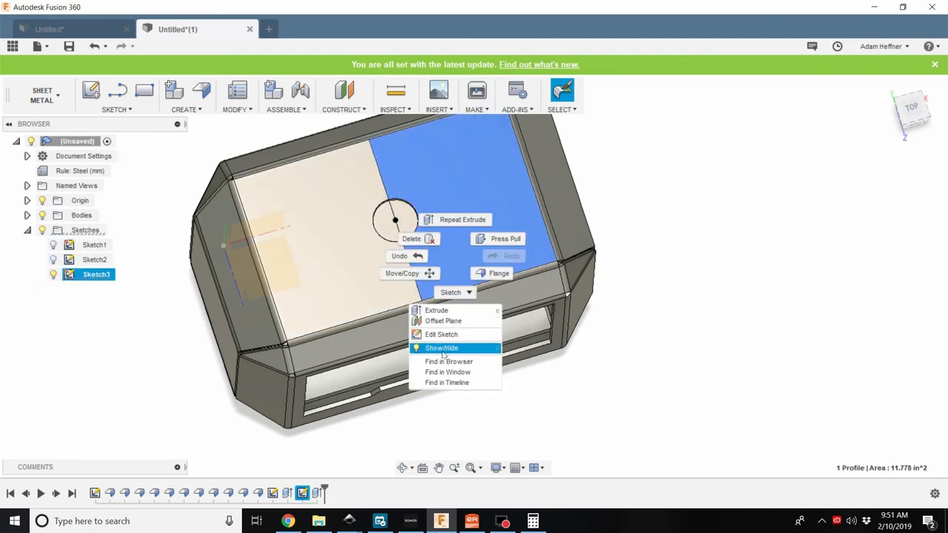
{"action": "mouse_move", "coordinate": [442, 335]}
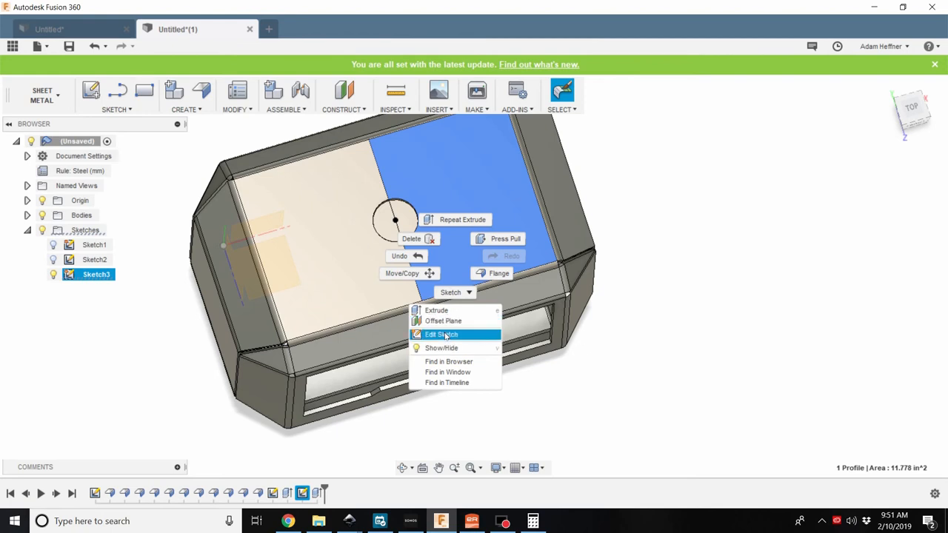
{"action": "left_click", "coordinate": [442, 335]}
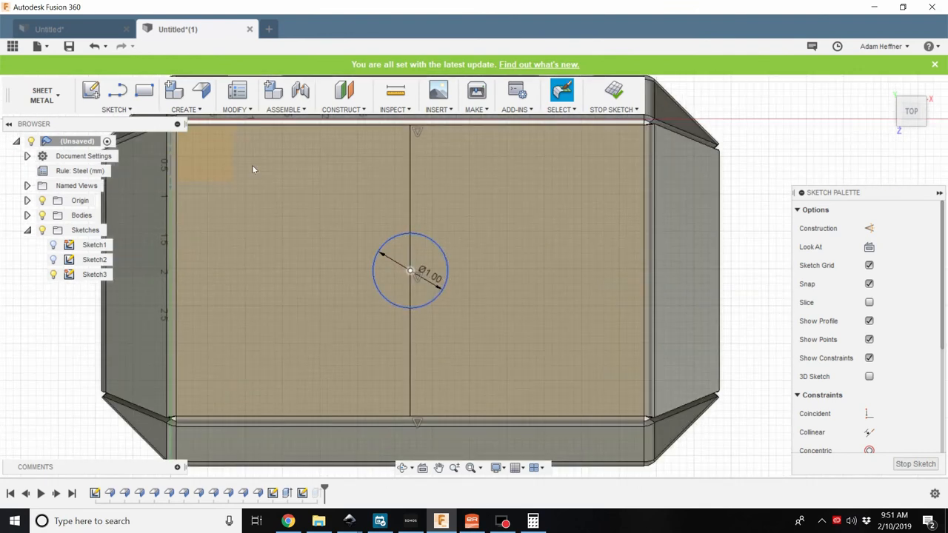
{"action": "left_click", "coordinate": [115, 97]}
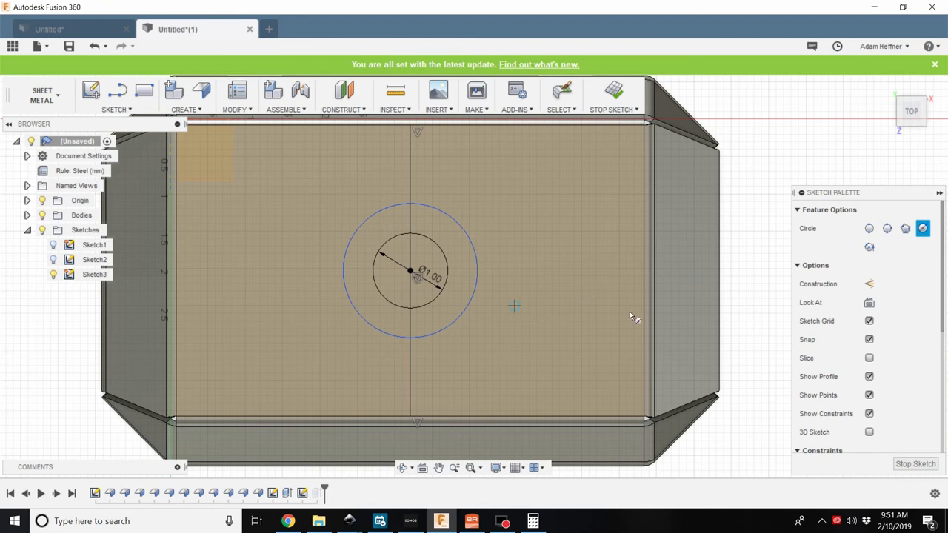
{"action": "mouse_move", "coordinate": [426, 312]}
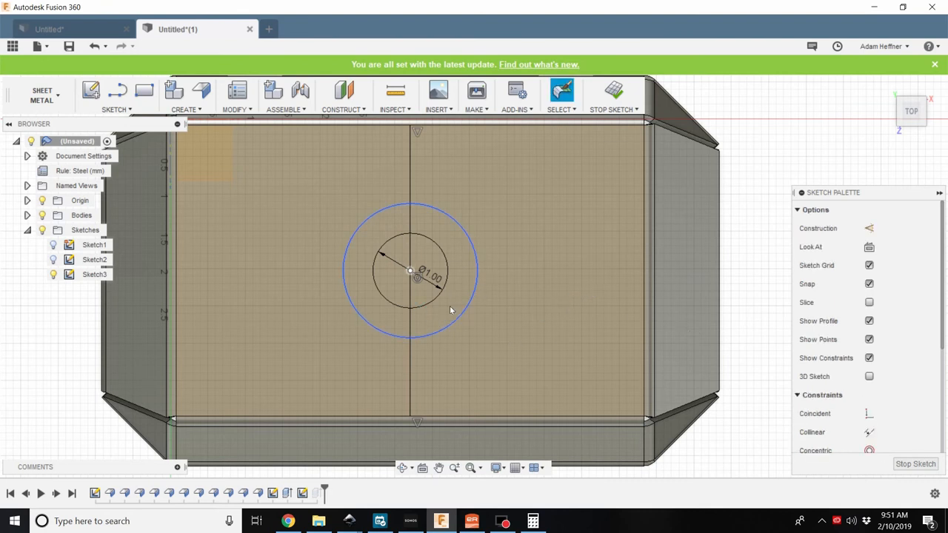
{"action": "left_click", "coordinate": [402, 323]}
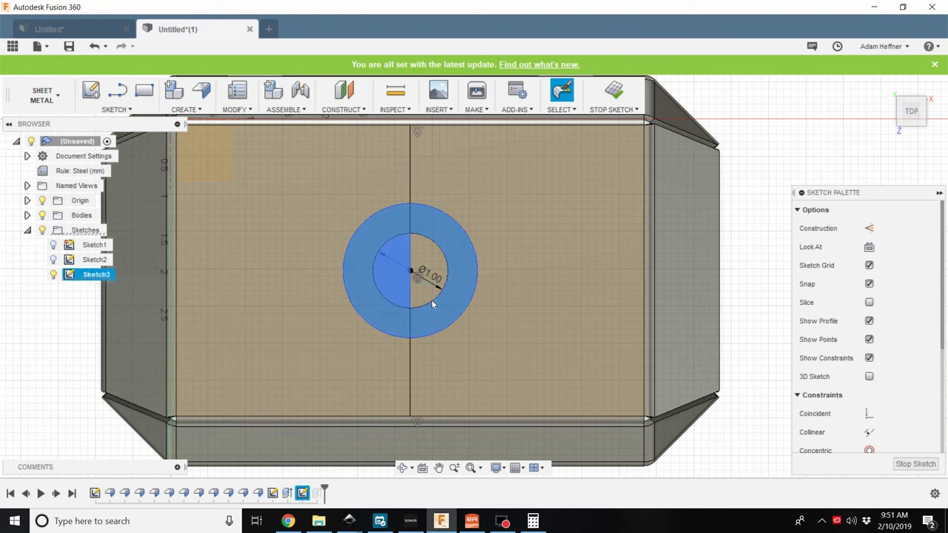
Extrude the four circle profiles as a New Body with distance 5
{"action": "left_click_drag", "start_coordinate": [432, 304], "coordinate": [468, 307]}
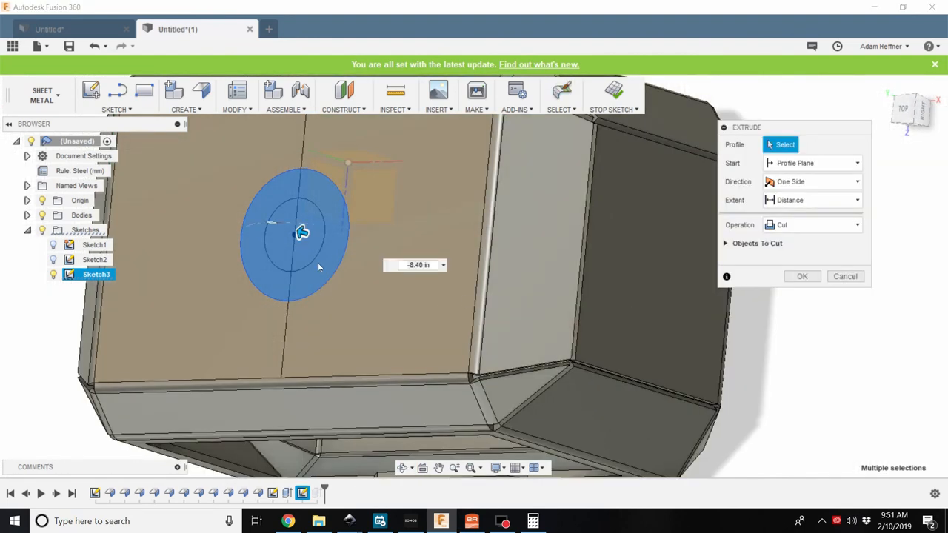
{"action": "left_click", "coordinate": [296, 229]}
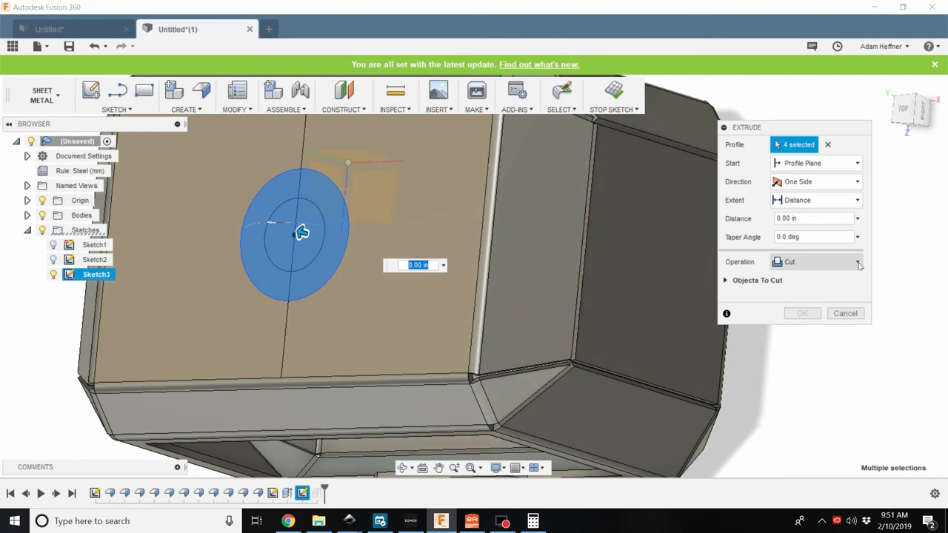
{"action": "left_click", "coordinate": [857, 261]}
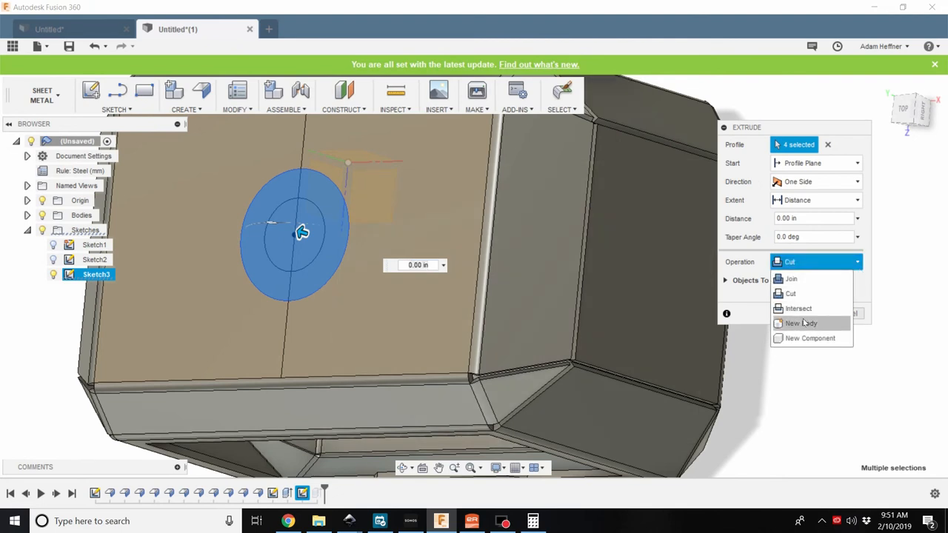
{"action": "left_click", "coordinate": [800, 323]}
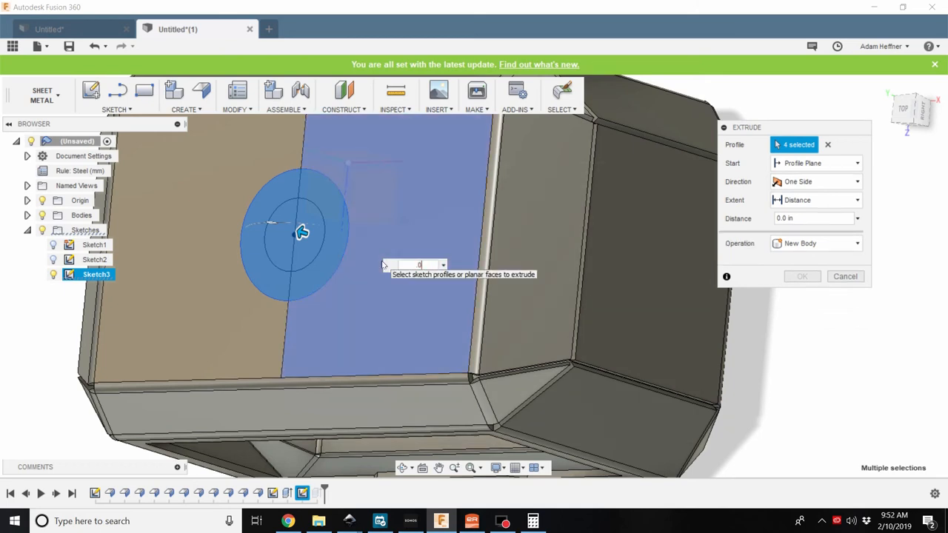
{"action": "type", "text": "5"}
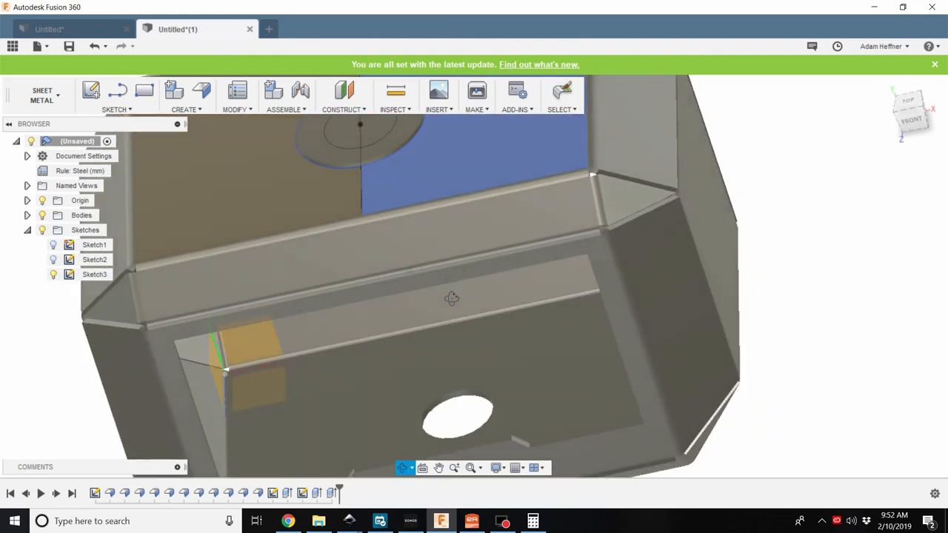
{"action": "left_click_drag", "start_coordinate": [452, 299], "coordinate": [427, 268]}
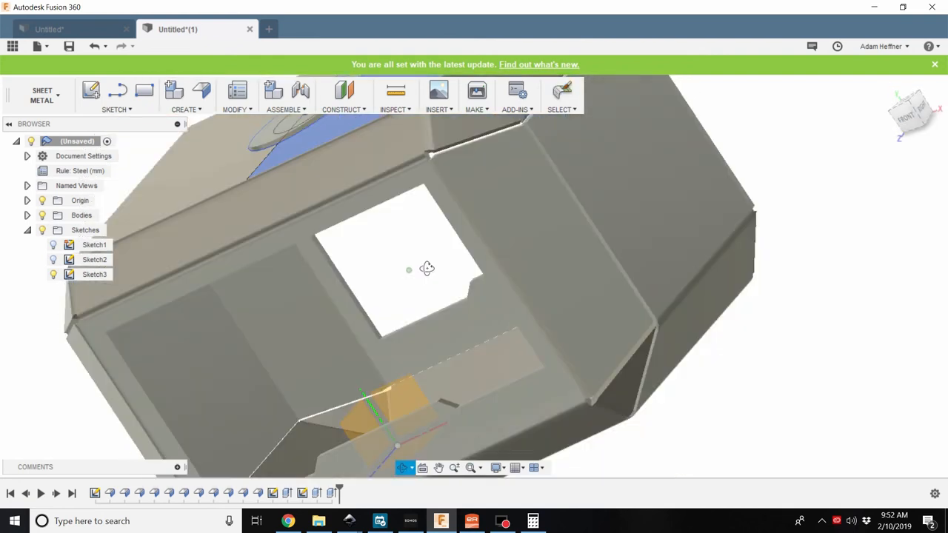
{"action": "left_click_drag", "start_coordinate": [427, 268], "coordinate": [429, 297]}
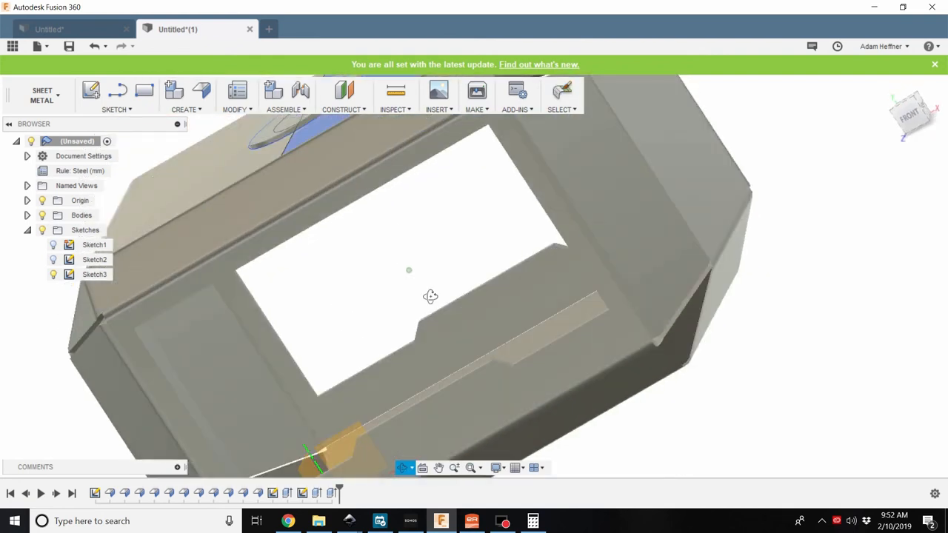
{"action": "left_click_drag", "start_coordinate": [430, 296], "coordinate": [415, 326]}
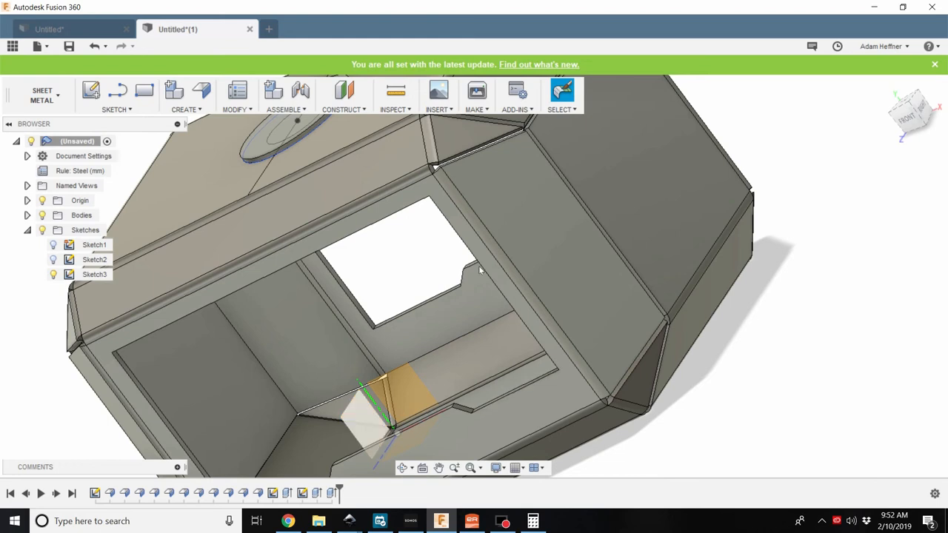
{"action": "left_click_drag", "start_coordinate": [480, 270], "coordinate": [497, 204]}
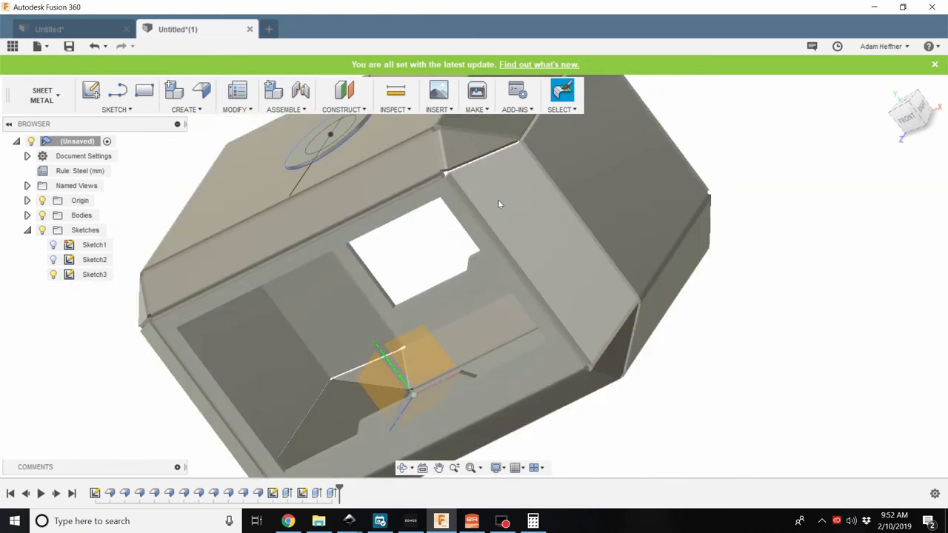
{"action": "left_click", "coordinate": [95, 259]}
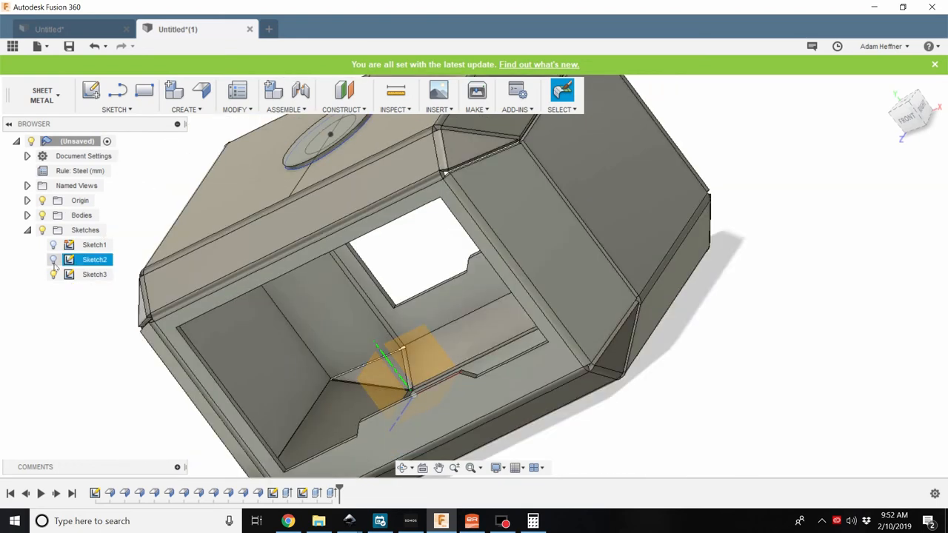
{"action": "left_click", "coordinate": [95, 274]}
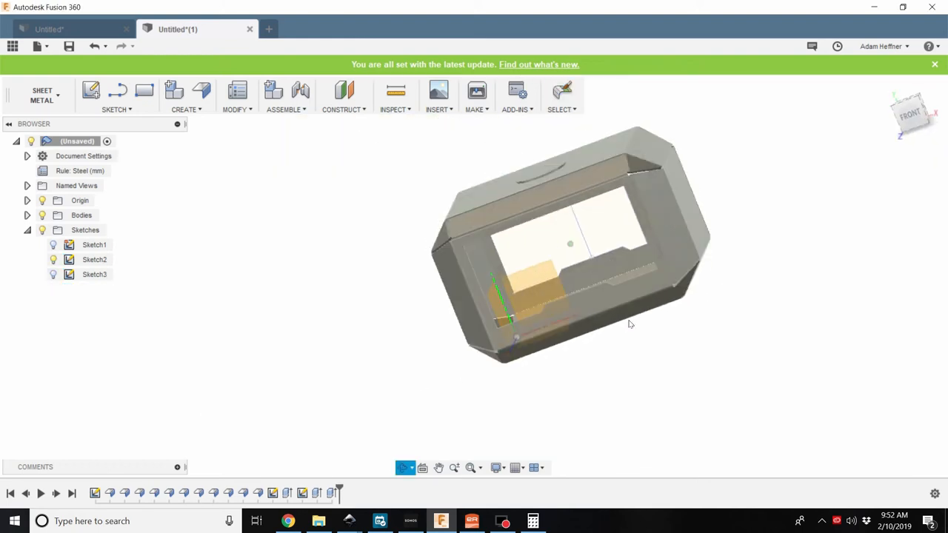
{"action": "left_click_drag", "start_coordinate": [629, 323], "coordinate": [747, 326]}
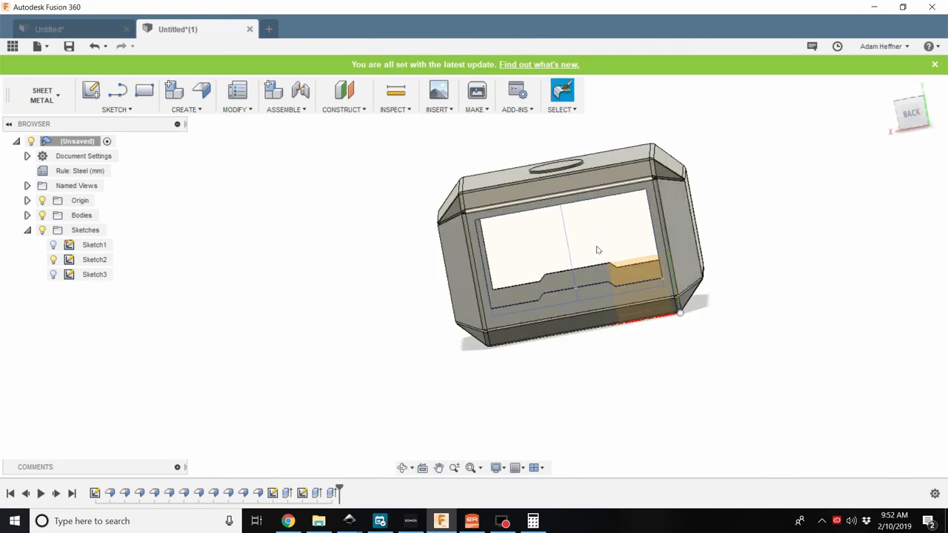
Edit the back-face Sketch2 and start a rectangle for the relief notches
{"action": "right_click", "coordinate": [599, 249]}
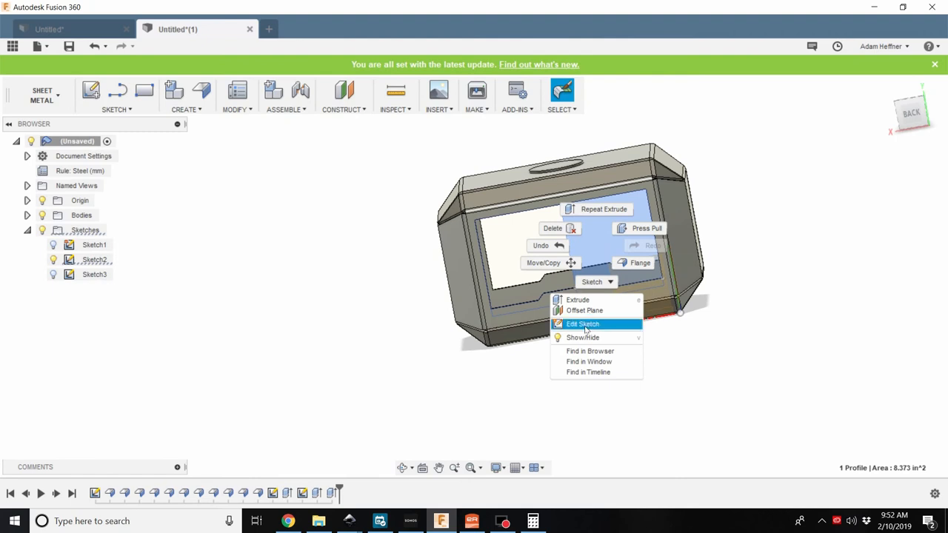
{"action": "left_click", "coordinate": [583, 322]}
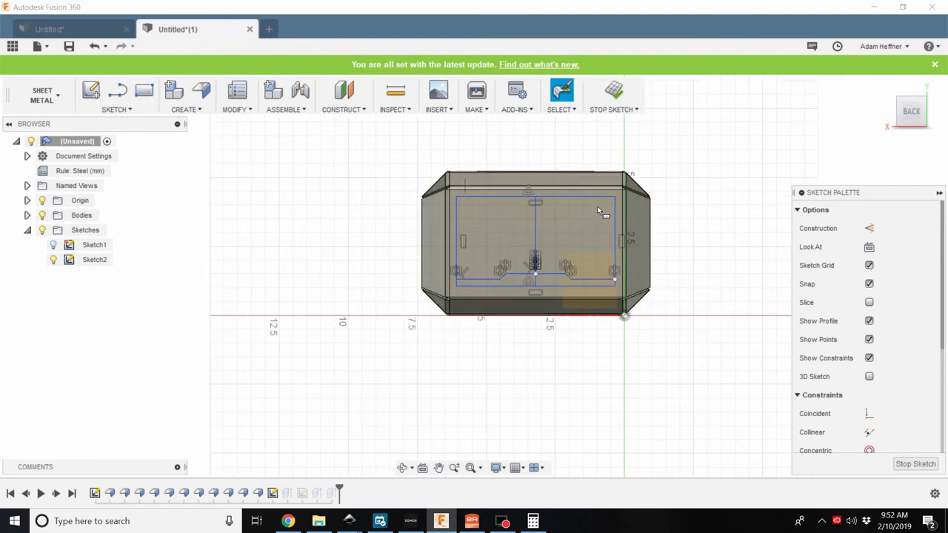
{"action": "left_click", "coordinate": [144, 90]}
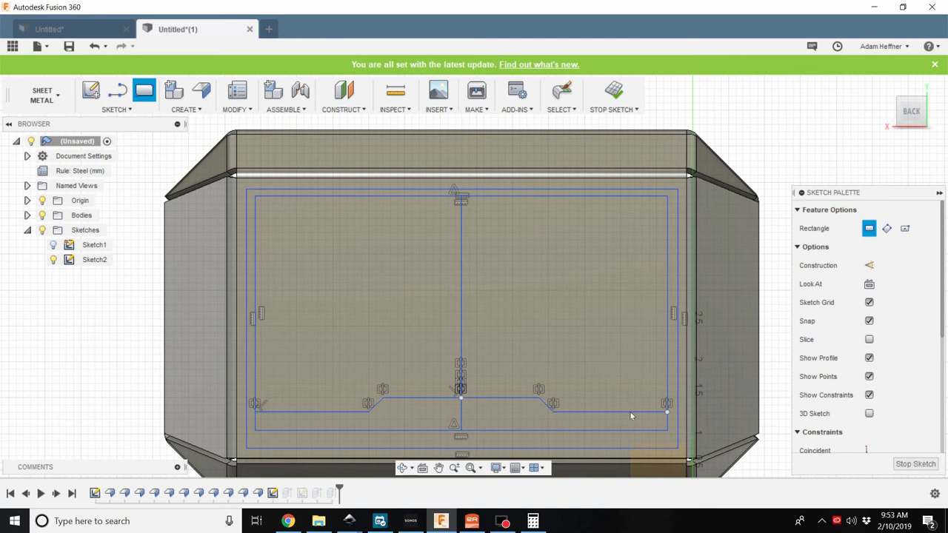
{"action": "left_click", "coordinate": [633, 441]}
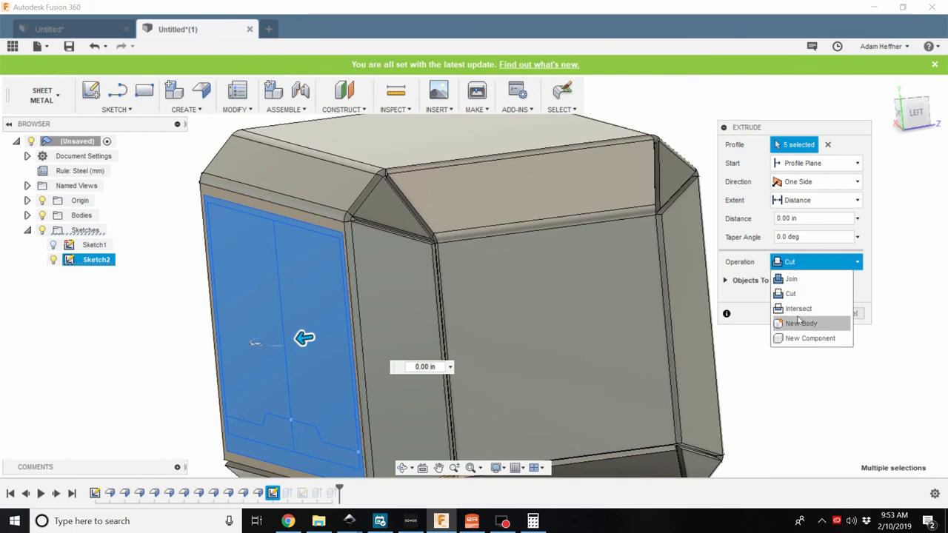
Extrude the five Sketch2 window profiles -0.10 in as a New Body filling the opening
{"action": "left_click", "coordinate": [800, 323]}
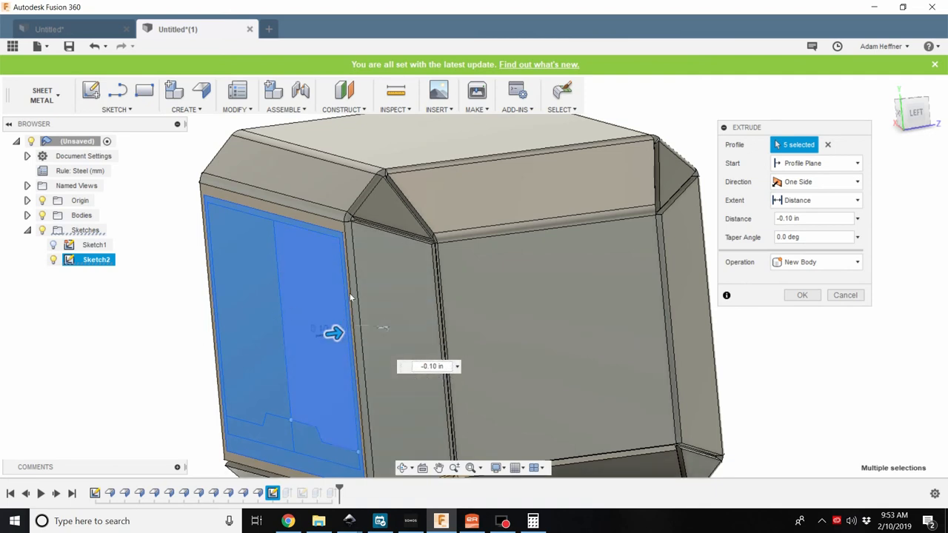
{"action": "mouse_move", "coordinate": [803, 295]}
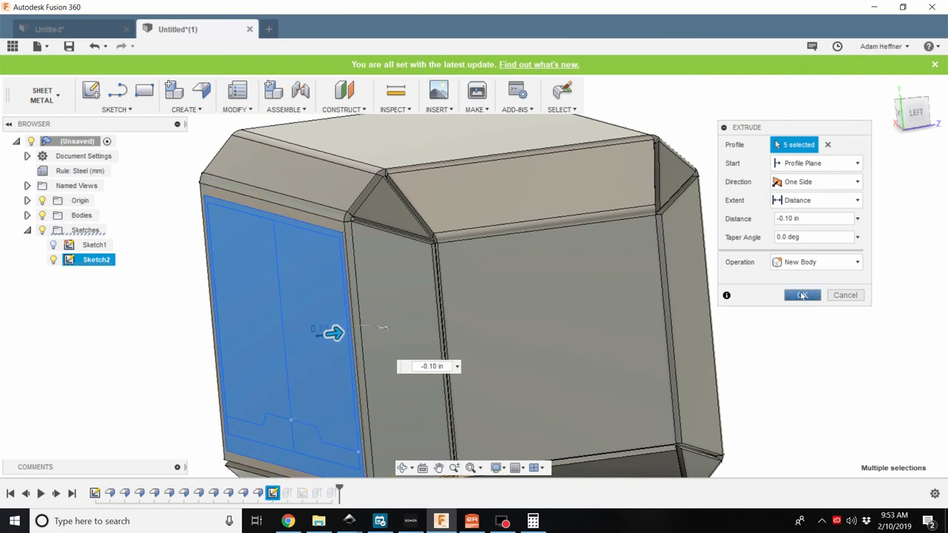
{"action": "left_click", "coordinate": [802, 294]}
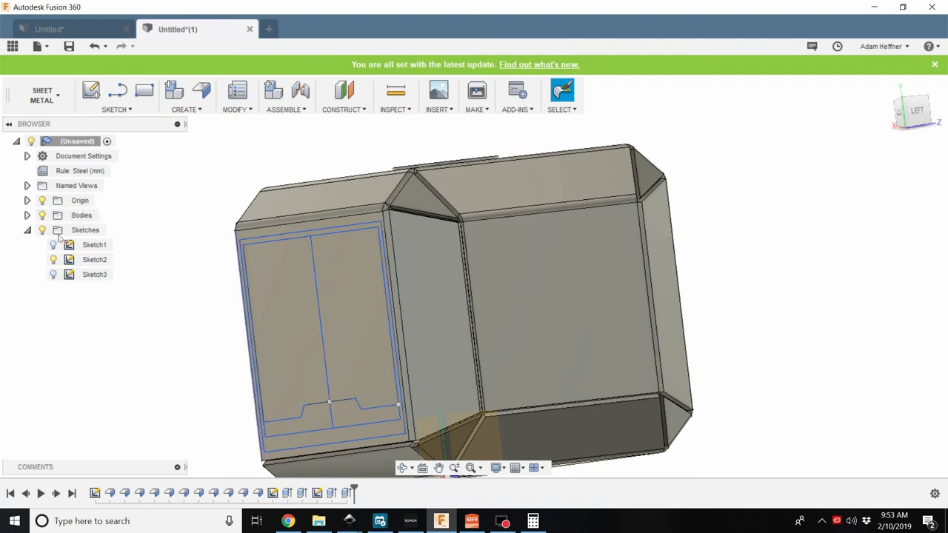
Hide Sketch2, then Move/Copy Body3 by -0.35 in along Z
{"action": "left_click", "coordinate": [53, 259]}
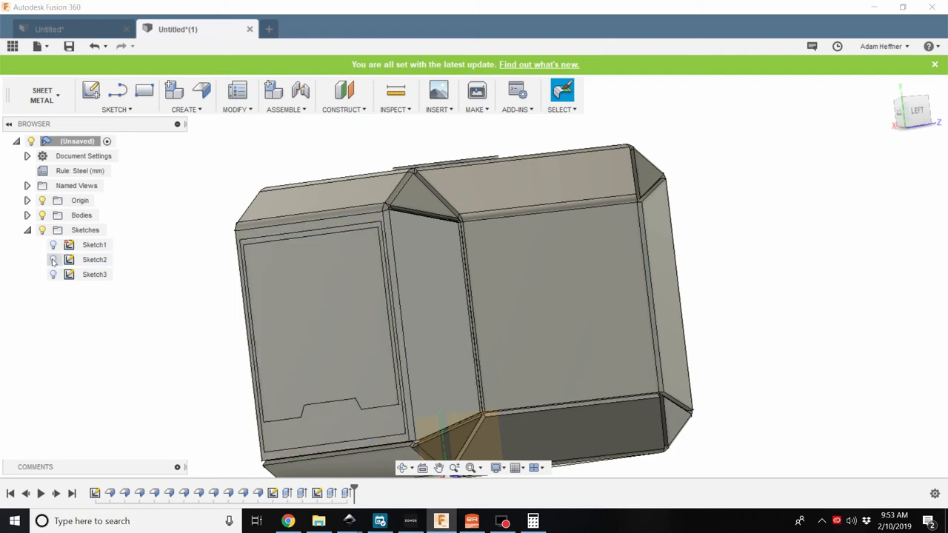
{"action": "left_click", "coordinate": [53, 260]}
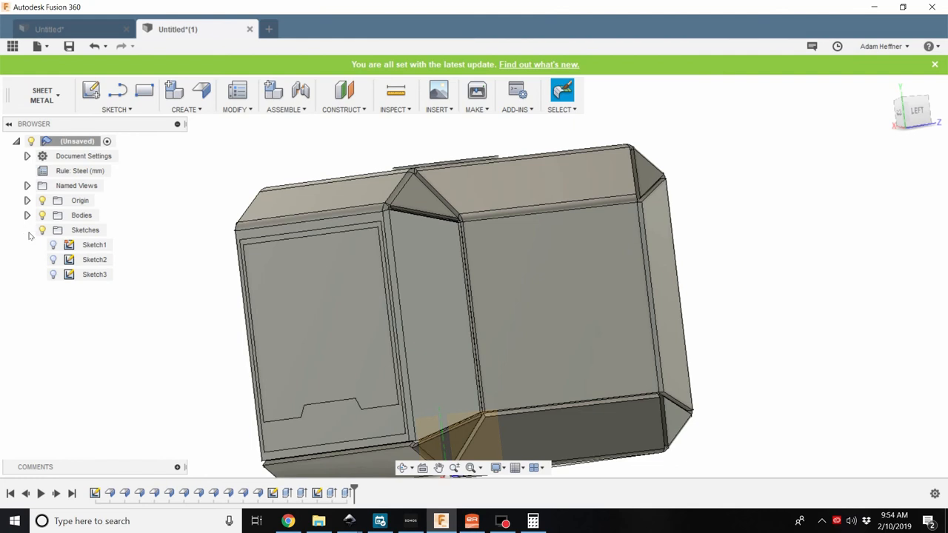
{"action": "left_click", "coordinate": [27, 230]}
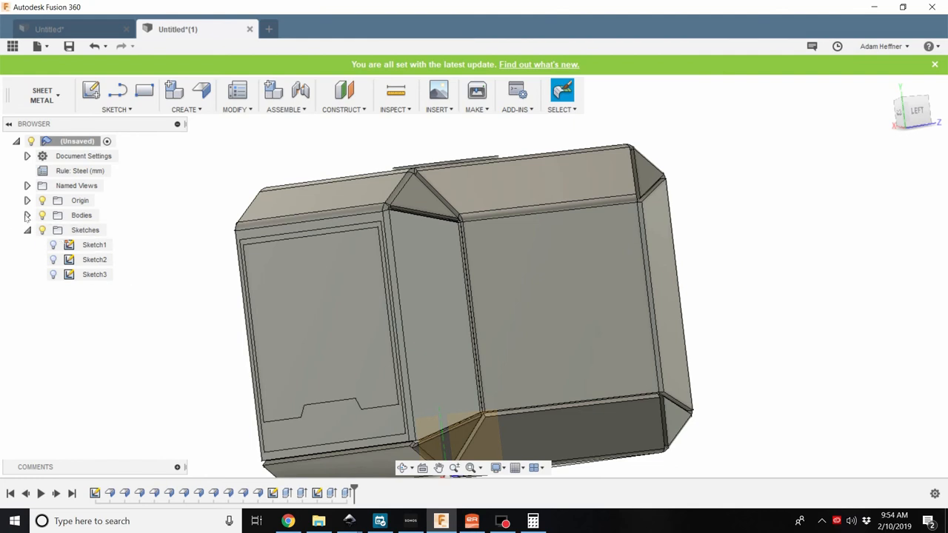
{"action": "left_click", "coordinate": [26, 215]}
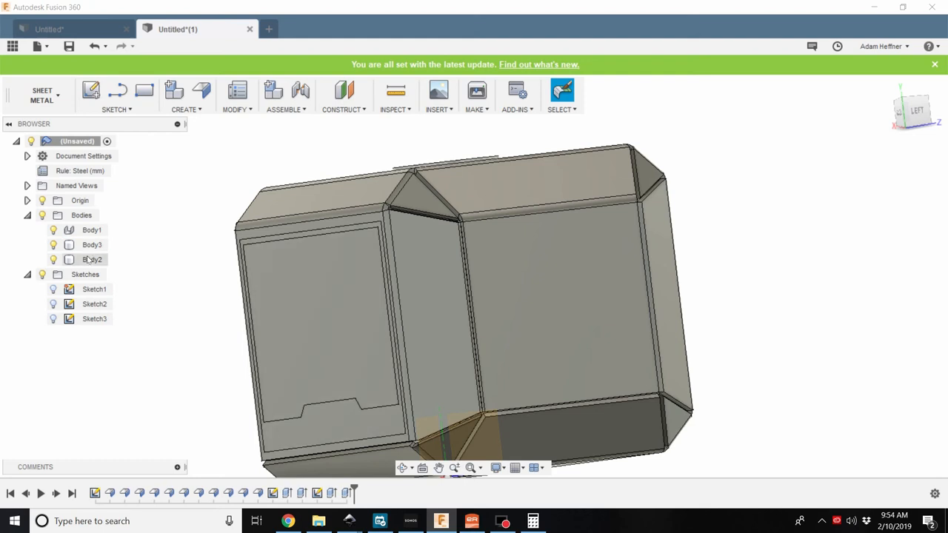
{"action": "left_click", "coordinate": [92, 244]}
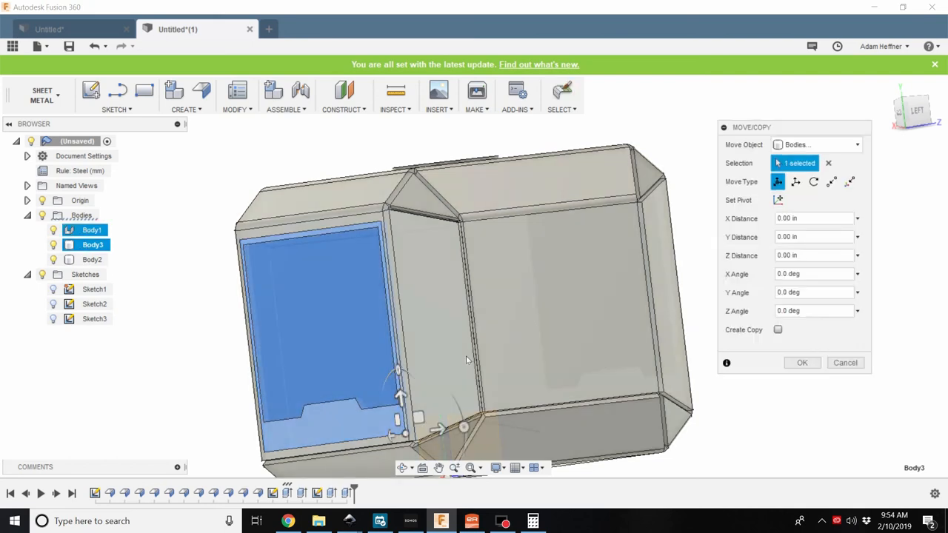
{"action": "left_click_drag", "start_coordinate": [467, 360], "coordinate": [447, 370]}
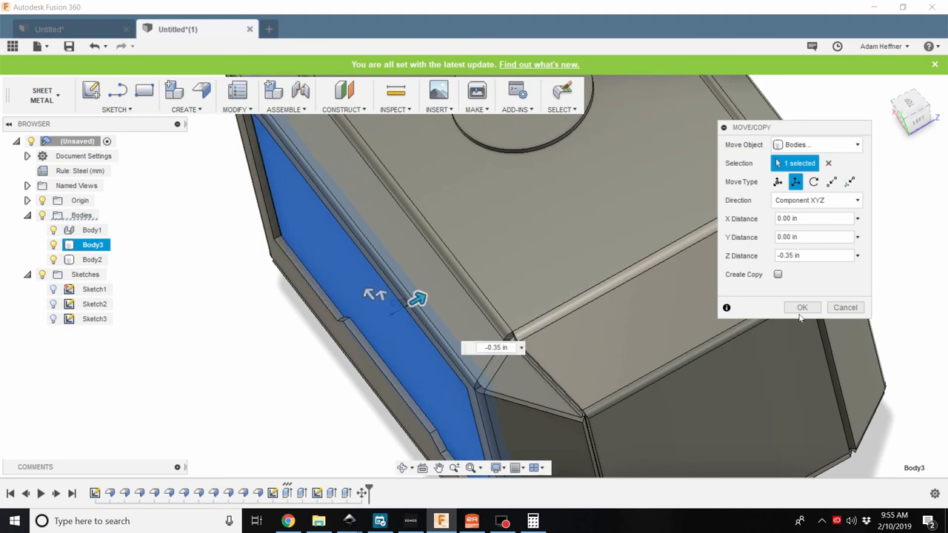
{"action": "left_click", "coordinate": [803, 306]}
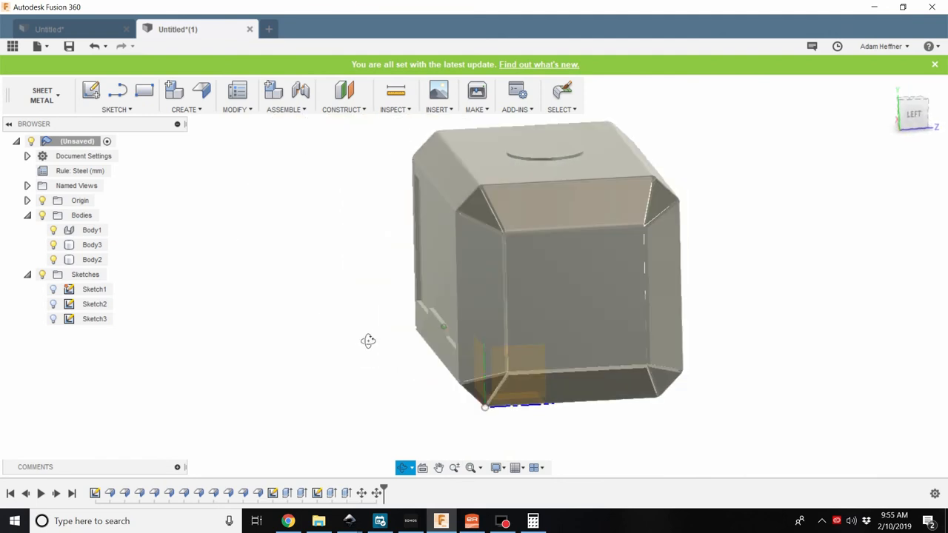
{"action": "left_click_drag", "start_coordinate": [368, 341], "coordinate": [706, 357]}
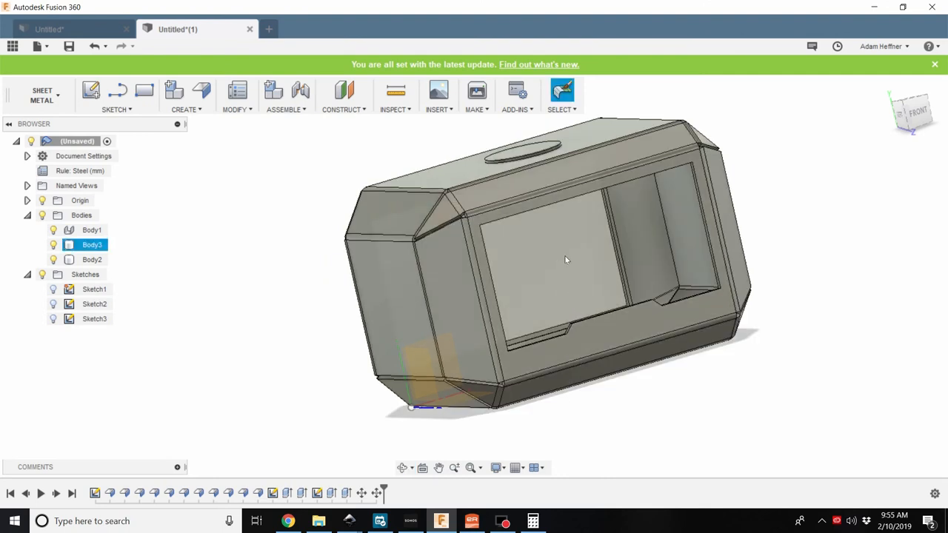
{"action": "mouse_move", "coordinate": [708, 287]}
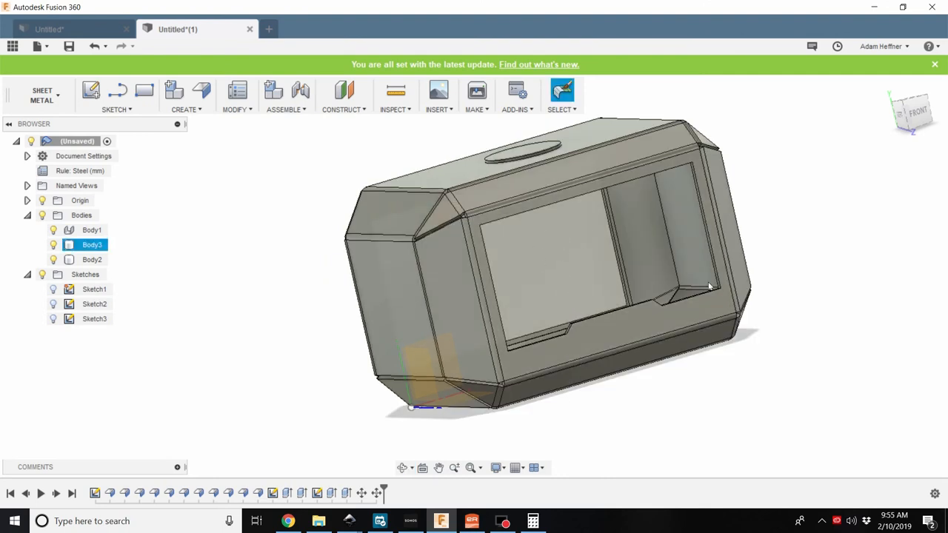
{"action": "left_click", "coordinate": [674, 417]}
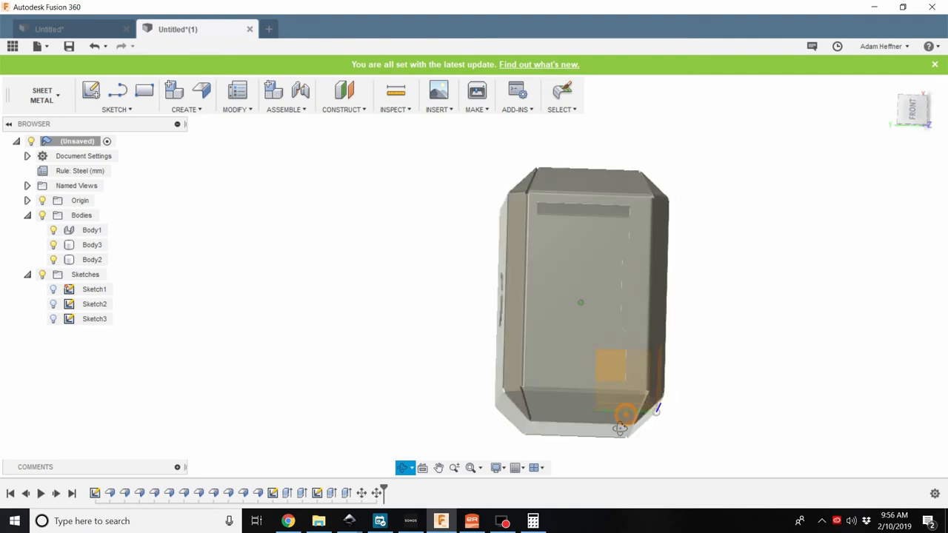
Create the flat pattern of the sheet-metal body from its stationary face
{"action": "left_click", "coordinate": [234, 96]}
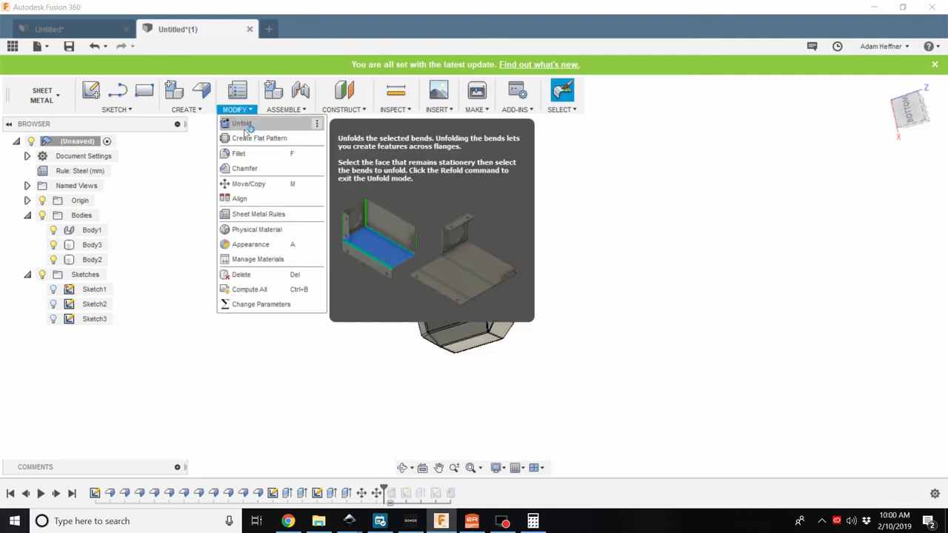
{"action": "left_click", "coordinate": [259, 138]}
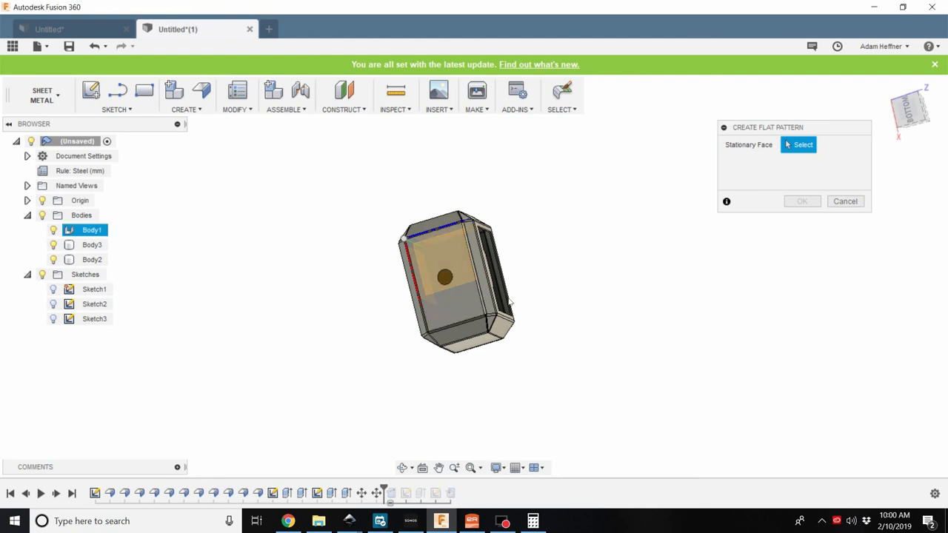
{"action": "left_click", "coordinate": [444, 279]}
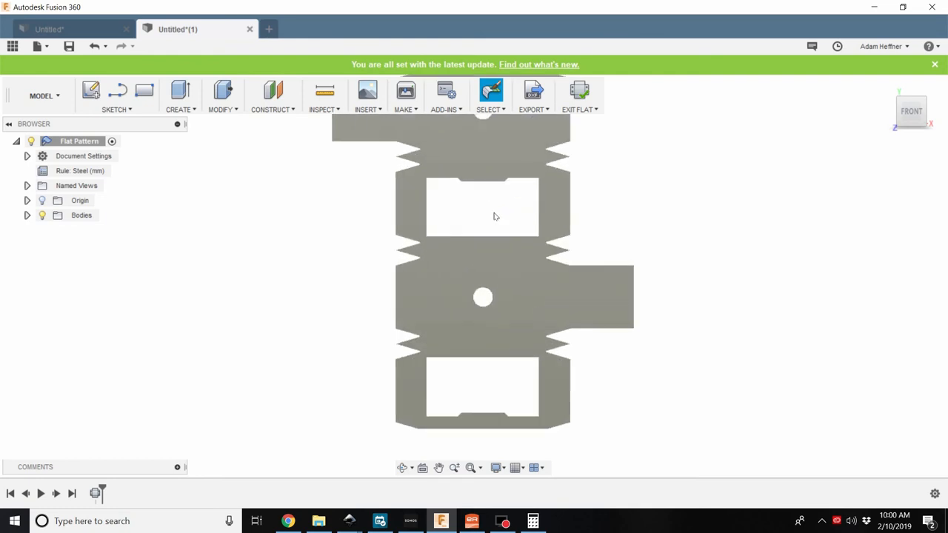
{"action": "scroll", "scroll_direction": "up", "scroll_amount": 3}
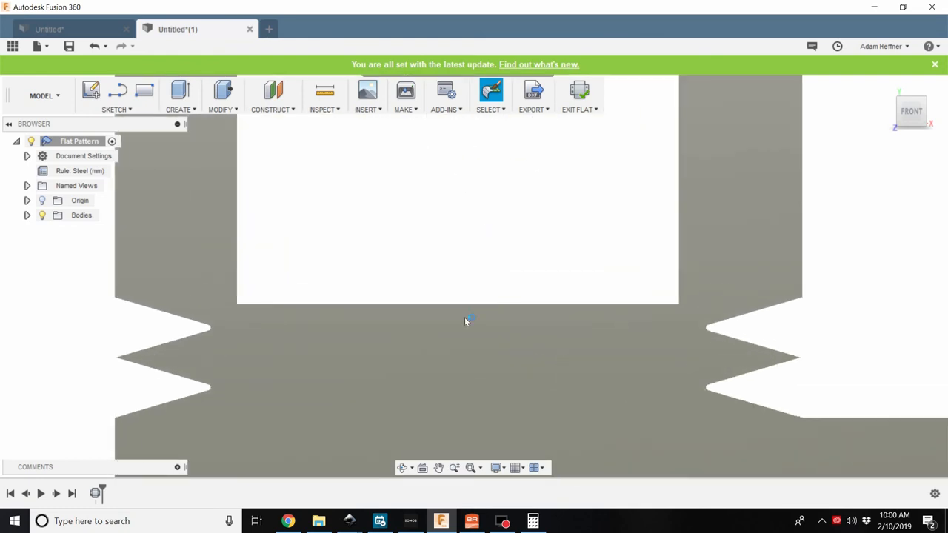
Start a sketch on the flat pattern face with the 3-Point Rectangle tool along a bend
{"action": "left_click", "coordinate": [113, 141]}
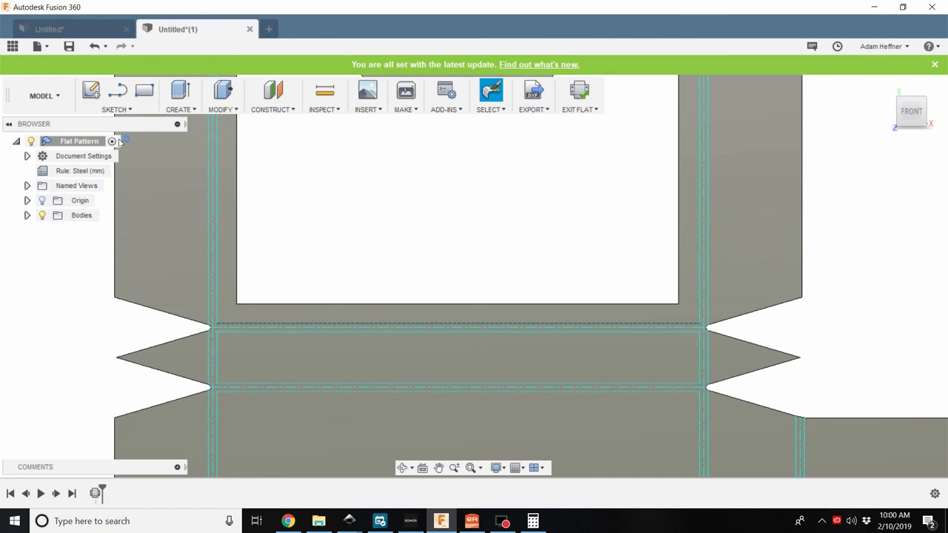
{"action": "left_click", "coordinate": [90, 90]}
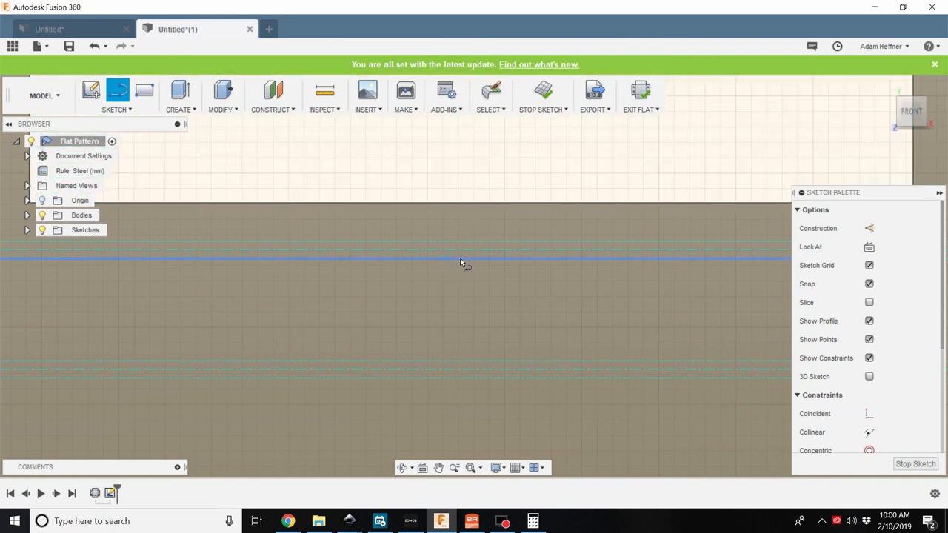
{"action": "mouse_move", "coordinate": [486, 267]}
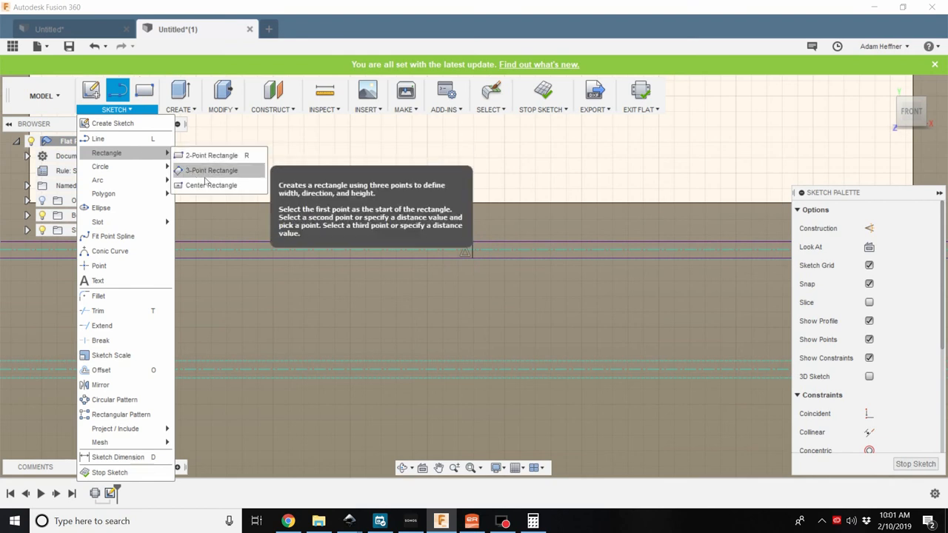
{"action": "left_click", "coordinate": [211, 170]}
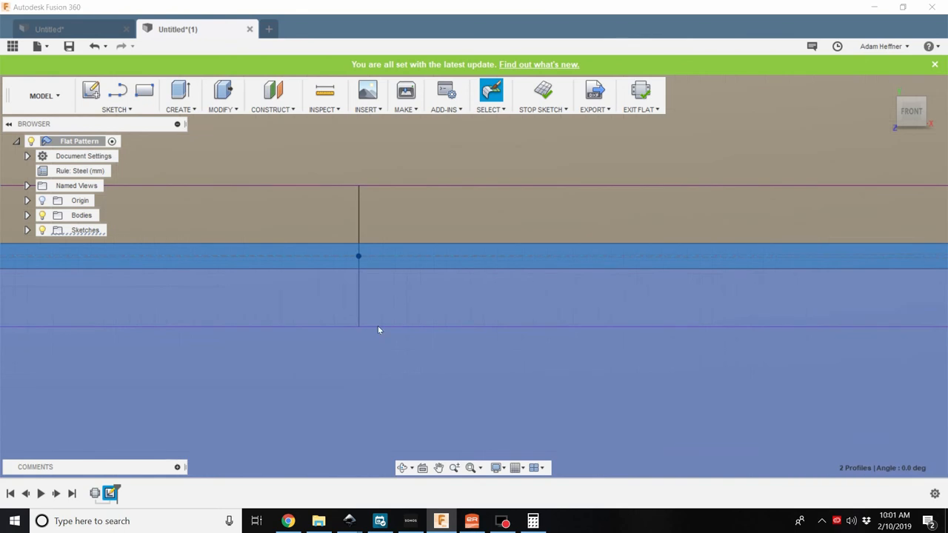
Extrude-cut both sketched profiles -0.10 in through the plate, leaving a relief notch along the bend
{"action": "left_click", "coordinate": [181, 89]}
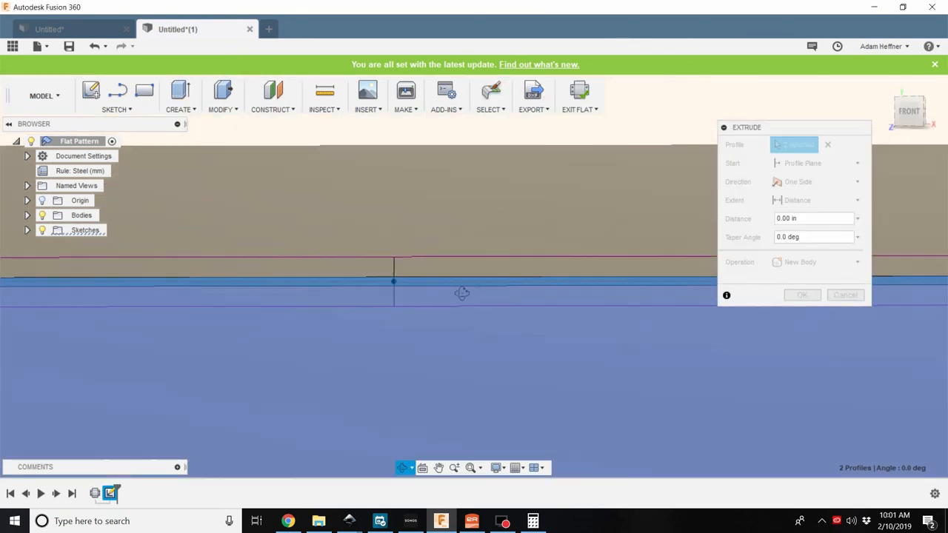
{"action": "left_click_drag", "start_coordinate": [462, 293], "coordinate": [419, 302]}
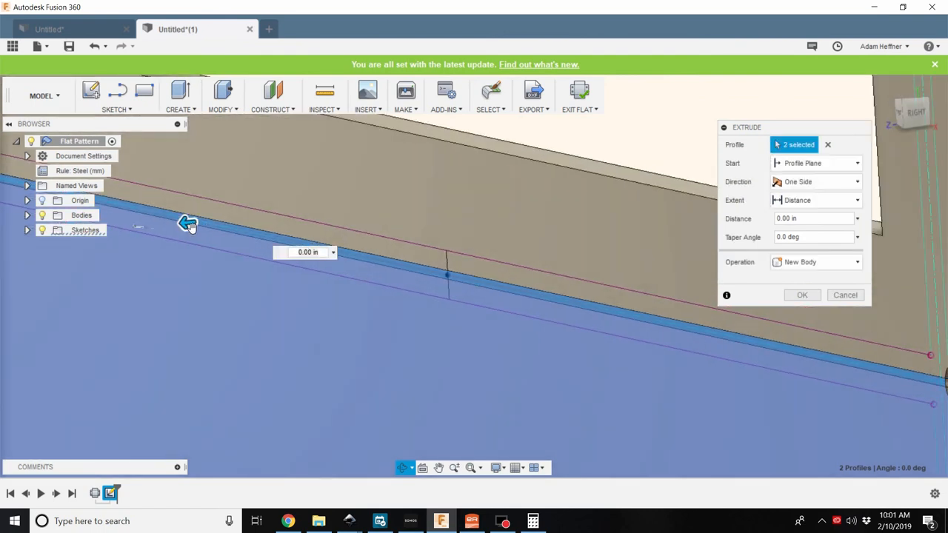
{"action": "left_click_drag", "start_coordinate": [186, 222], "coordinate": [274, 215]}
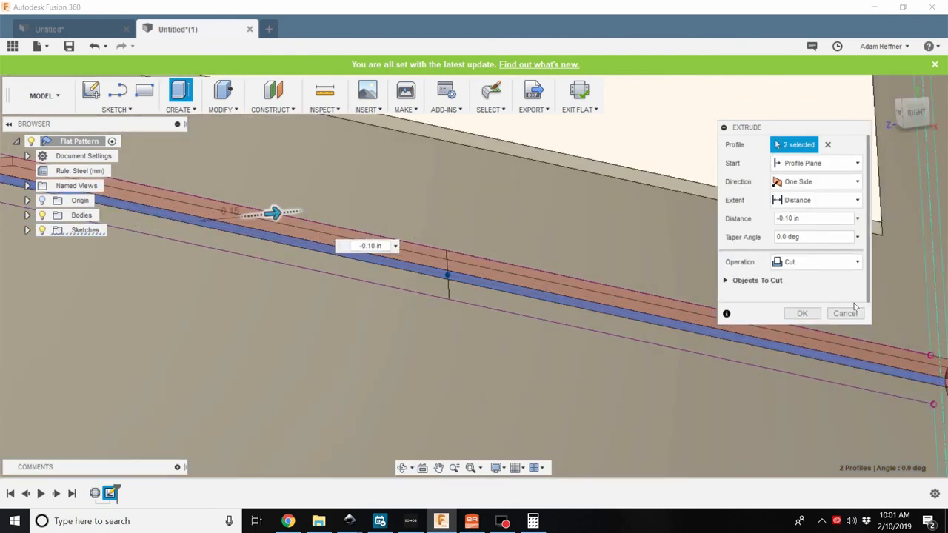
{"action": "left_click", "coordinate": [803, 312]}
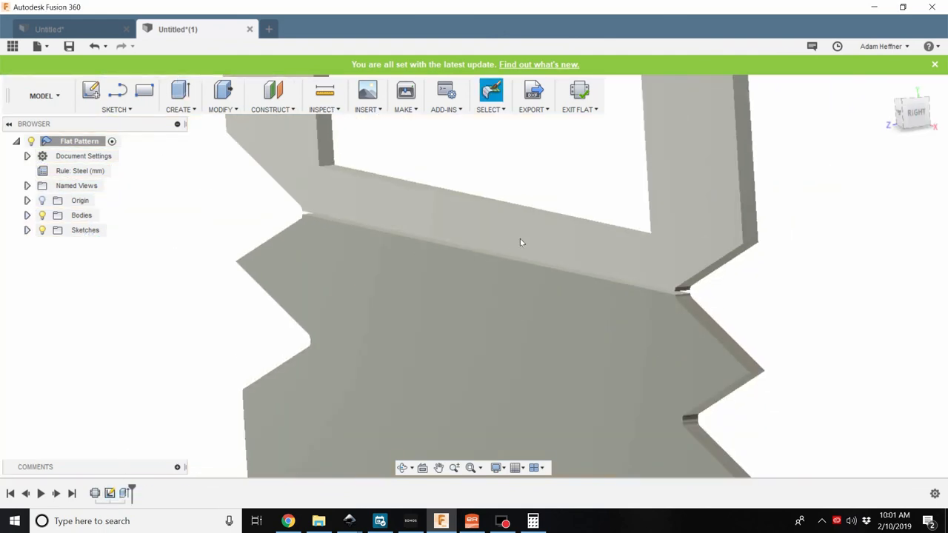
{"action": "left_click_drag", "start_coordinate": [521, 243], "coordinate": [682, 287]}
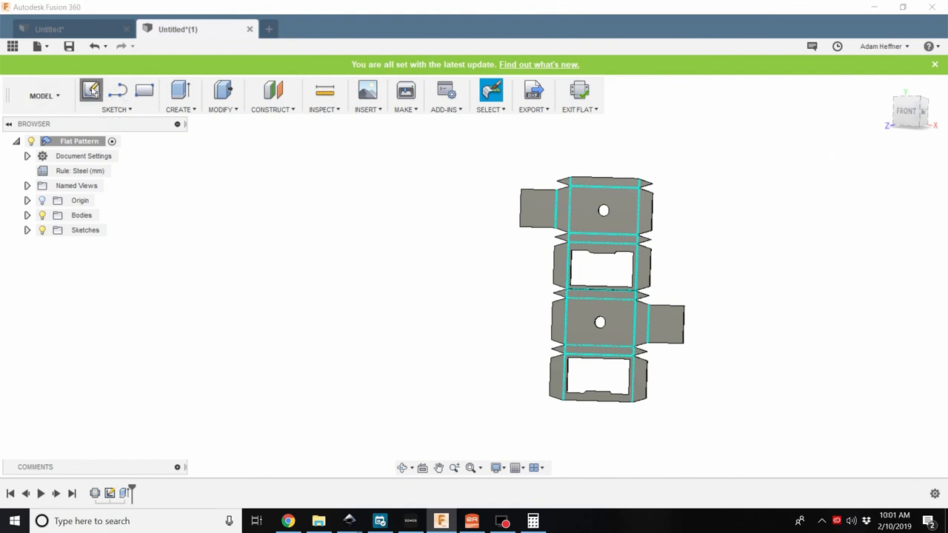
Project the outlines of both flat-pattern bodies into a new sketch and finish it
{"action": "left_click", "coordinate": [92, 91]}
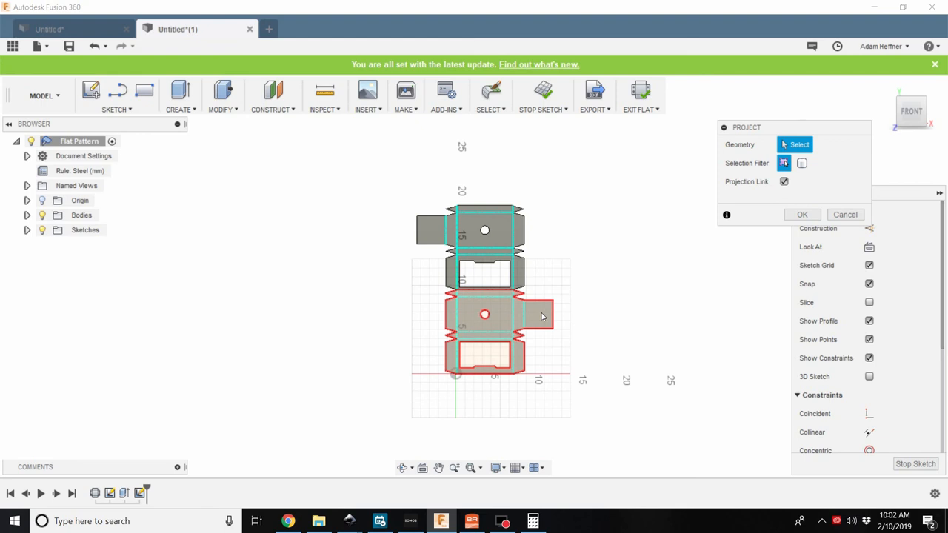
{"action": "left_click", "coordinate": [484, 314]}
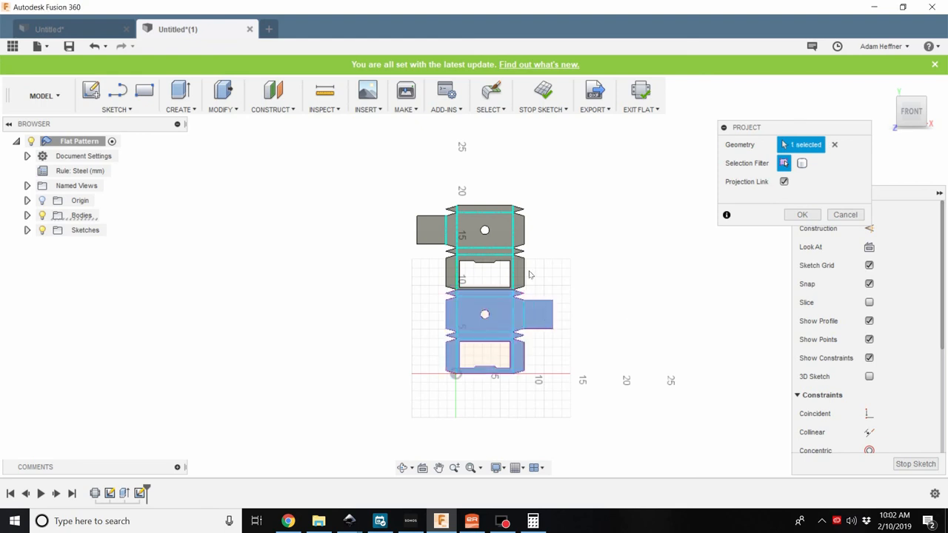
{"action": "left_click", "coordinate": [486, 229]}
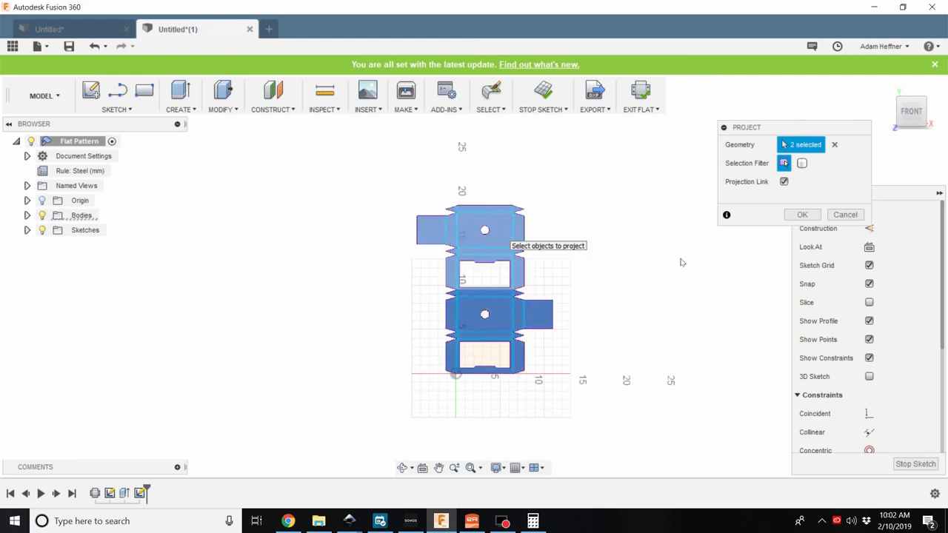
{"action": "left_click", "coordinate": [801, 214]}
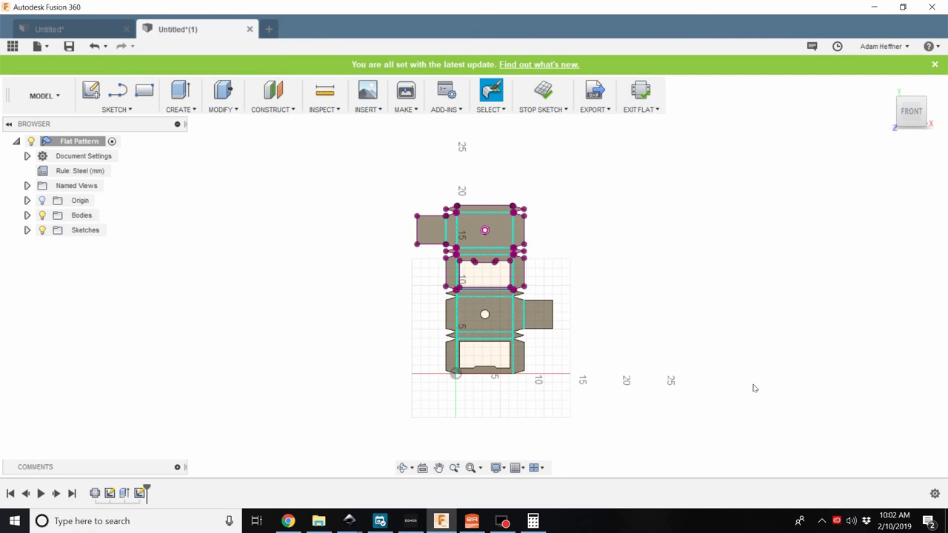
{"action": "left_click", "coordinate": [542, 94]}
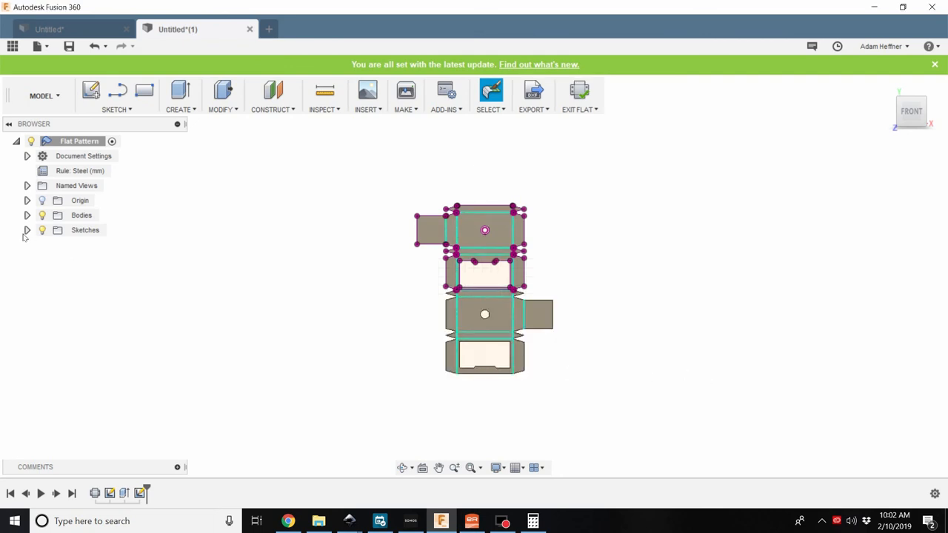
Hide the bodies so only the Sketch2 outline remains visible
{"action": "left_click", "coordinate": [27, 230]}
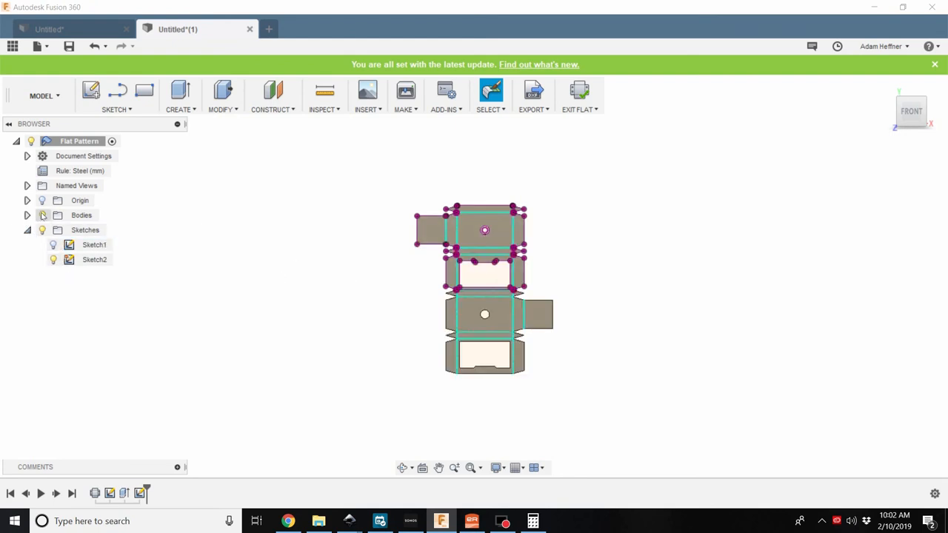
{"action": "left_click", "coordinate": [82, 214]}
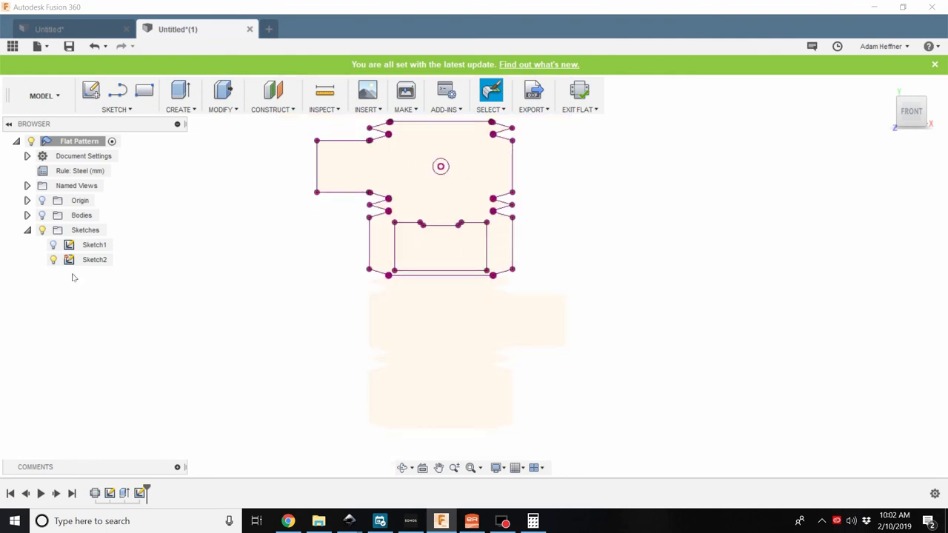
Start saving Sketch2 as a DXF and navigate into the Weld Kit folder
{"action": "right_click", "coordinate": [94, 259]}
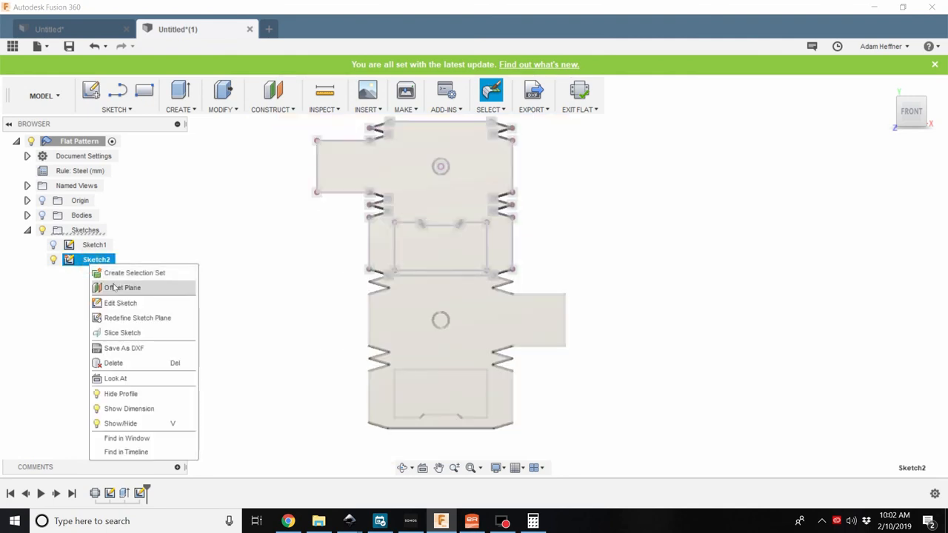
{"action": "left_click", "coordinate": [125, 348]}
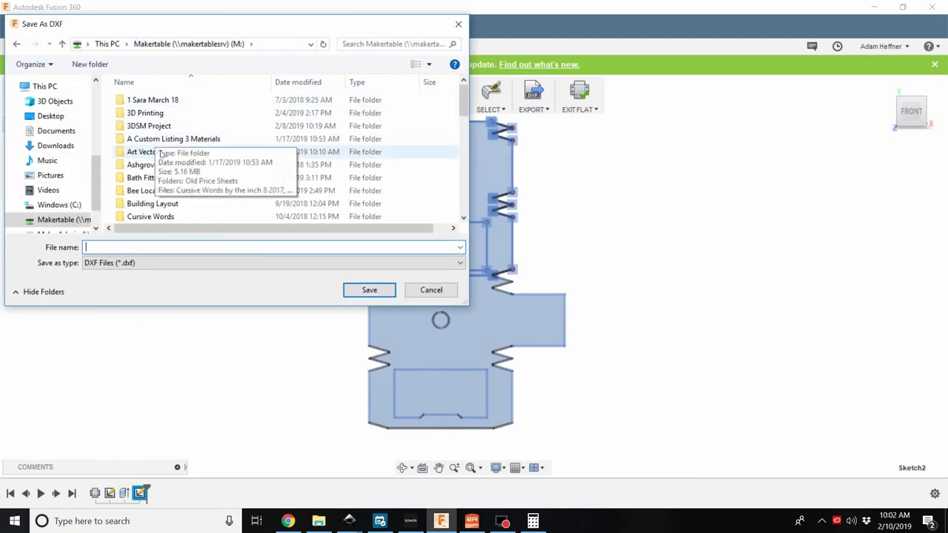
{"action": "scroll", "scroll_direction": "down", "scroll_amount": 3}
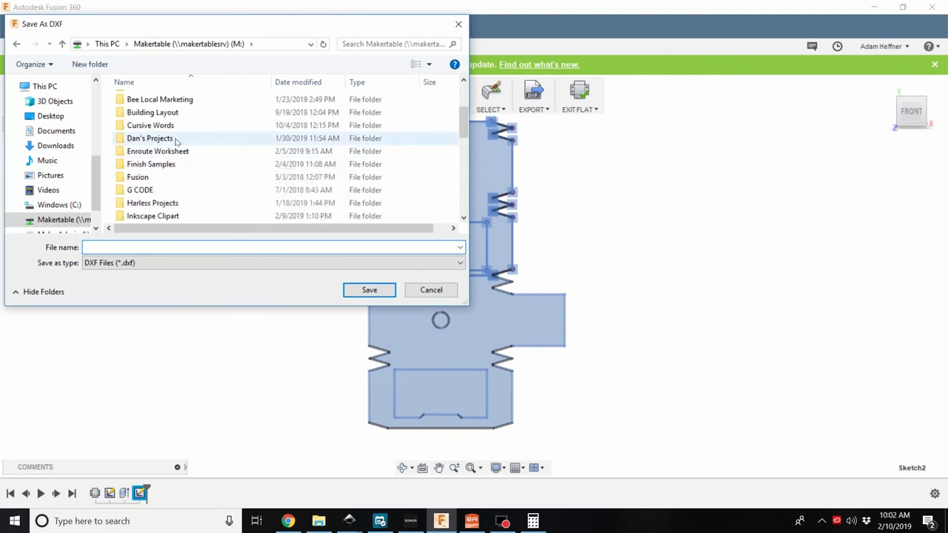
{"action": "scroll", "scroll_direction": "down", "scroll_amount": 3}
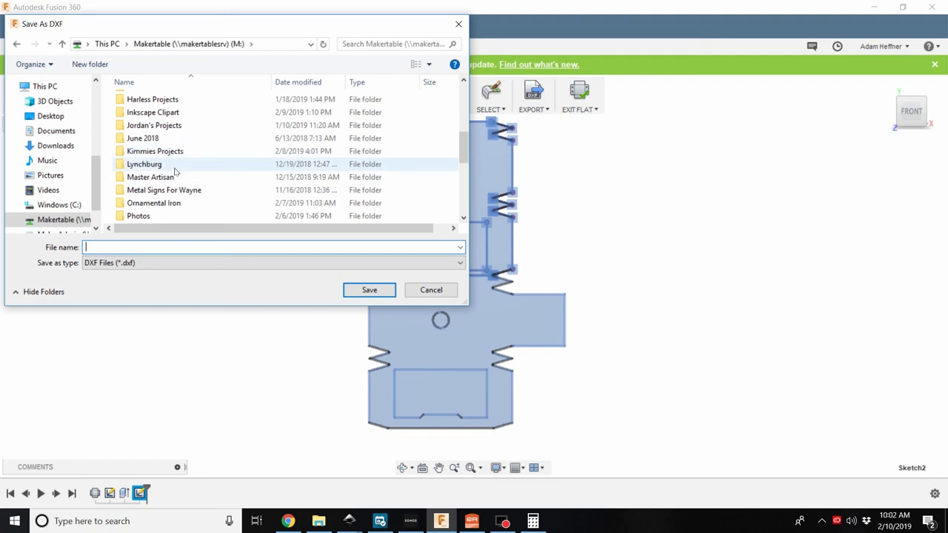
{"action": "mouse_move", "coordinate": [177, 140]}
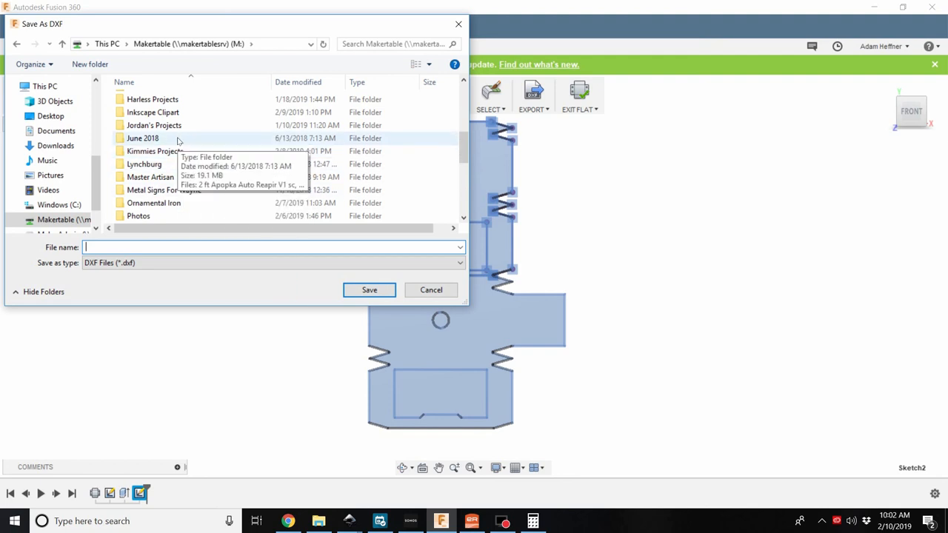
{"action": "scroll", "scroll_direction": "down", "scroll_amount": 3}
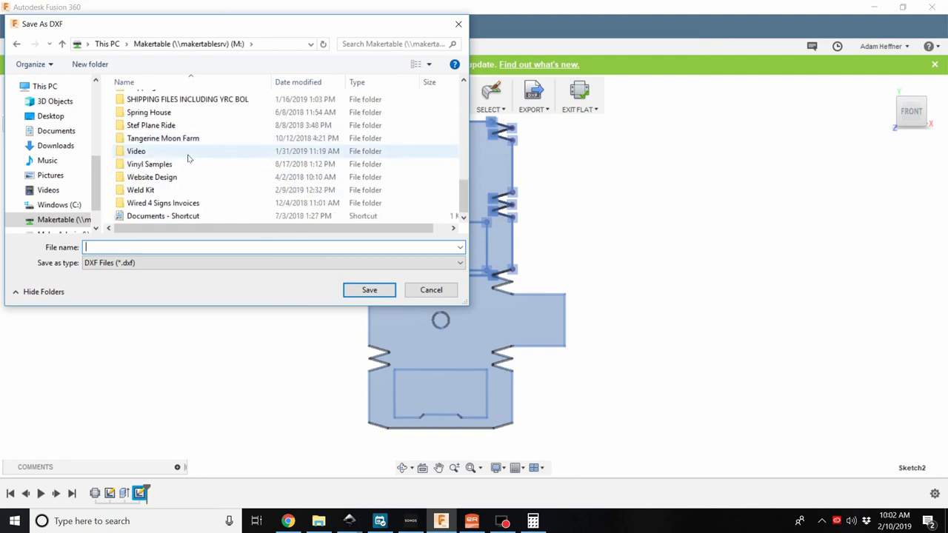
{"action": "double_click", "coordinate": [139, 189]}
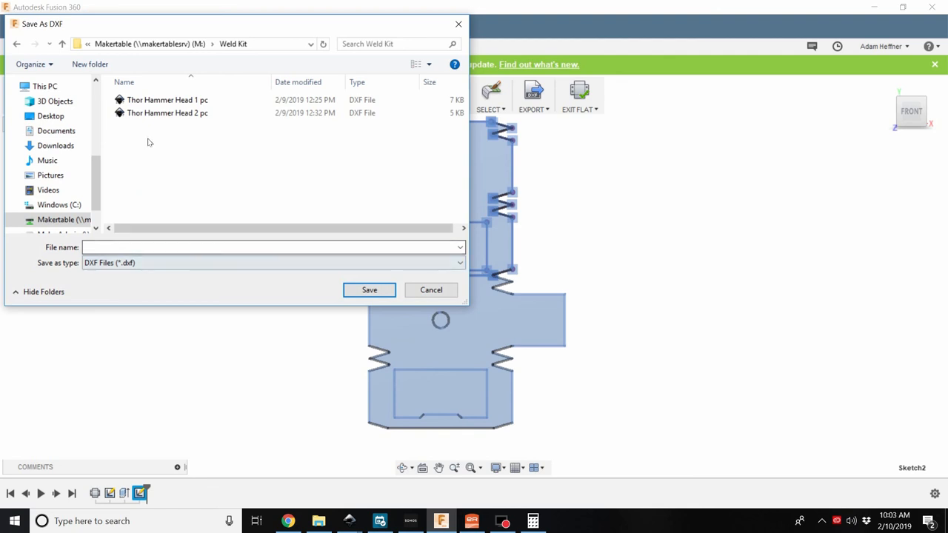
Save the DXF as 'Thor Hammer Head 2 pc V2' and switch over to EnRoute
{"action": "left_click", "coordinate": [168, 113]}
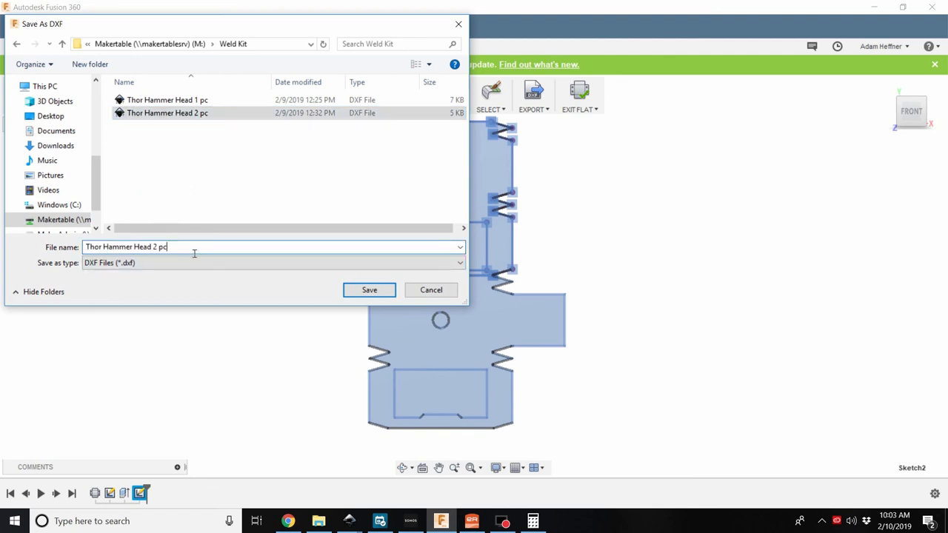
{"action": "type", "text": "V2"}
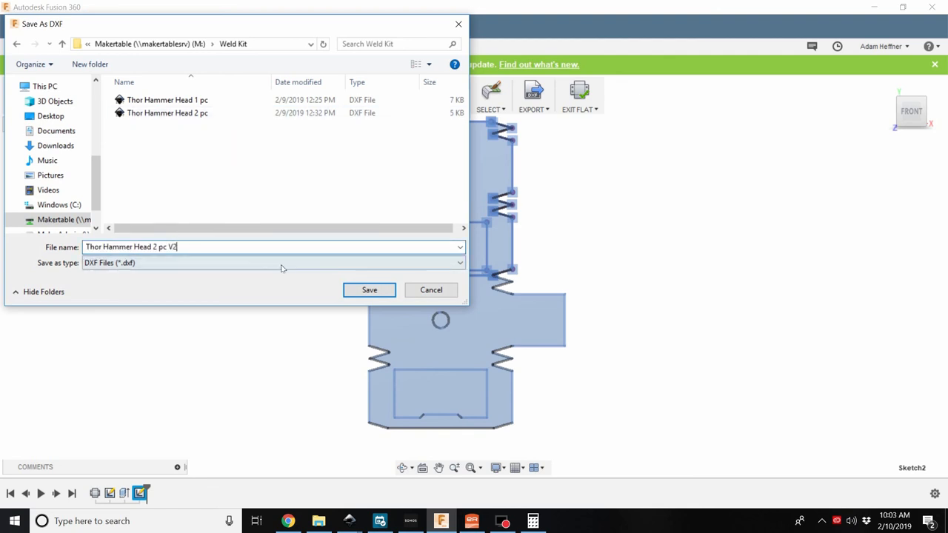
{"action": "left_click", "coordinate": [369, 289]}
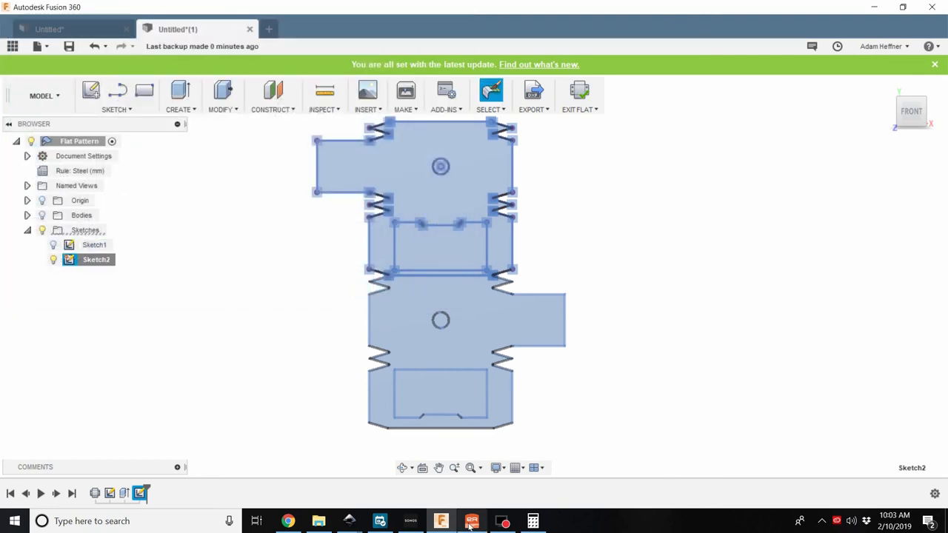
{"action": "left_click", "coordinate": [471, 521]}
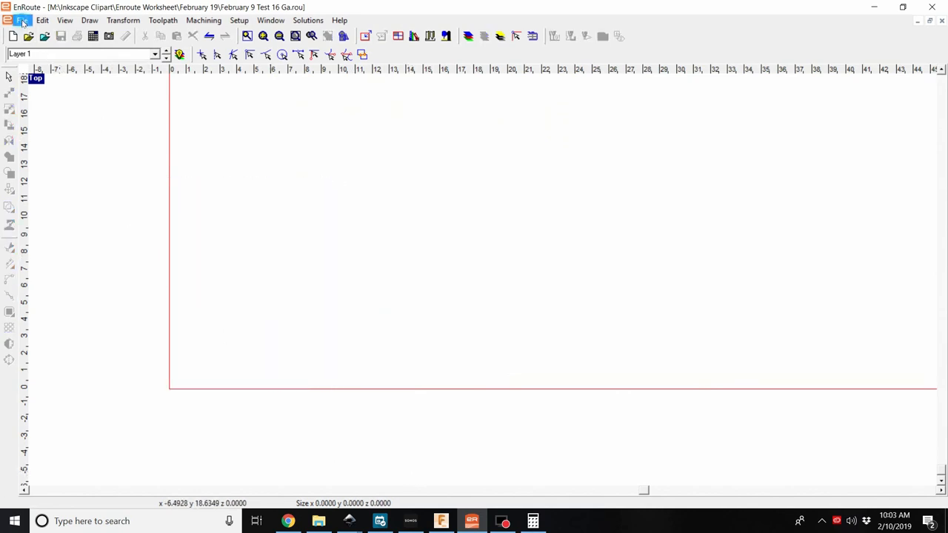
Import Thor Hammer Head 2 pc V2 from the Maketable drive's Weld Kit folder onto the worksheet
{"action": "left_click", "coordinate": [22, 21]}
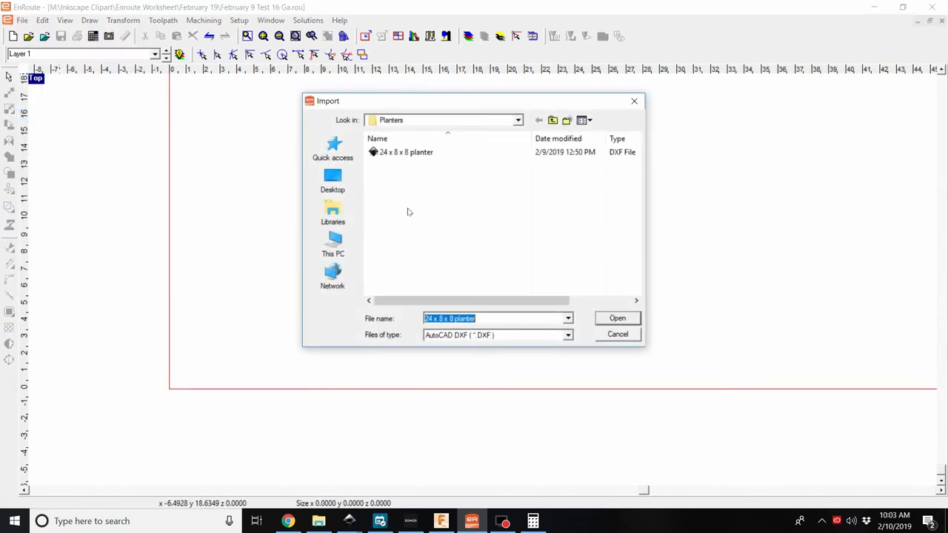
{"action": "left_click", "coordinate": [517, 120]}
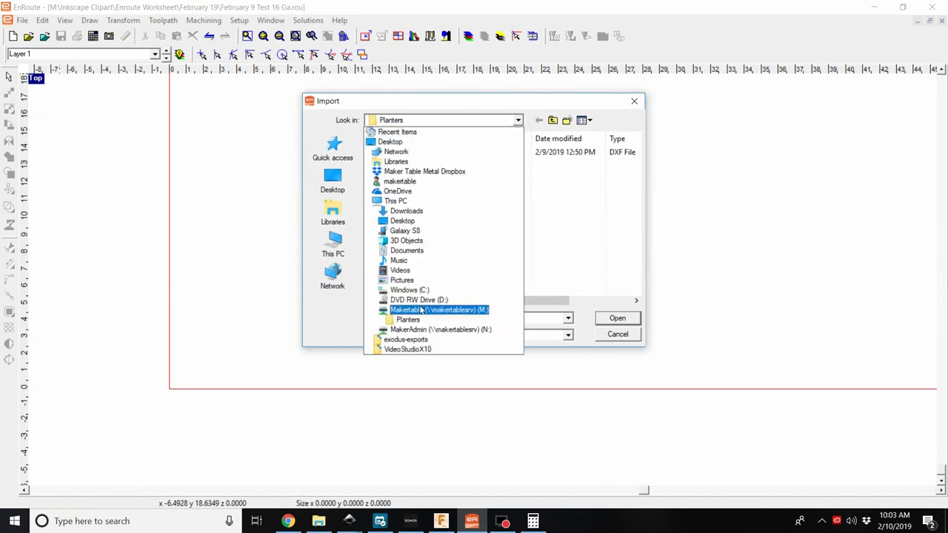
{"action": "left_click", "coordinate": [439, 310]}
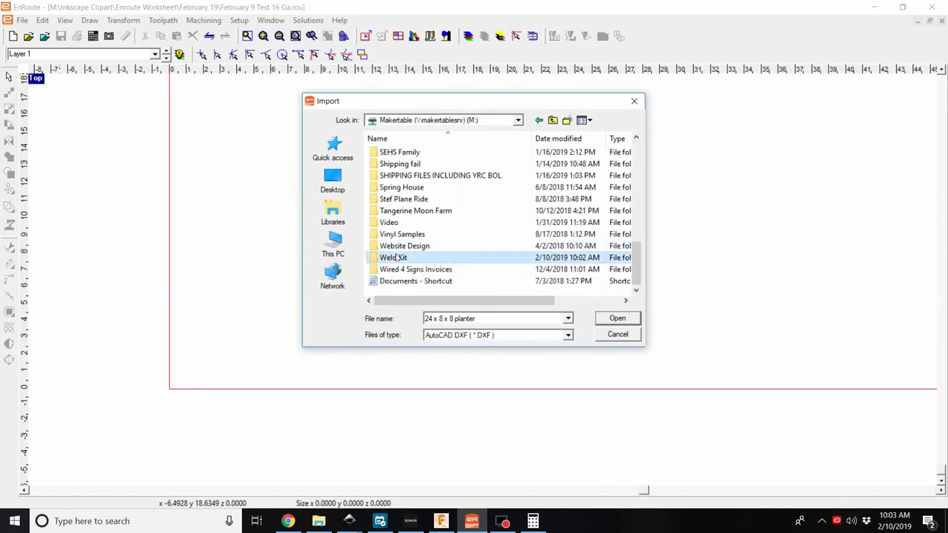
{"action": "double_click", "coordinate": [394, 258]}
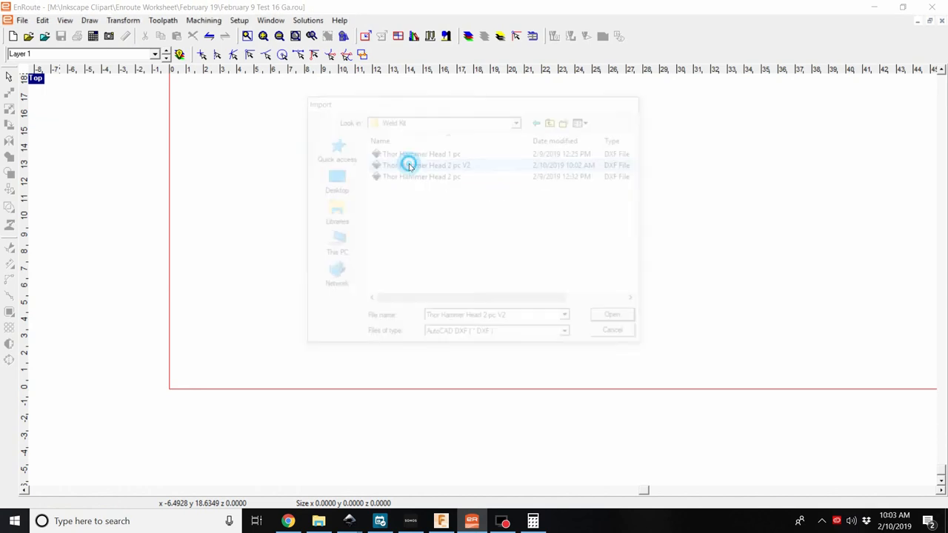
{"action": "left_click", "coordinate": [612, 314]}
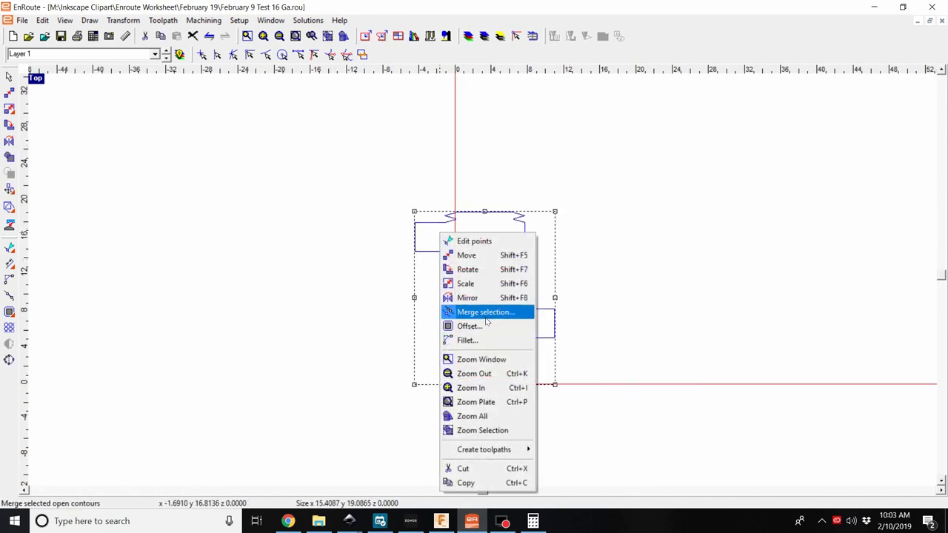
Merge the imported open contours and move the second hammer piece above the first
{"action": "left_click", "coordinate": [486, 311]}
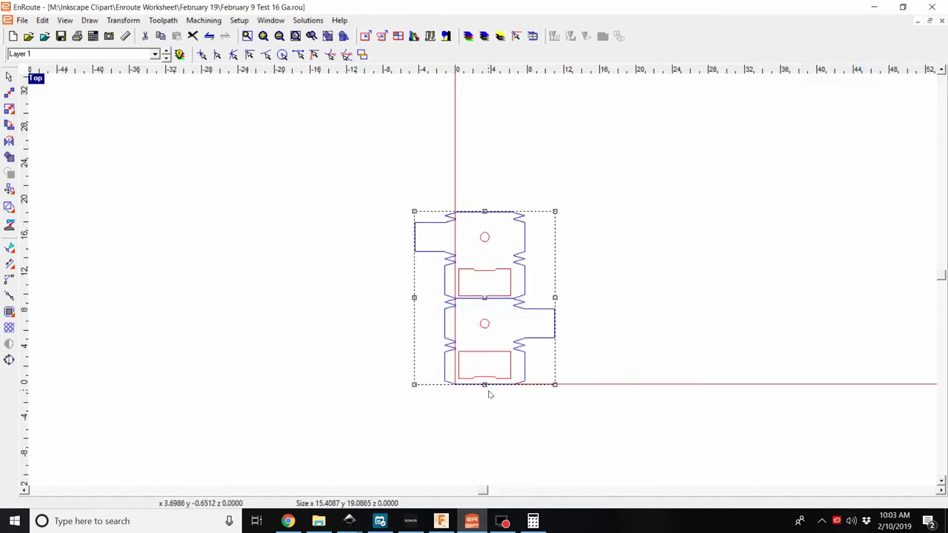
{"action": "mouse_move", "coordinate": [600, 388]}
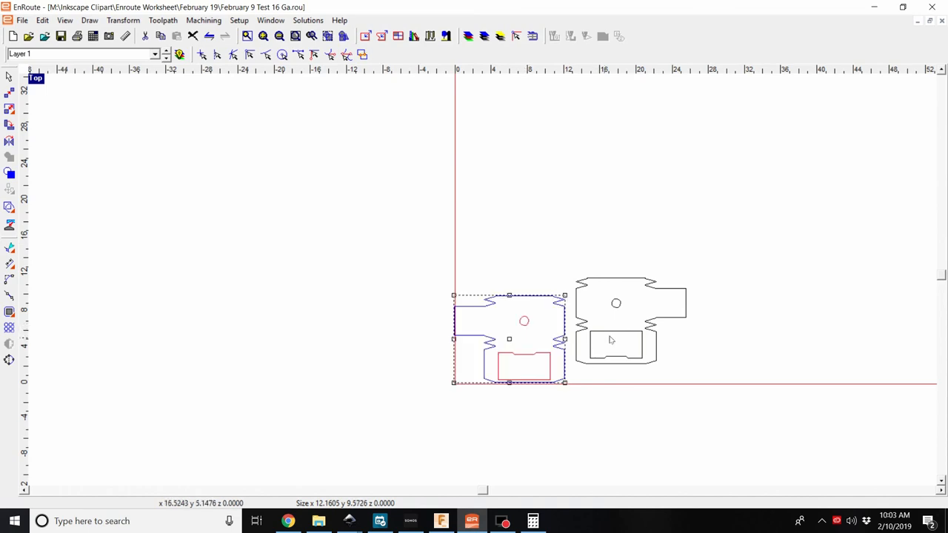
{"action": "left_click", "coordinate": [615, 347]}
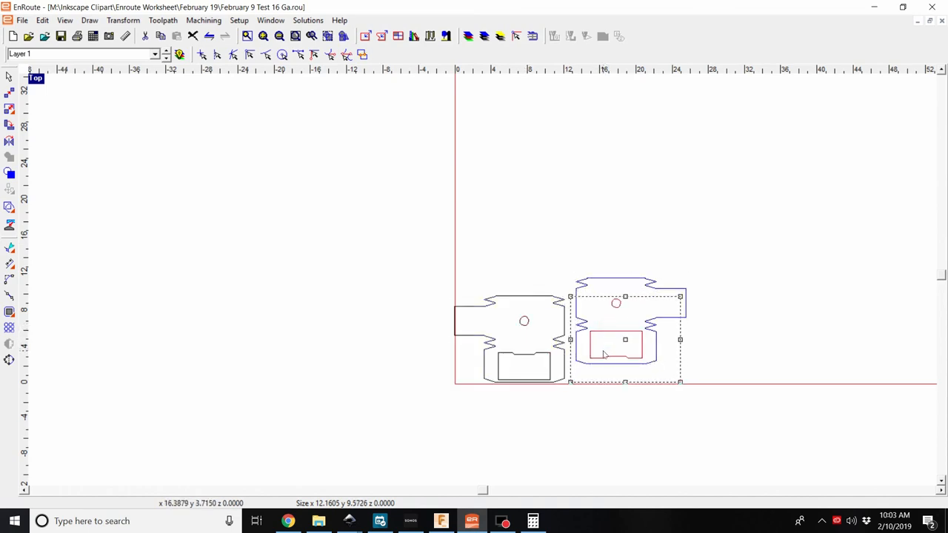
{"action": "left_click_drag", "start_coordinate": [625, 339], "coordinate": [511, 251]}
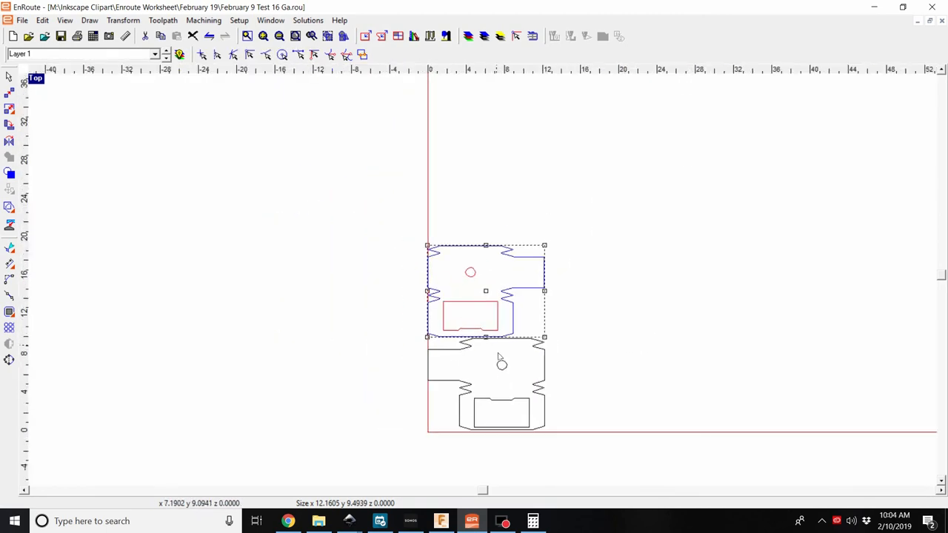
Apply Kerf Compensation toolpaths with the 0.0650 in template kerf width to both pieces
{"action": "left_click", "coordinate": [163, 21]}
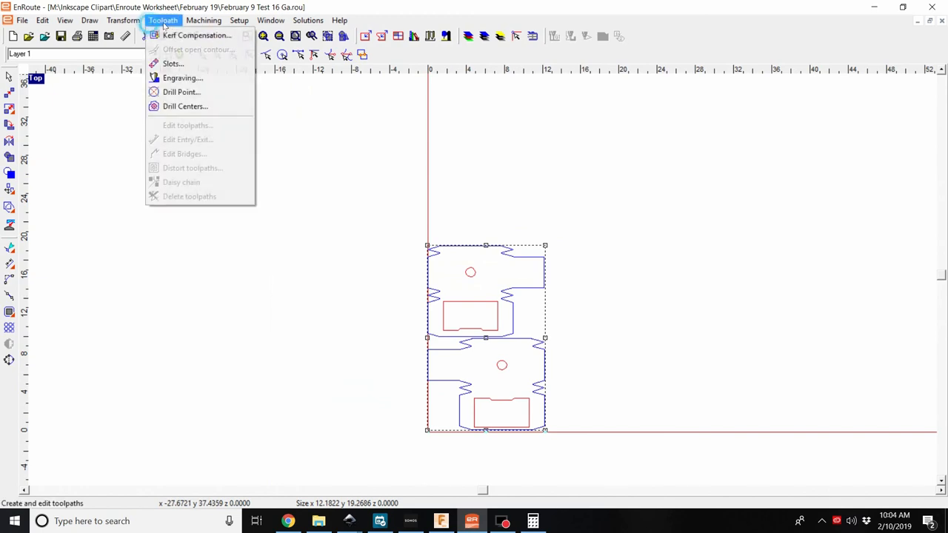
{"action": "left_click", "coordinate": [197, 35]}
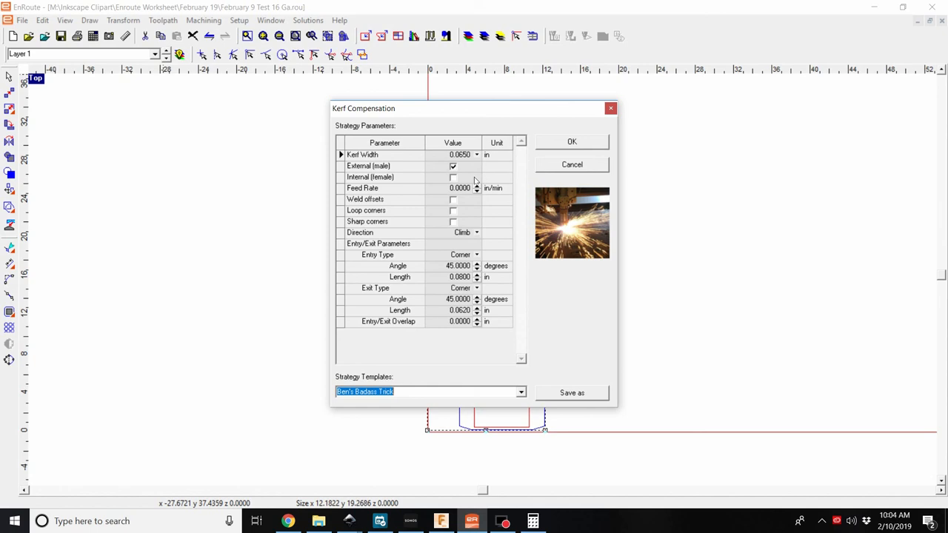
{"action": "mouse_move", "coordinate": [551, 169]}
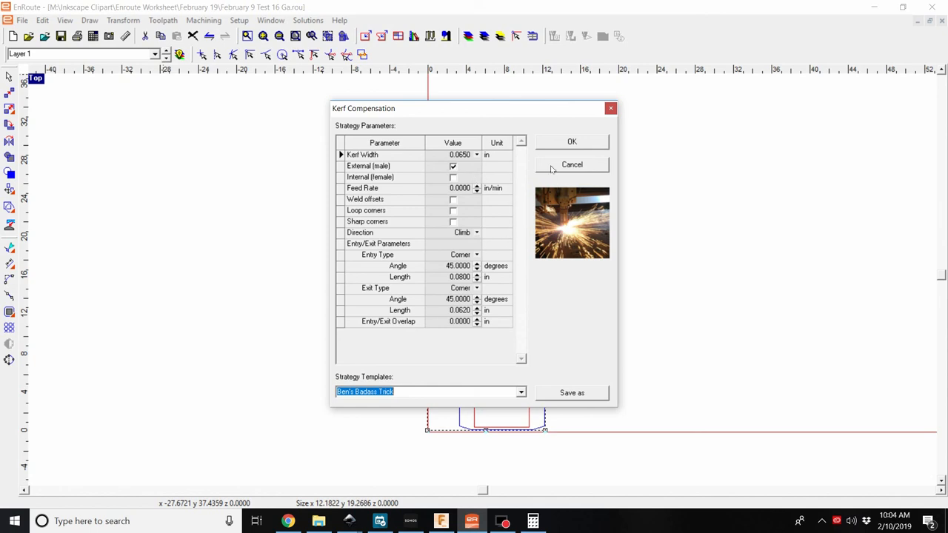
{"action": "left_click", "coordinate": [572, 142]}
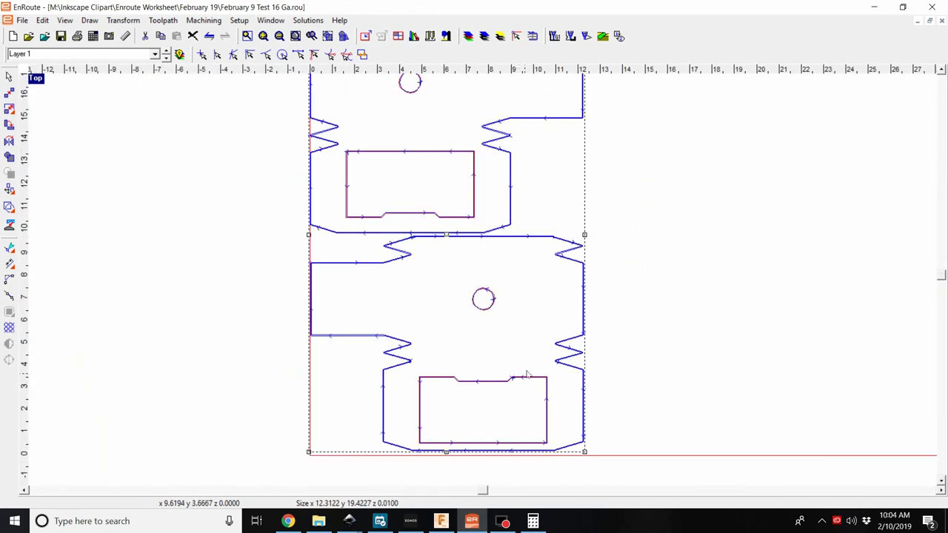
Output the toolpaths to a plasma file named THOR HAMMER via Machining > Output
{"action": "left_click", "coordinate": [204, 20]}
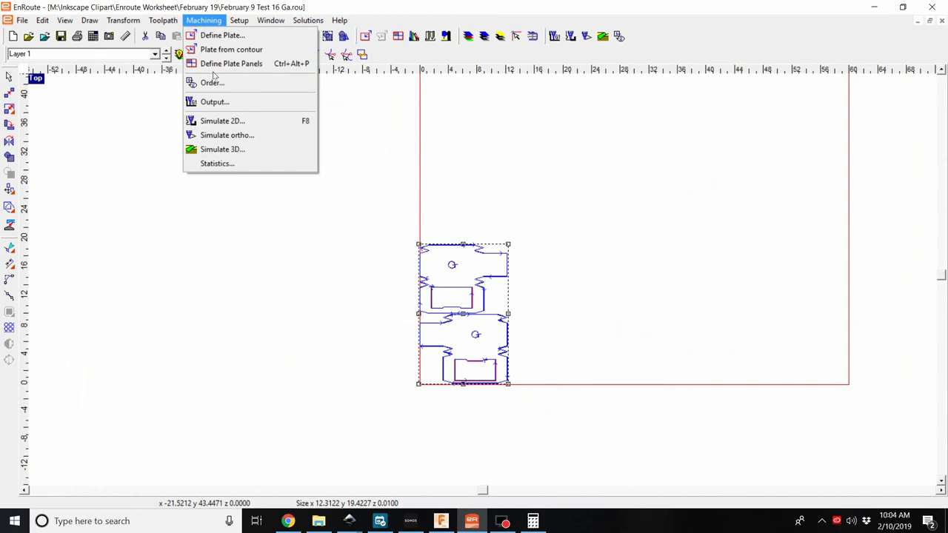
{"action": "left_click", "coordinate": [214, 101]}
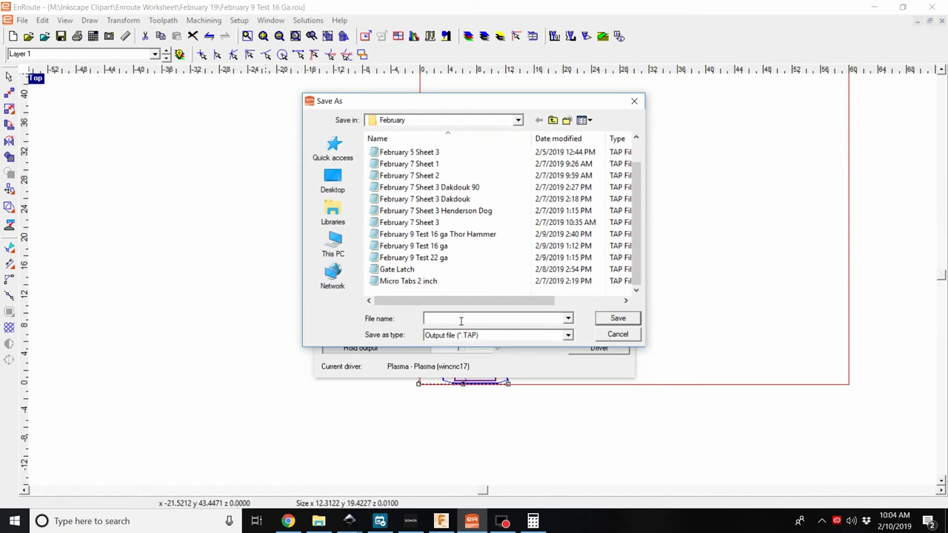
{"action": "type", "text": "THOR HAMMER"}
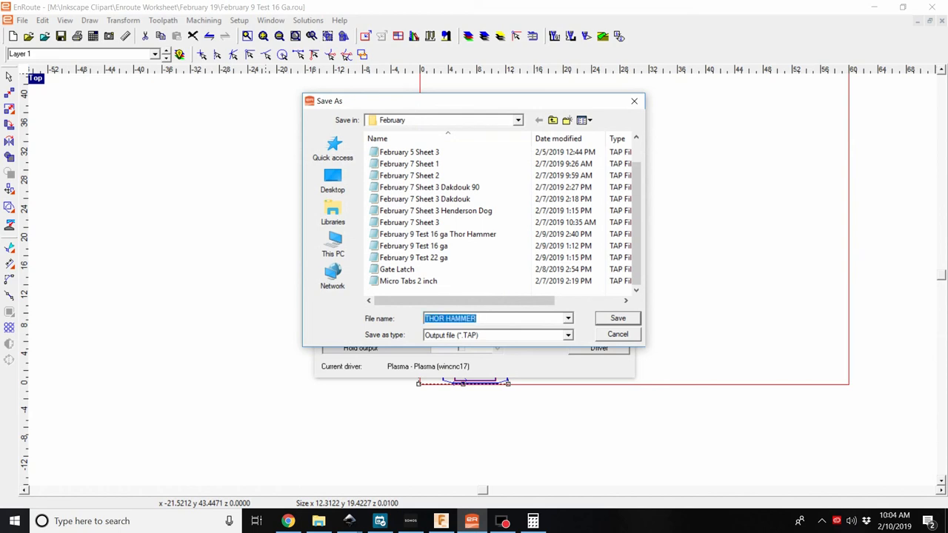
{"action": "left_click", "coordinate": [616, 317]}
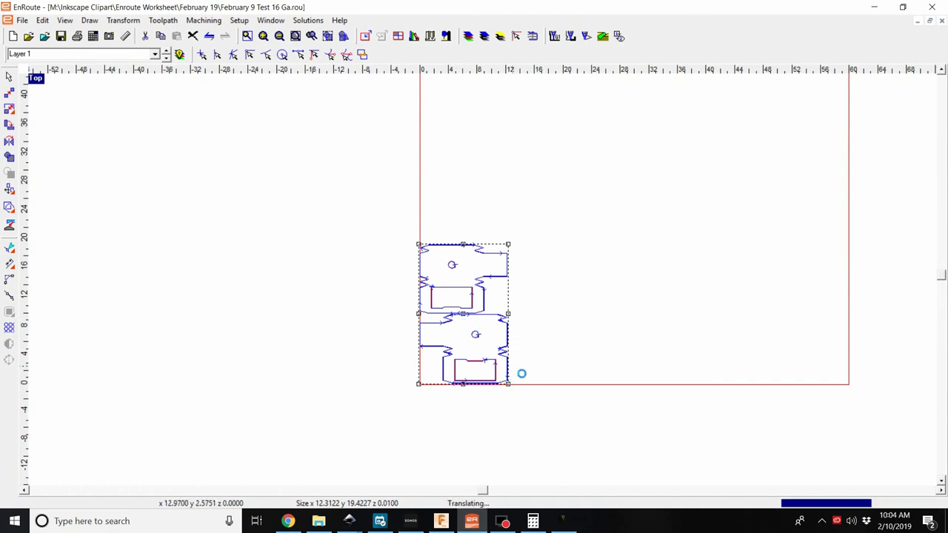